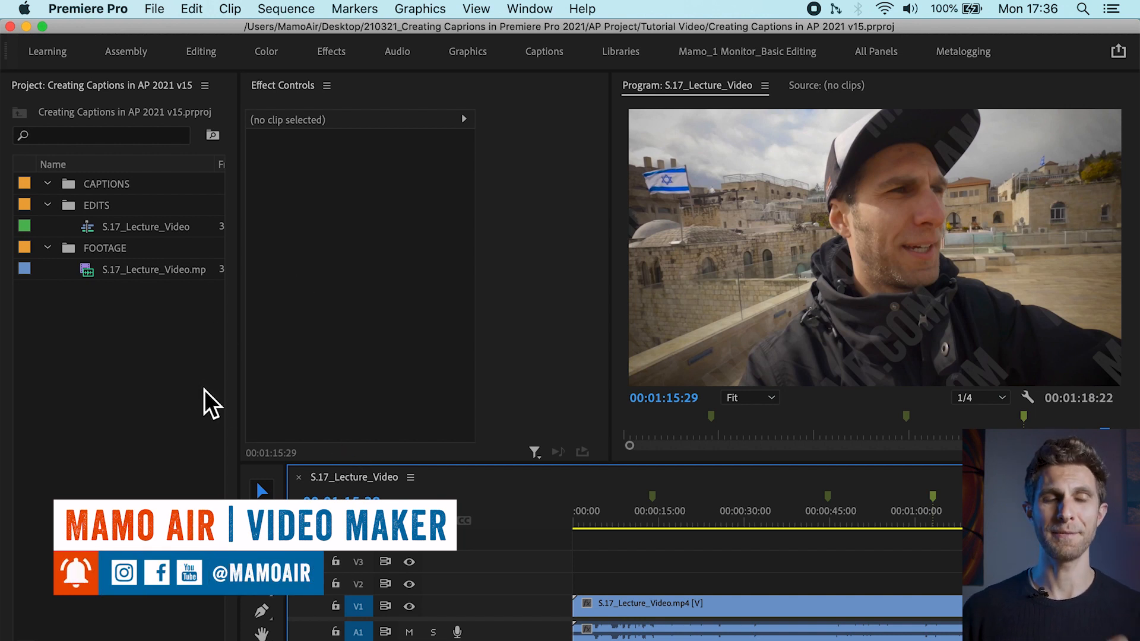
Check the installed Premiere Pro version, then switch to the Captions workspace.
click(24, 9)
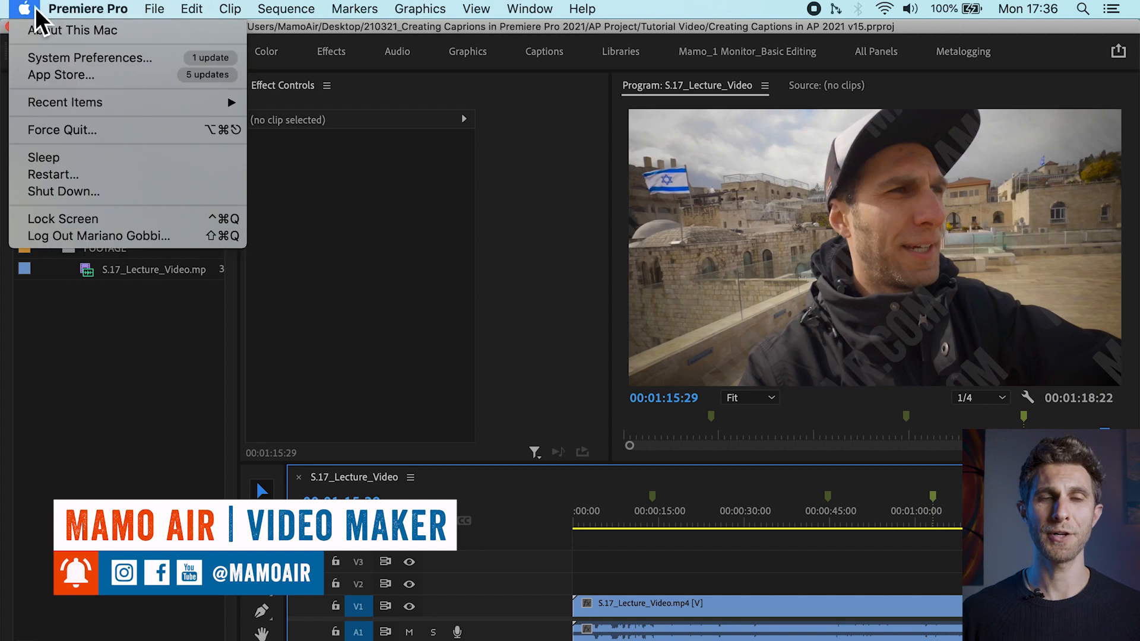
click(88, 9)
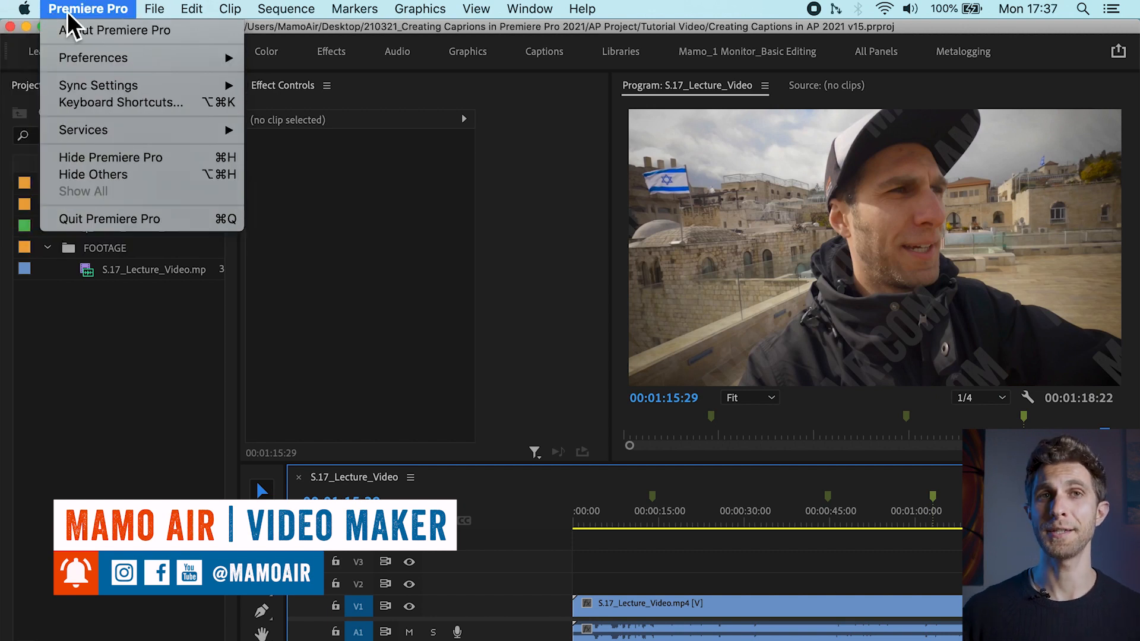
mouse_move(111, 157)
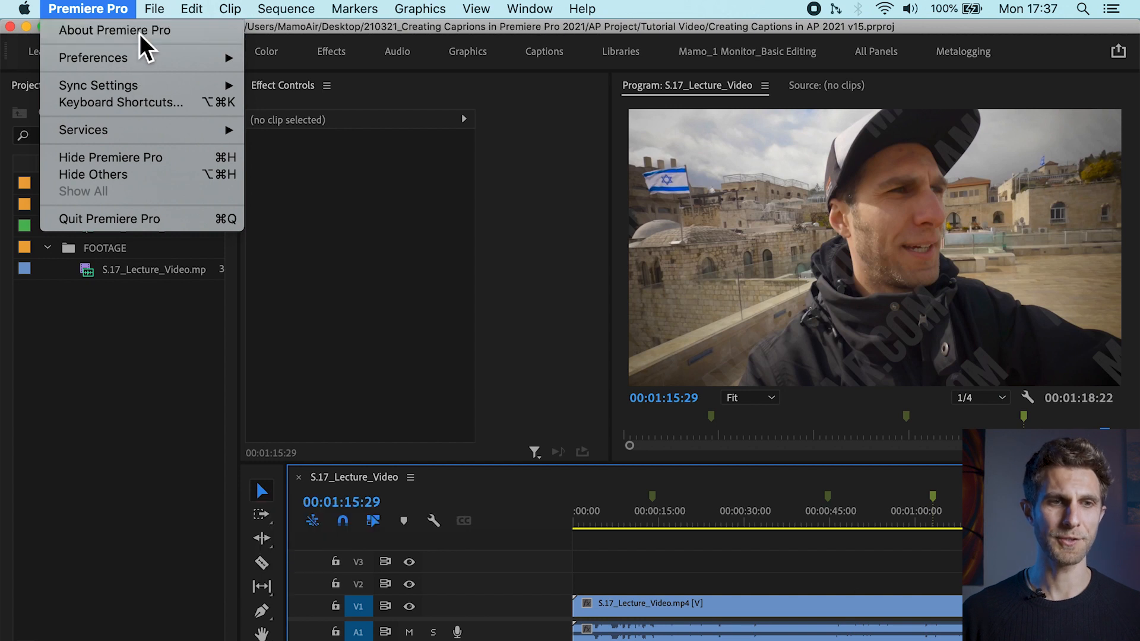
click(115, 29)
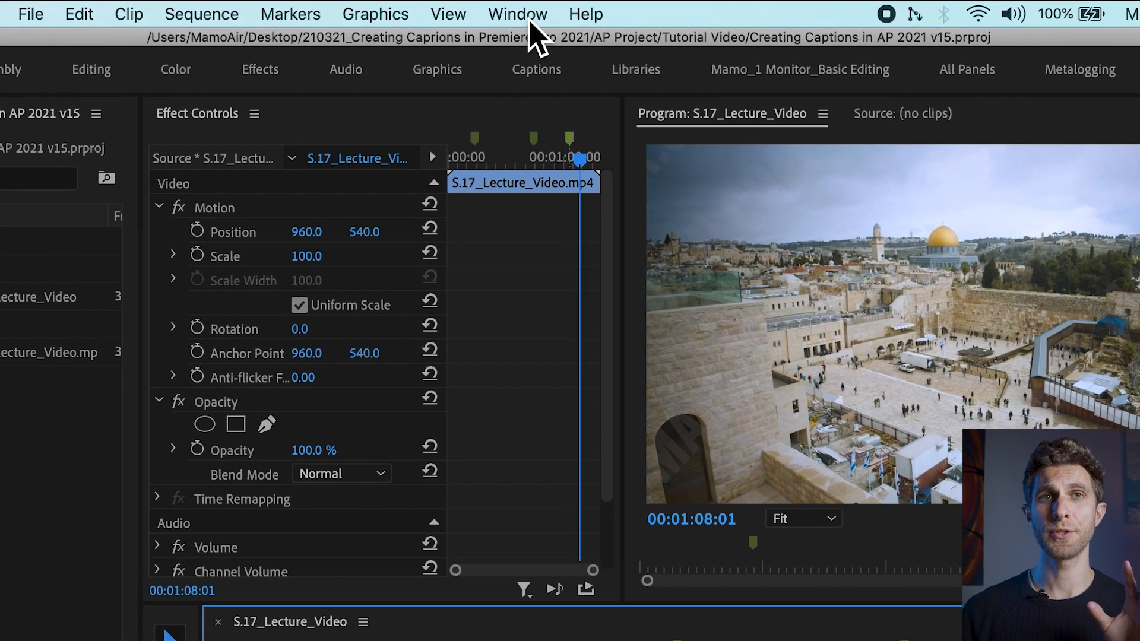
click(517, 13)
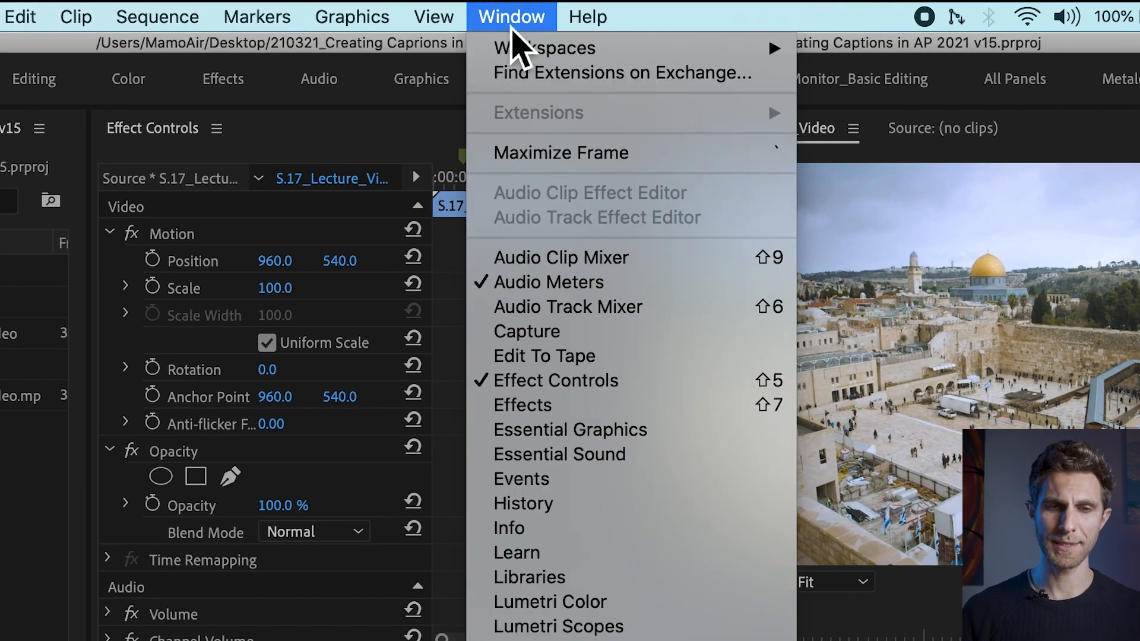
mouse_move(642, 113)
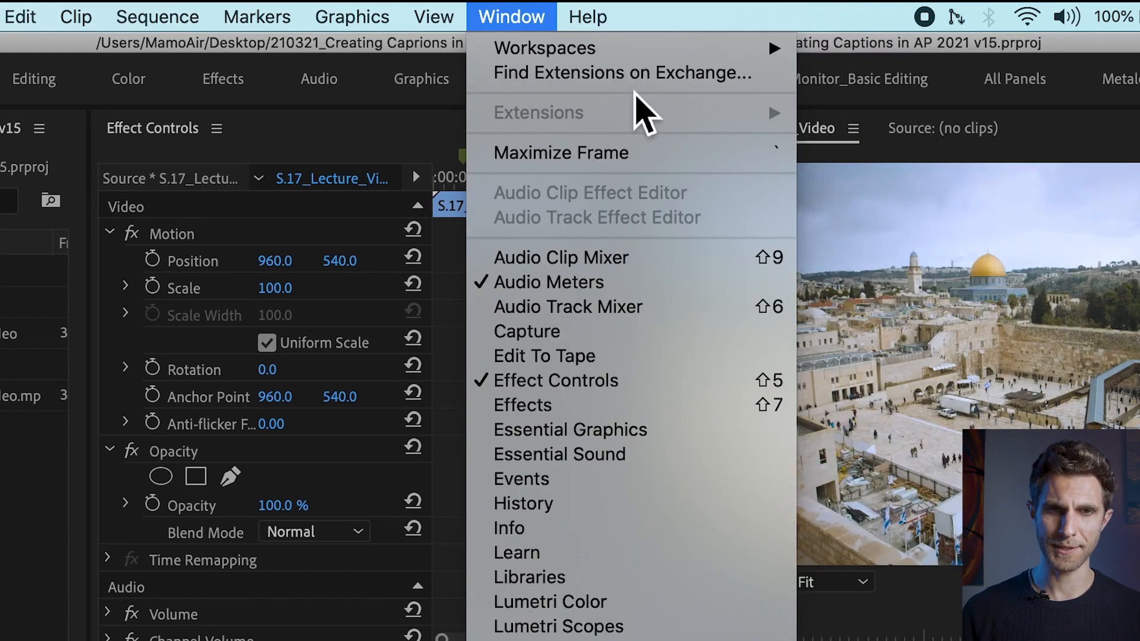
mouse_move(544, 48)
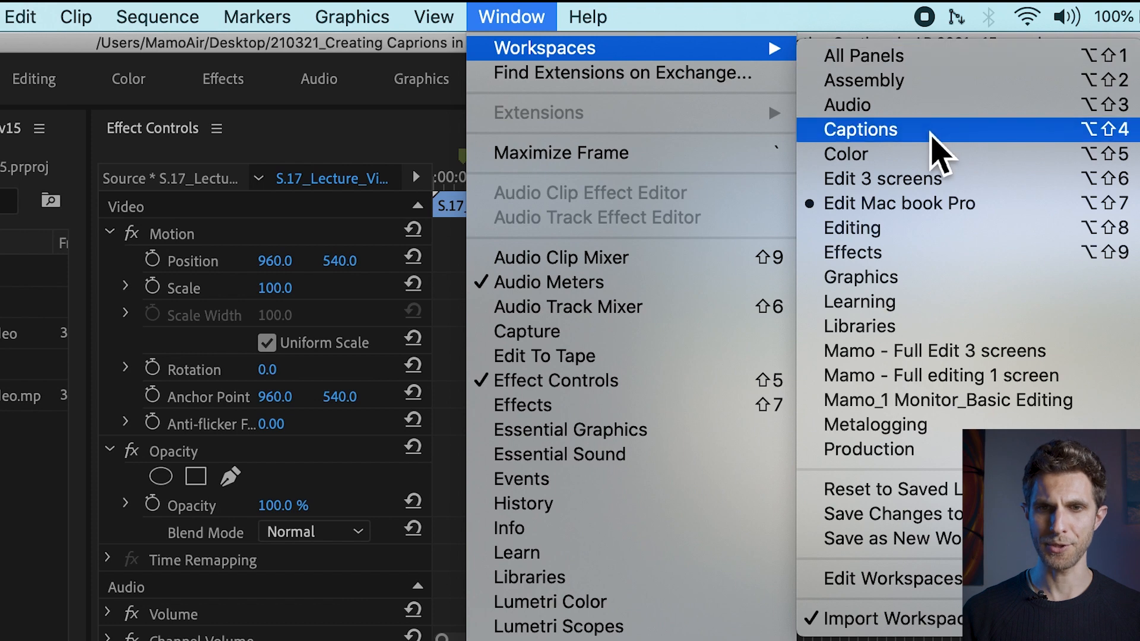
click(861, 129)
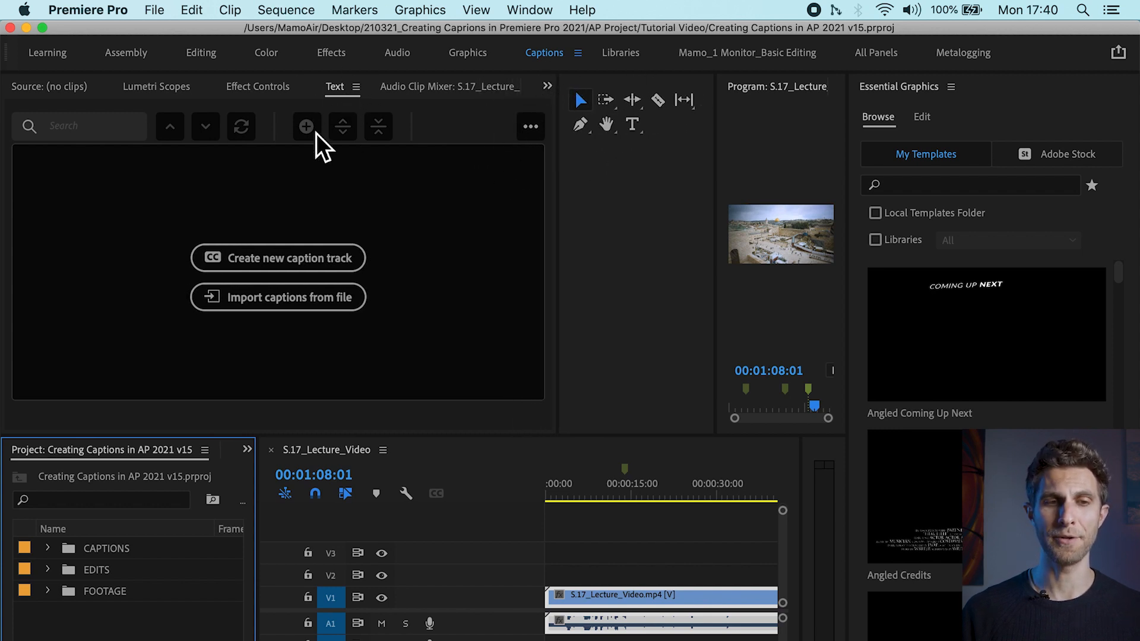
mouse_move(725, 143)
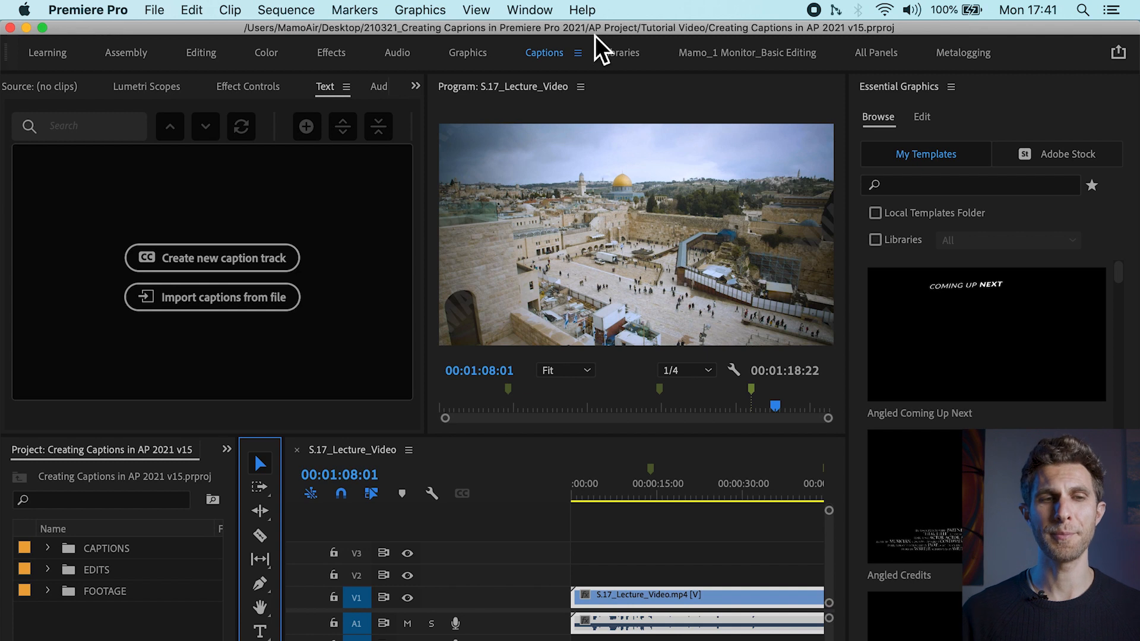
click(154, 9)
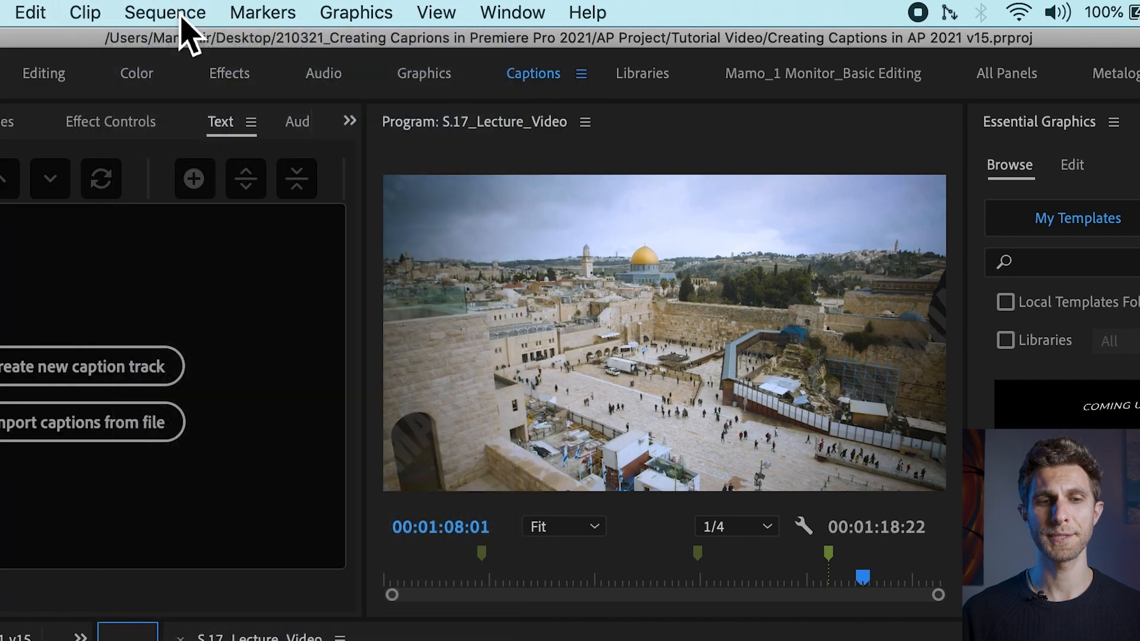
click(164, 12)
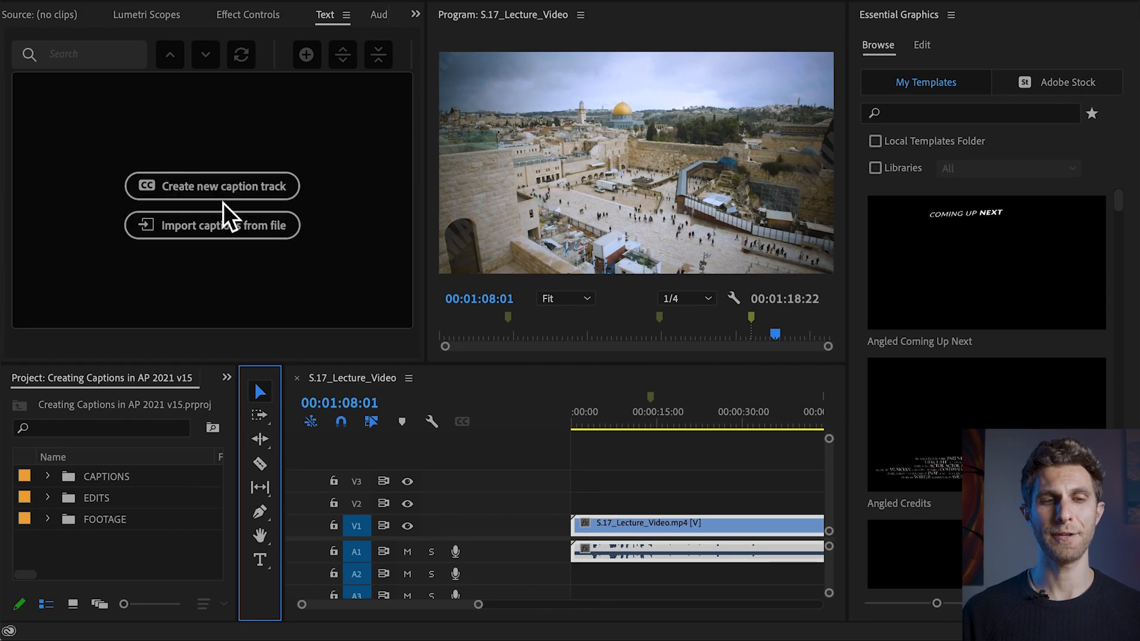
mouse_move(262, 207)
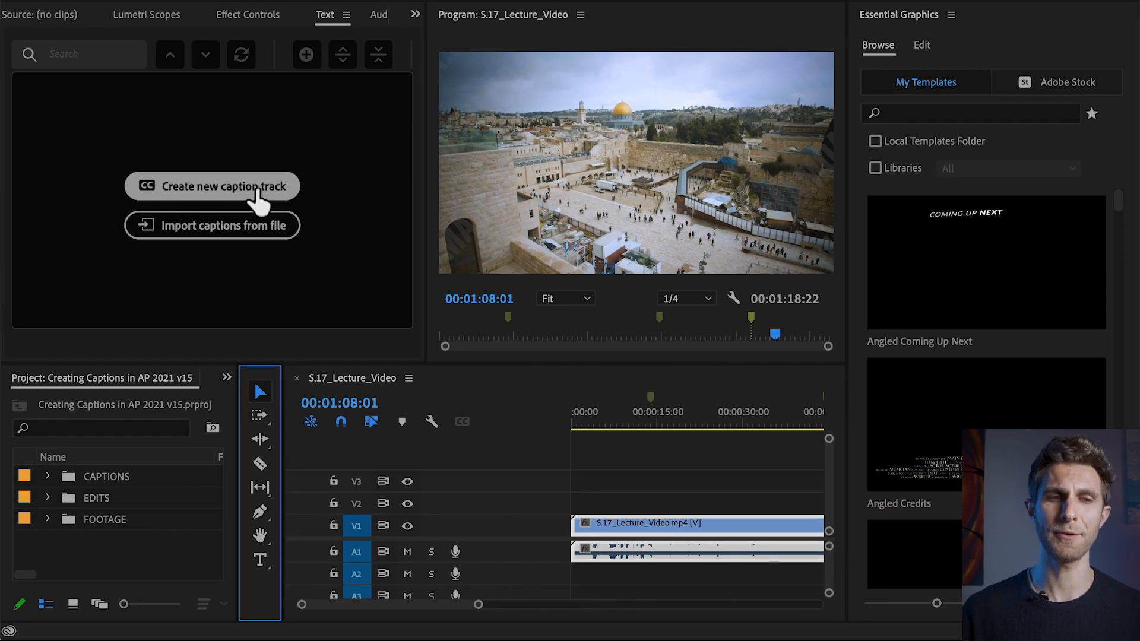
Create a caption track in Subtitle format with the style set to None.
click(213, 185)
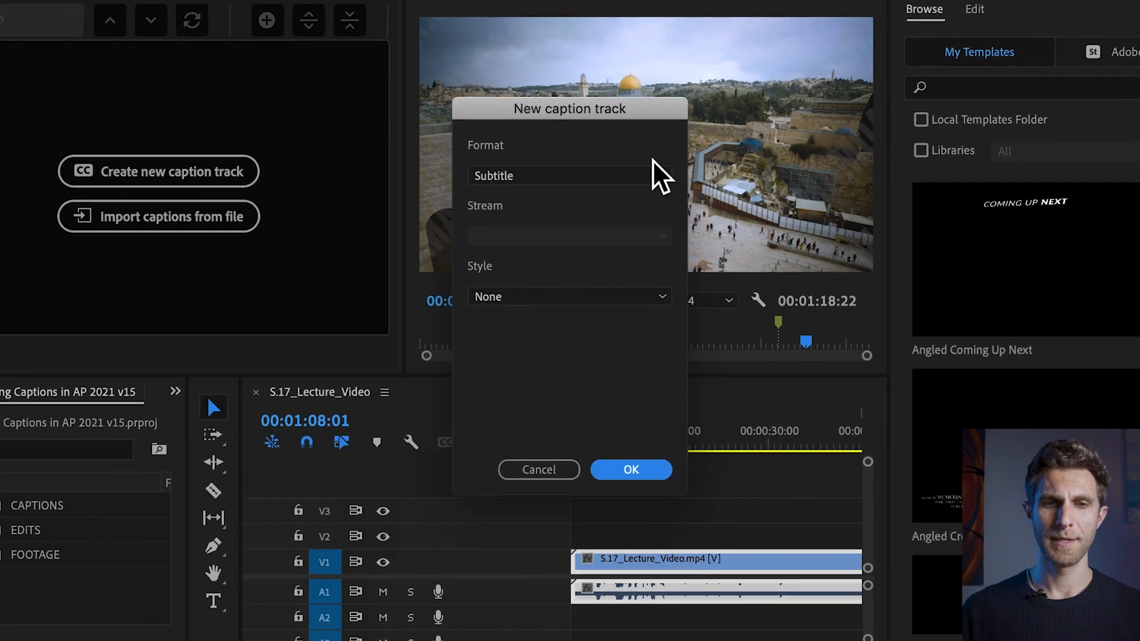
click(569, 175)
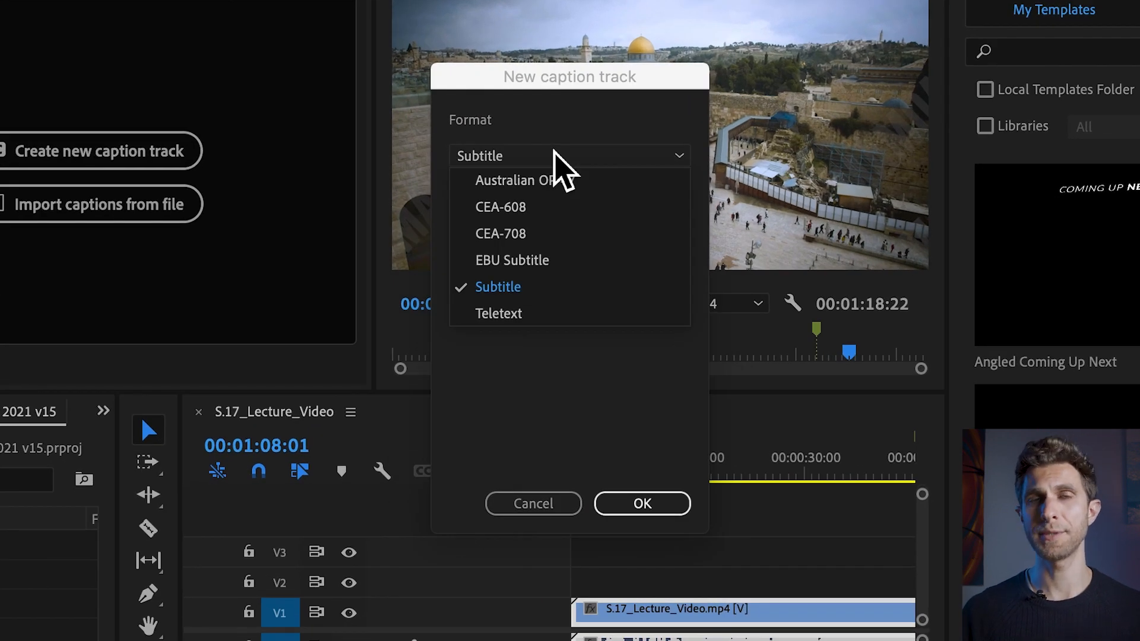
mouse_move(570, 233)
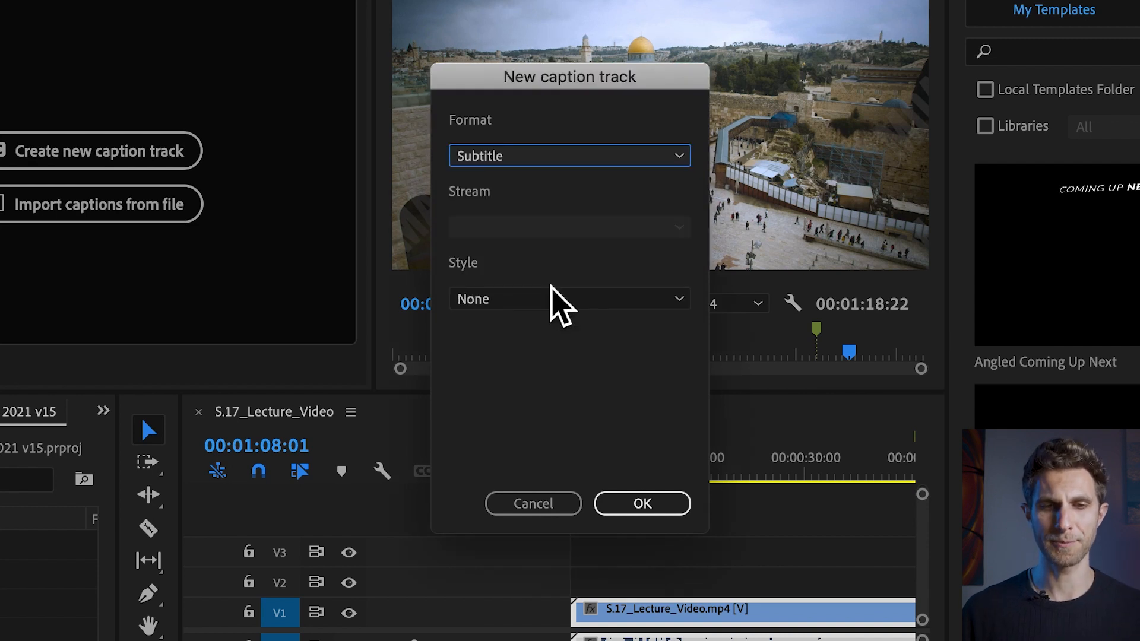
click(569, 299)
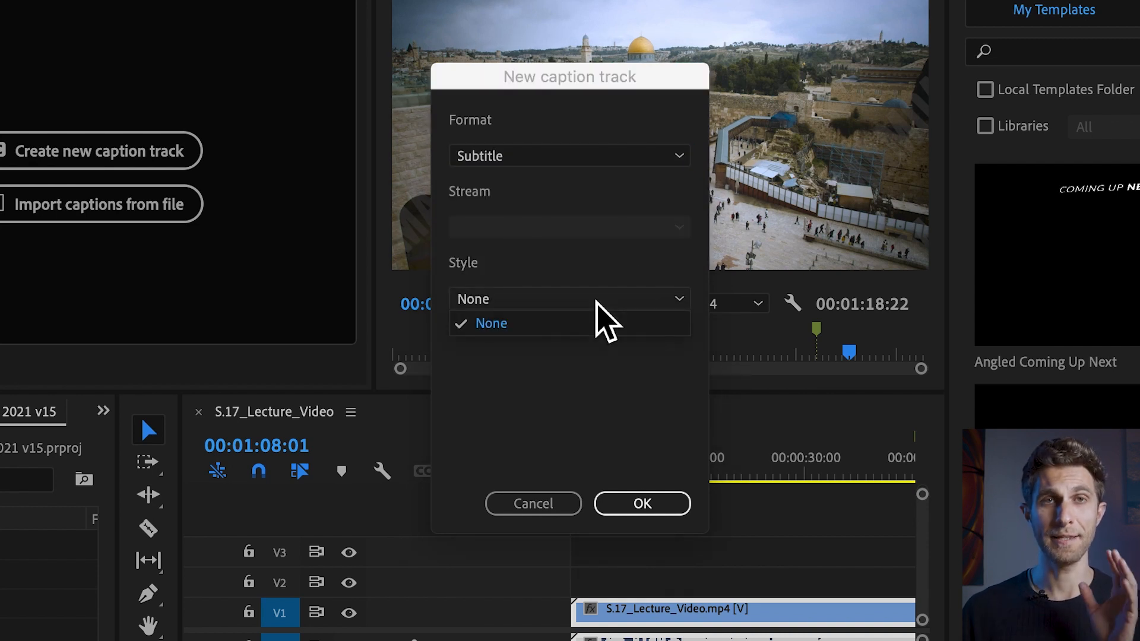
click(491, 323)
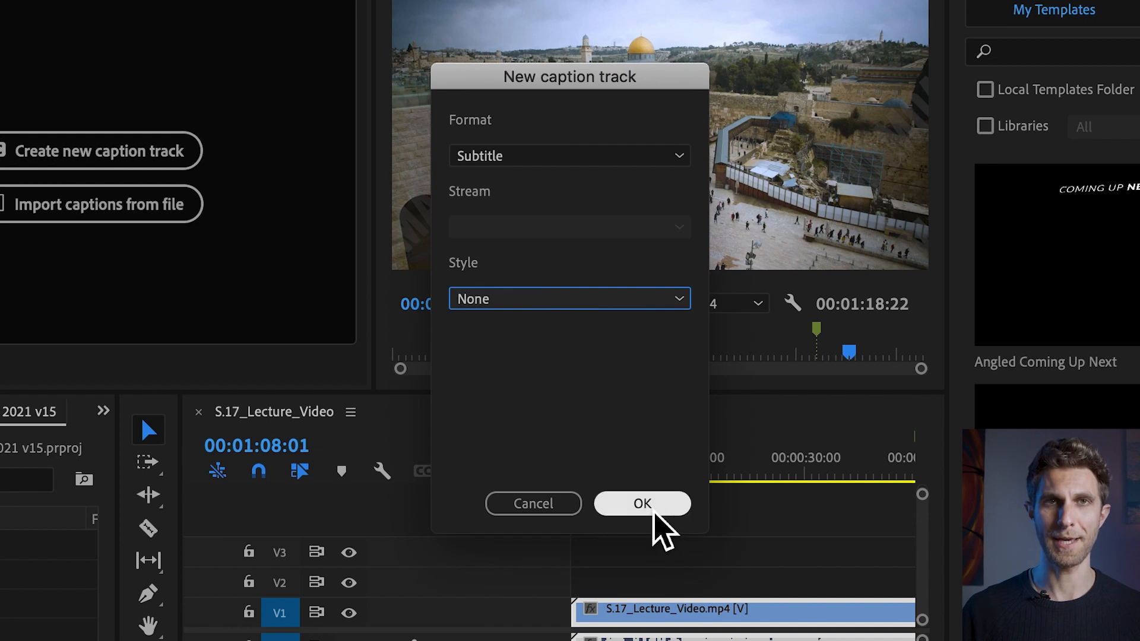
click(641, 502)
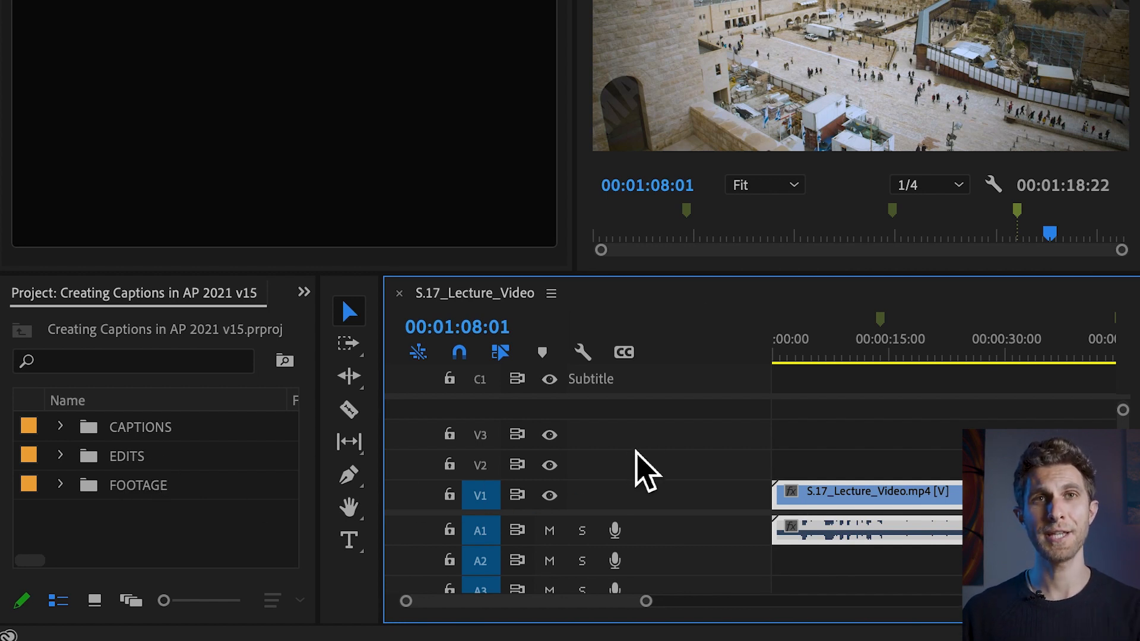
mouse_move(650, 436)
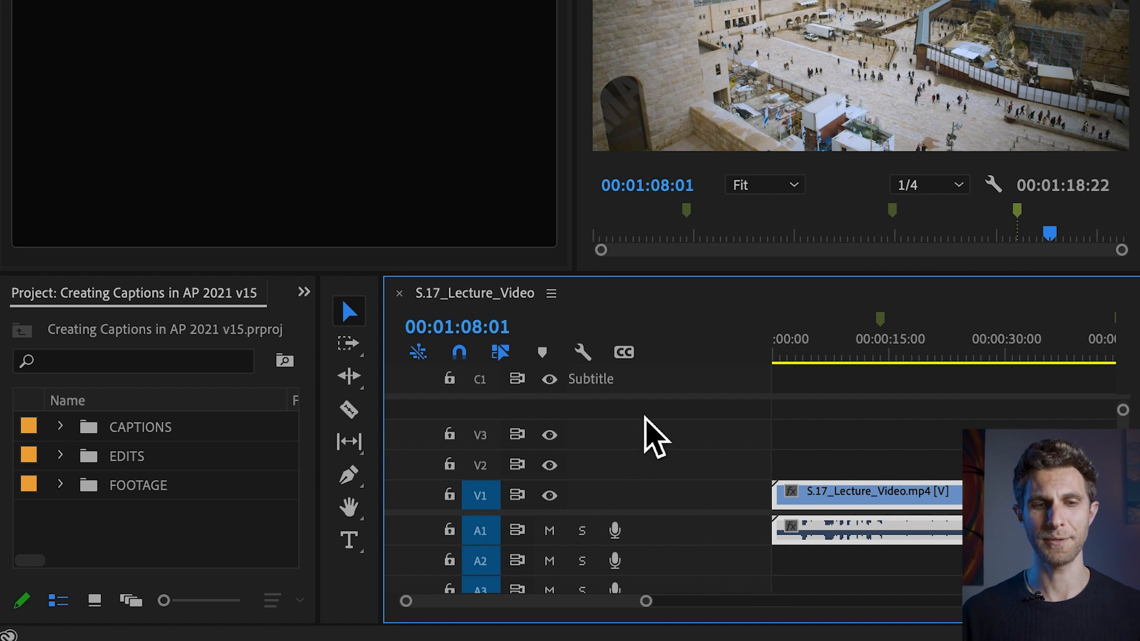
mouse_move(744, 407)
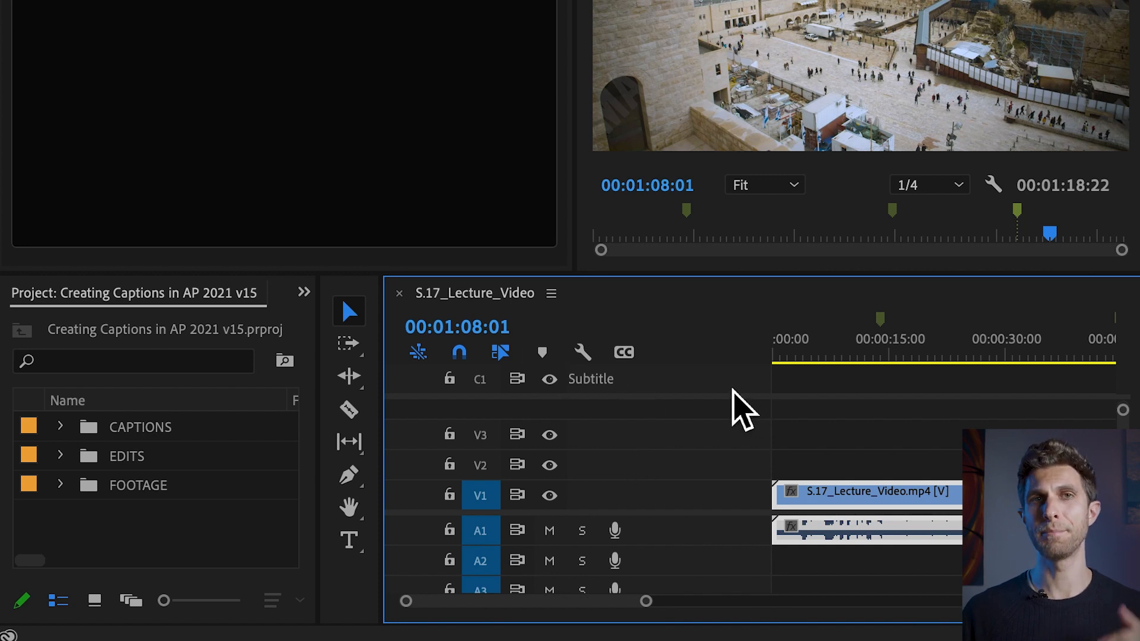
mouse_move(582, 356)
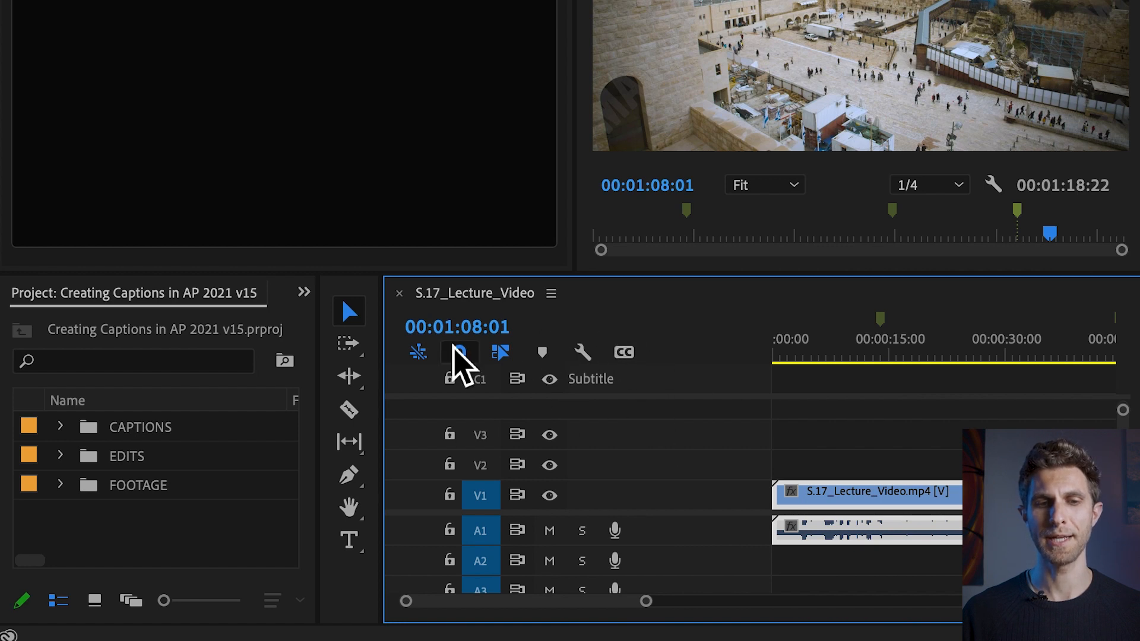
click(457, 352)
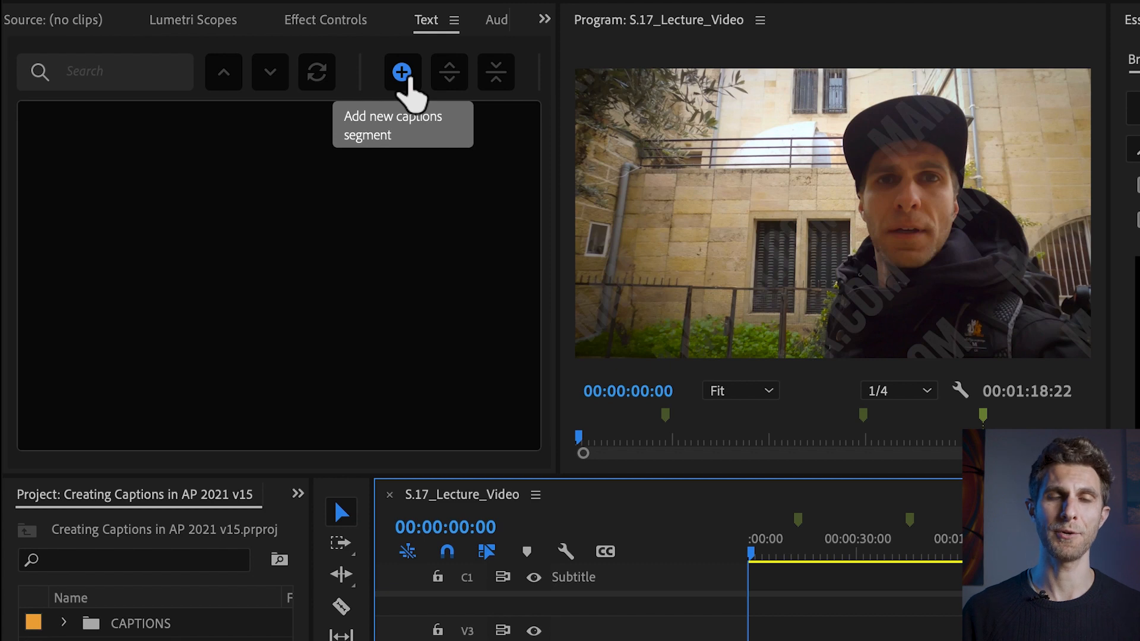
Add a caption segment at the sequence start reading 'Mamo is an idiot'.
click(401, 72)
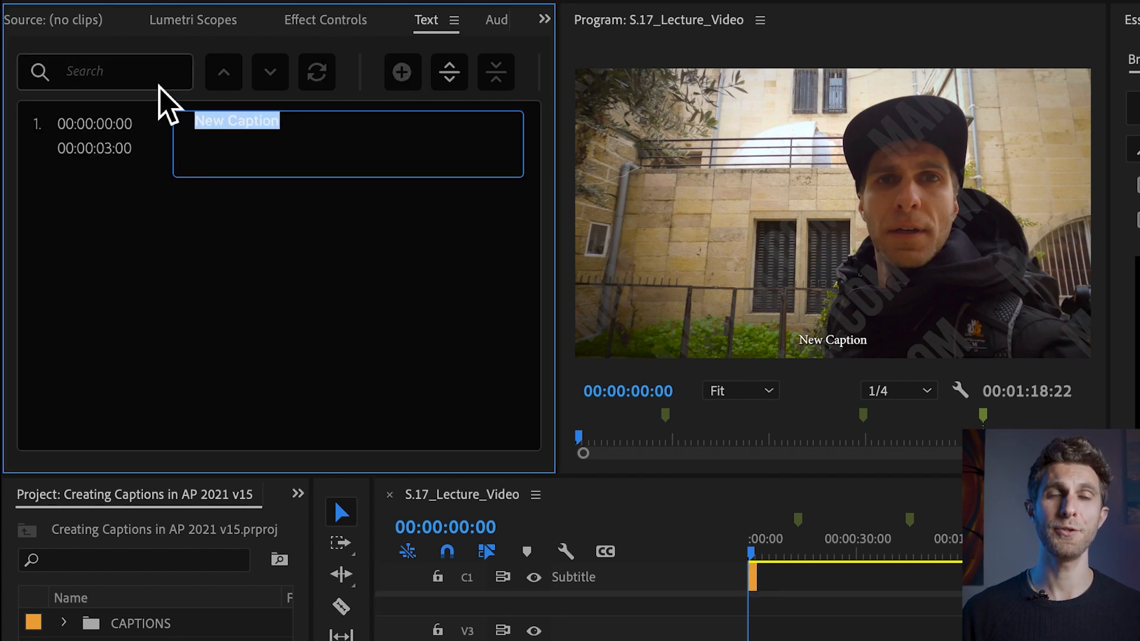
mouse_move(149, 153)
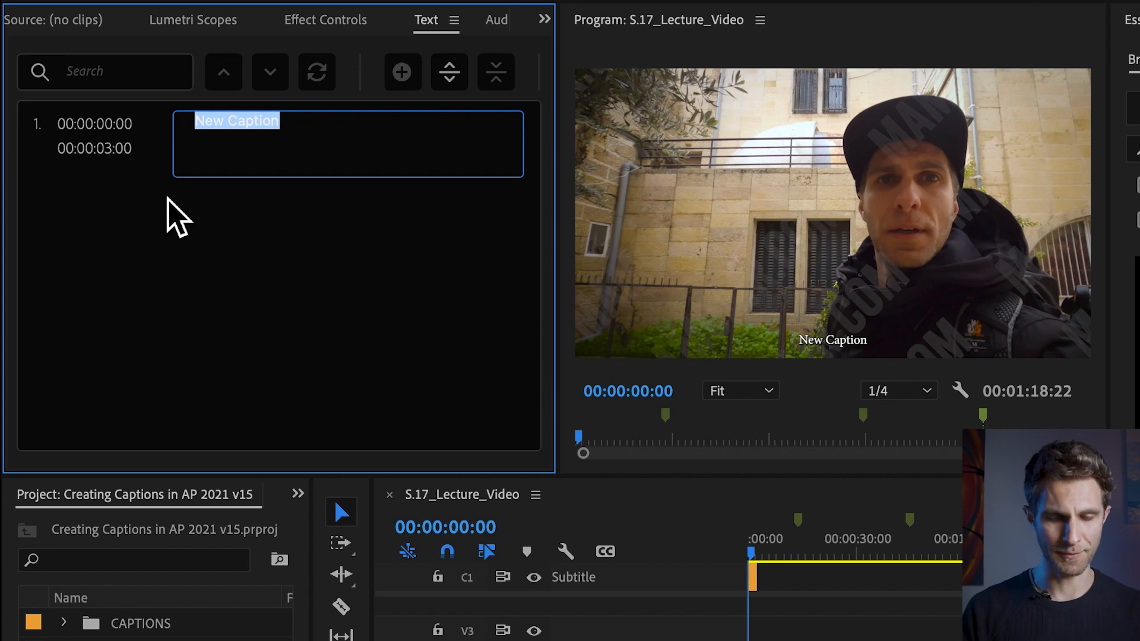
text(Mamo)
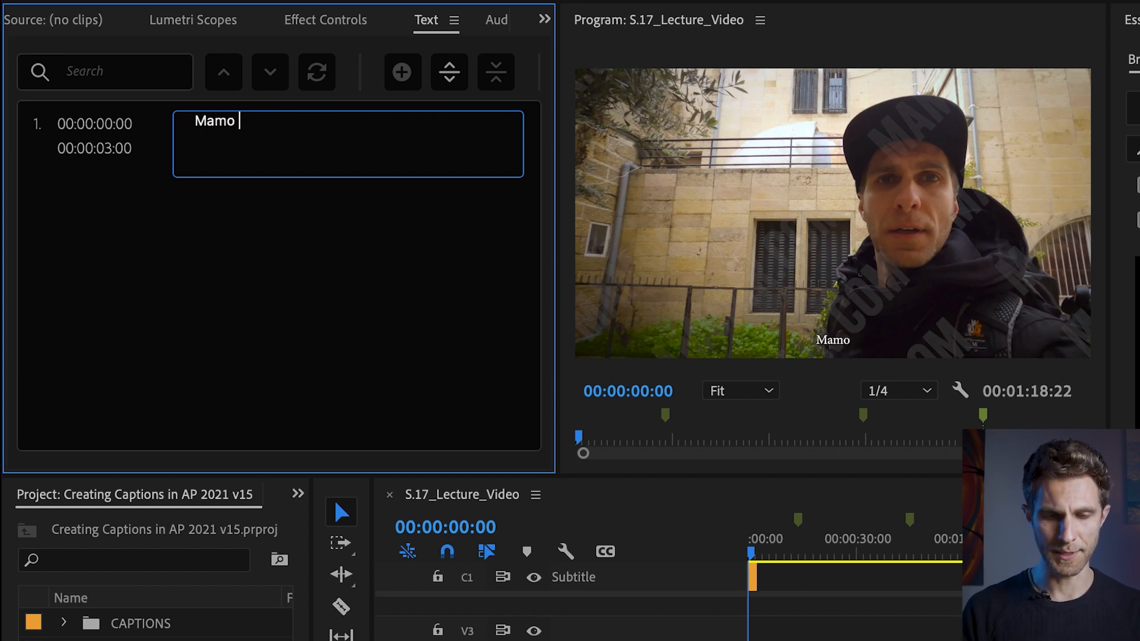
text(is an idiot)
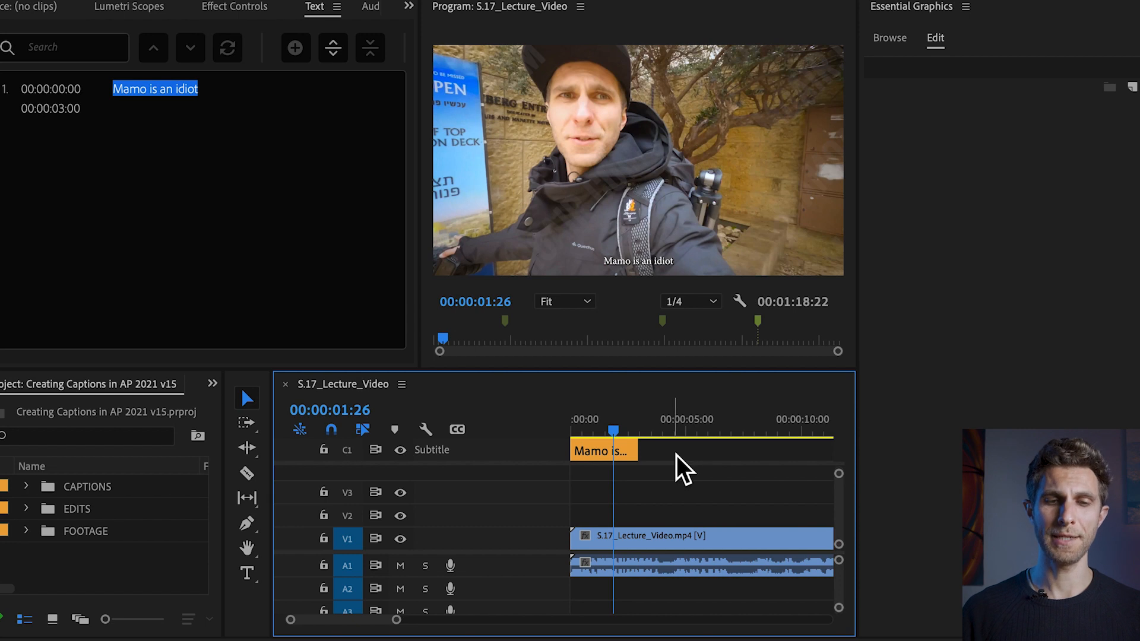
Change the caption's font from Minion Pro to Arial Regular.
click(601, 451)
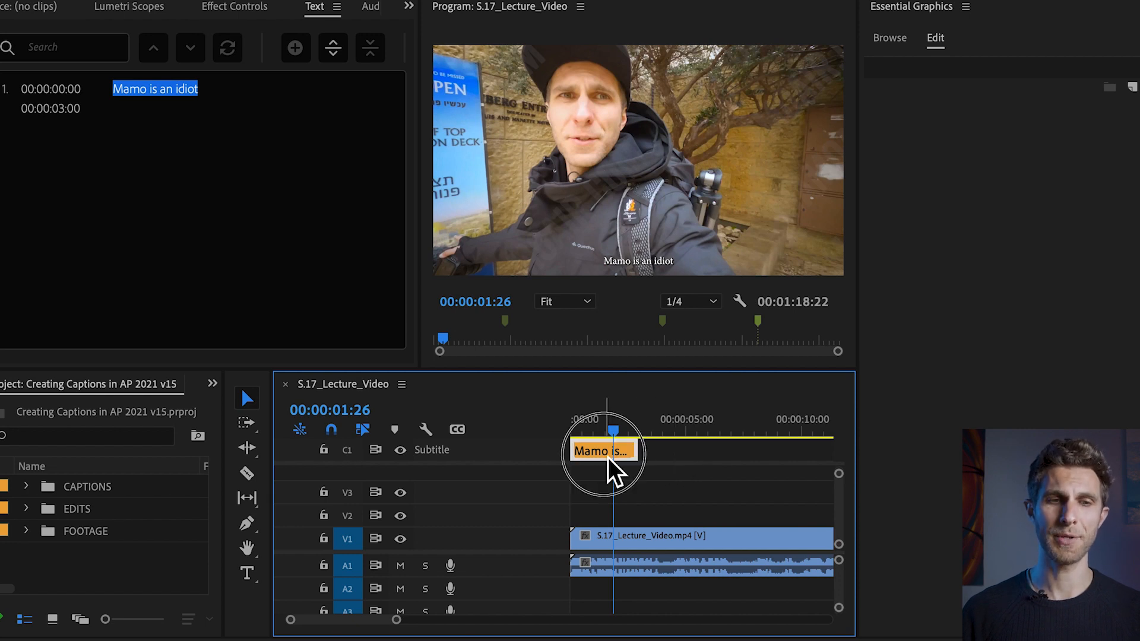
click(603, 451)
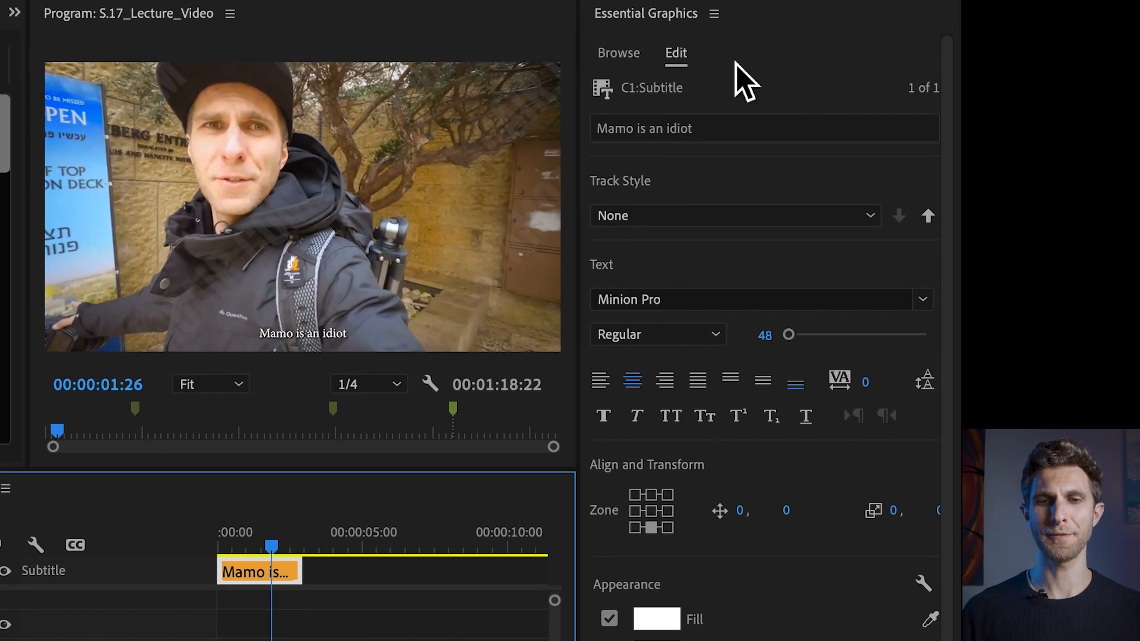
mouse_move(839, 217)
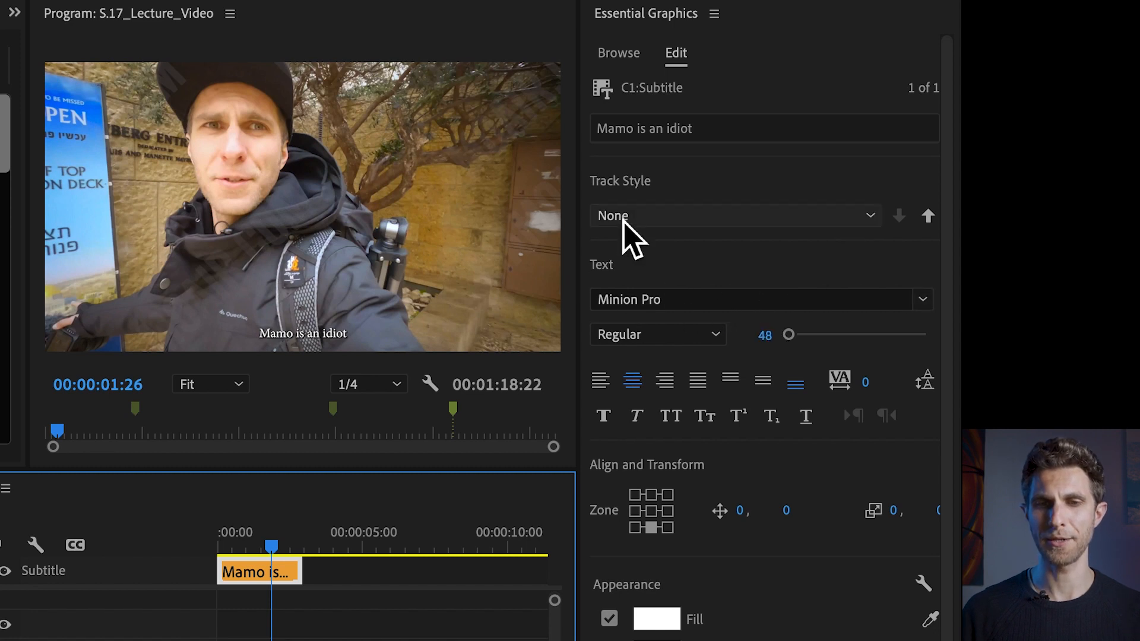
click(755, 299)
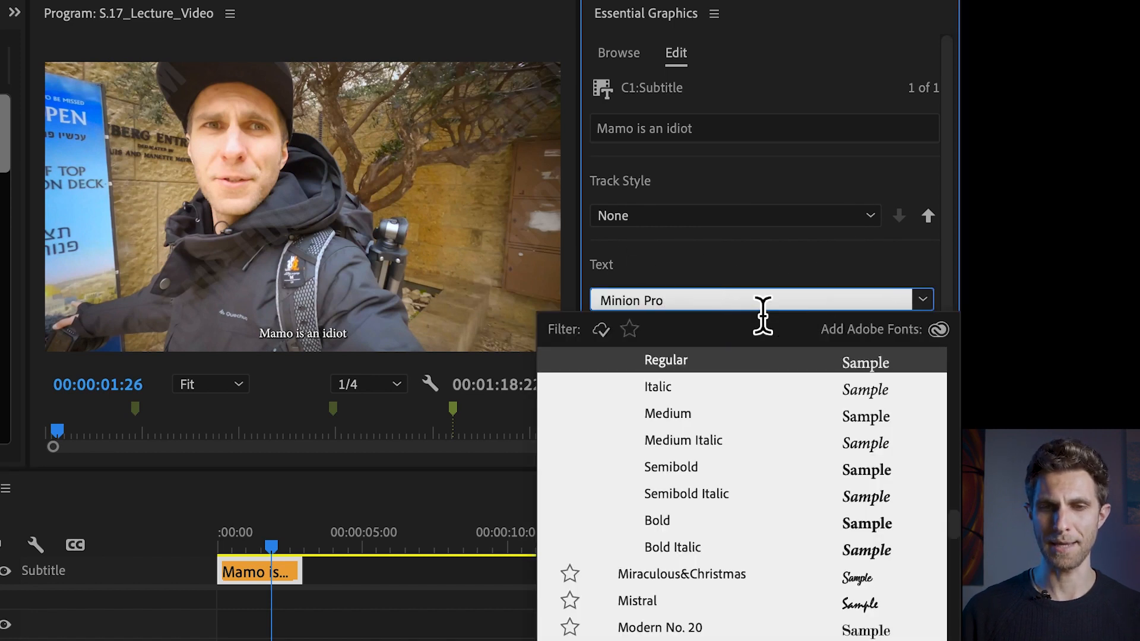
text(arial)
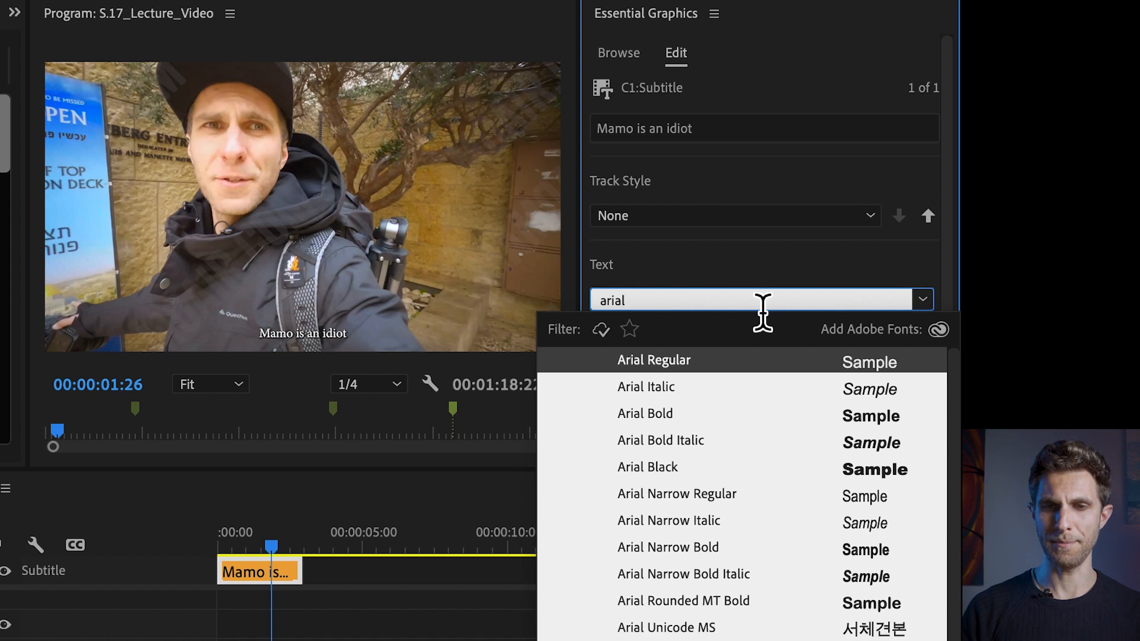
click(653, 359)
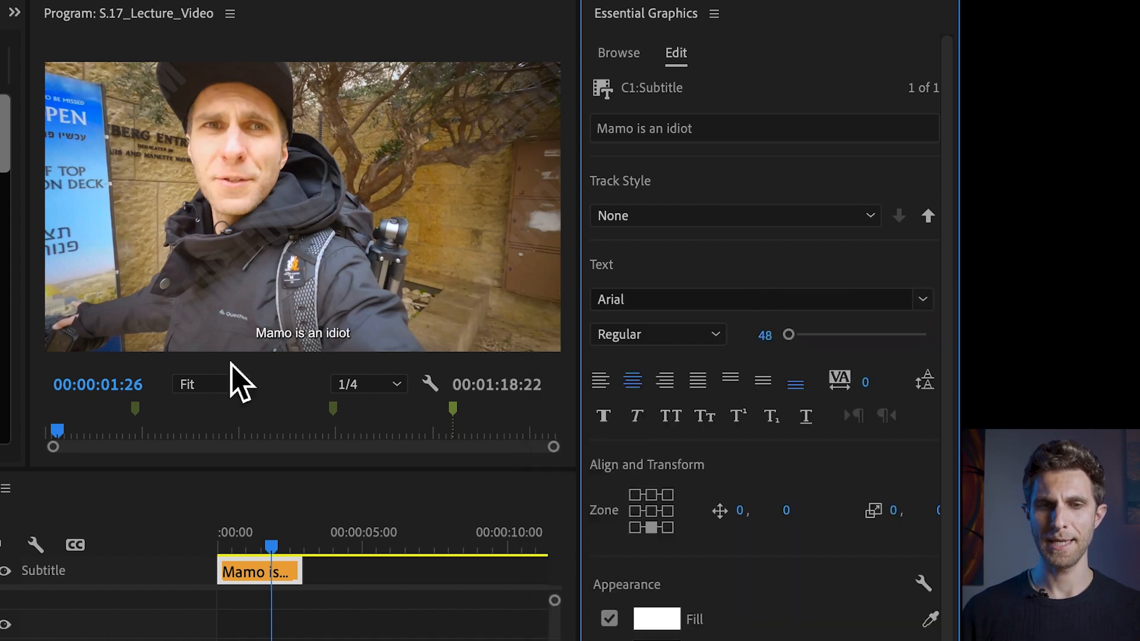
mouse_move(241, 284)
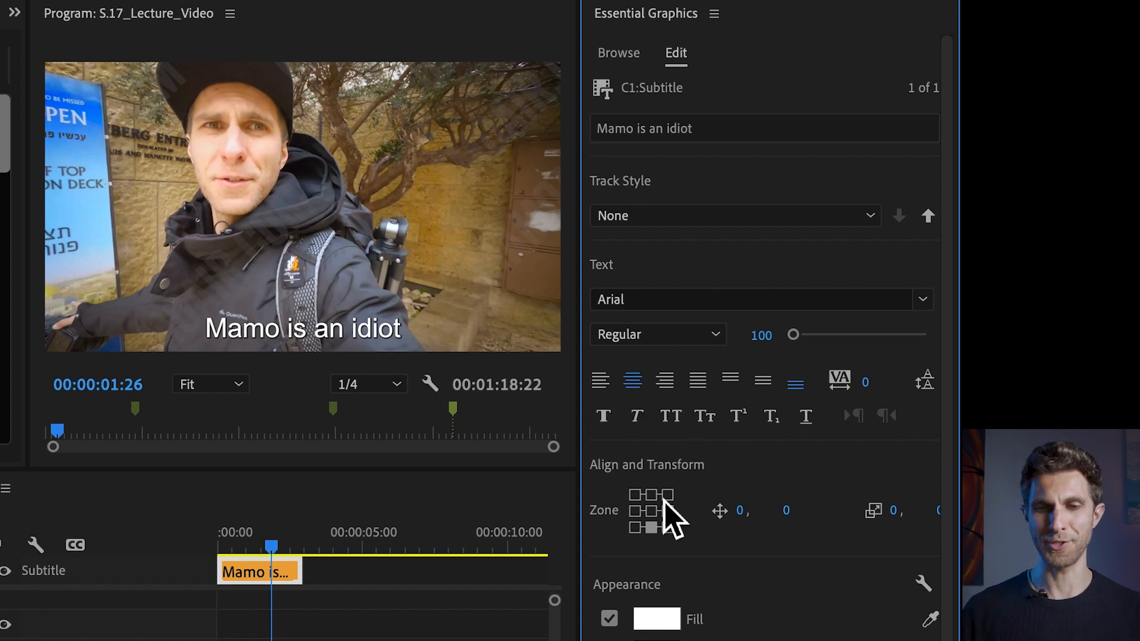
mouse_move(652, 508)
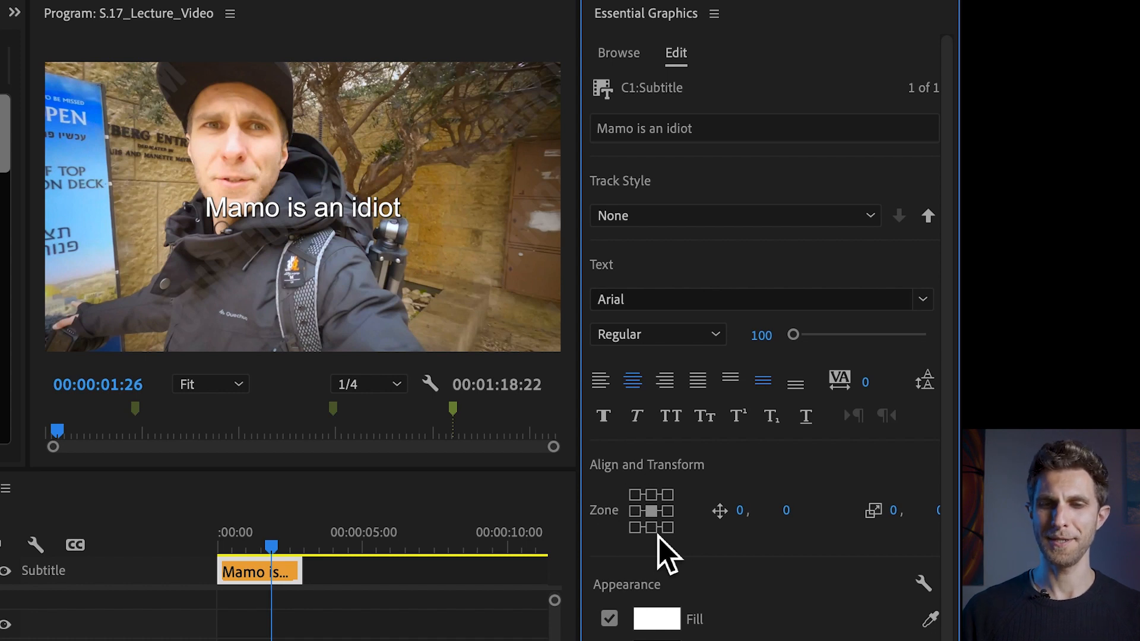
Try middle and bottom-left placements, then settle the caption at bottom centre.
click(656, 529)
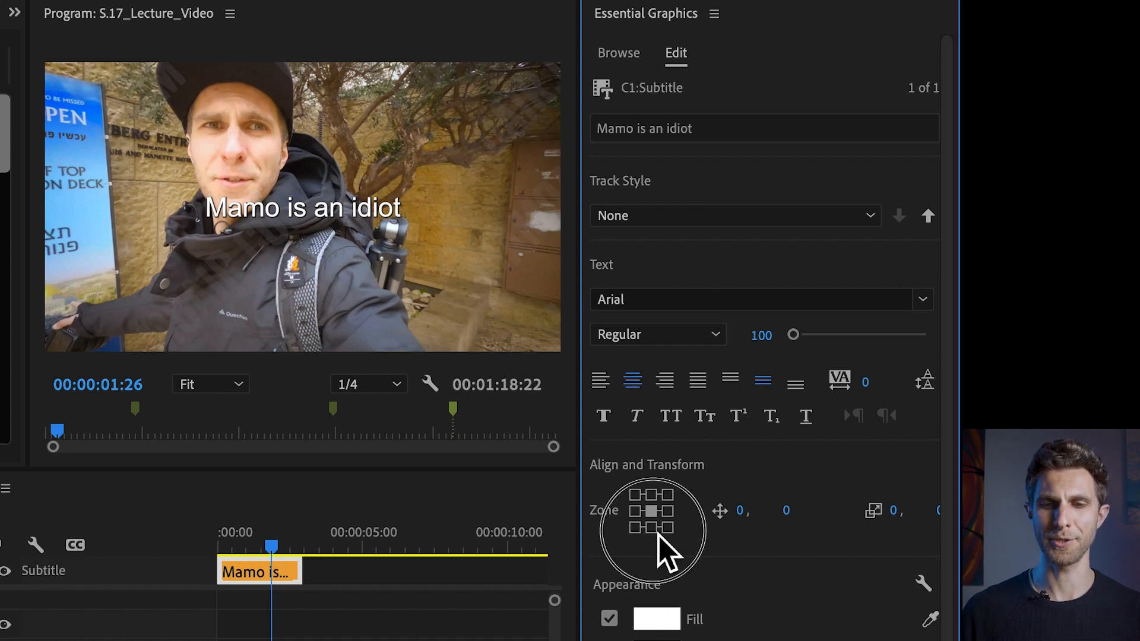
click(638, 527)
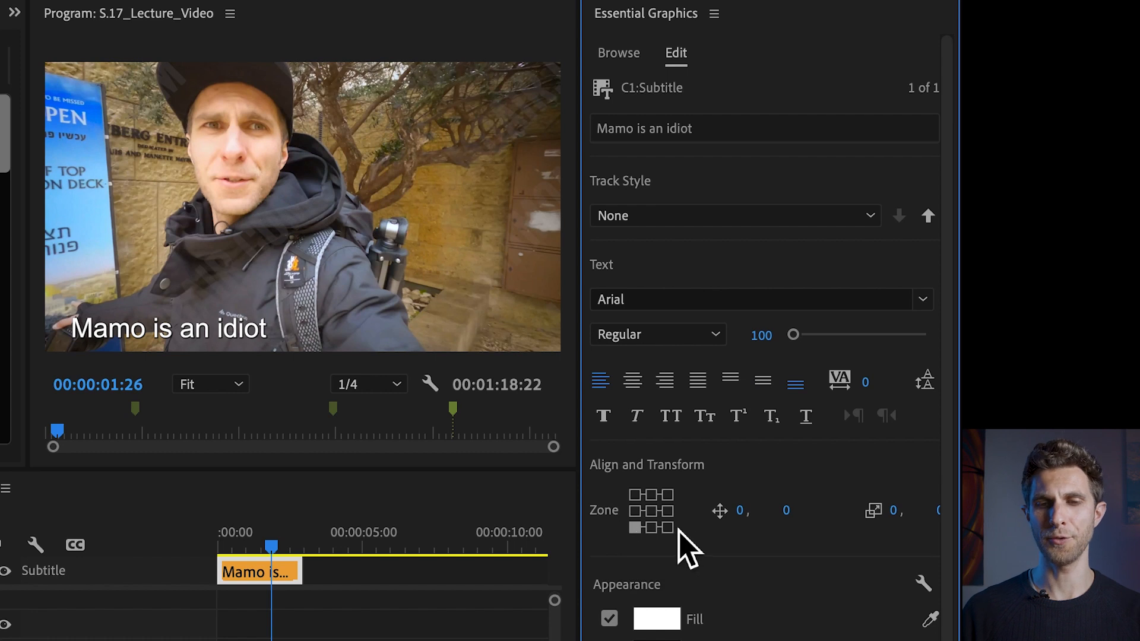
click(664, 379)
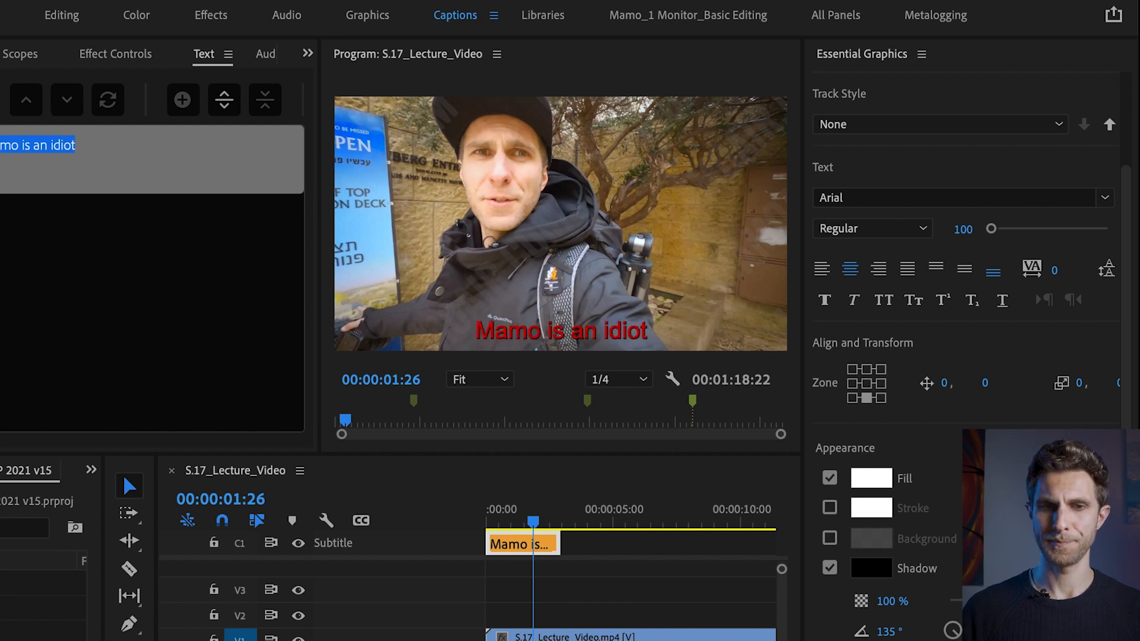
Keep the red fill, remove the drop shadow, and try then drop background and stroke.
click(870, 479)
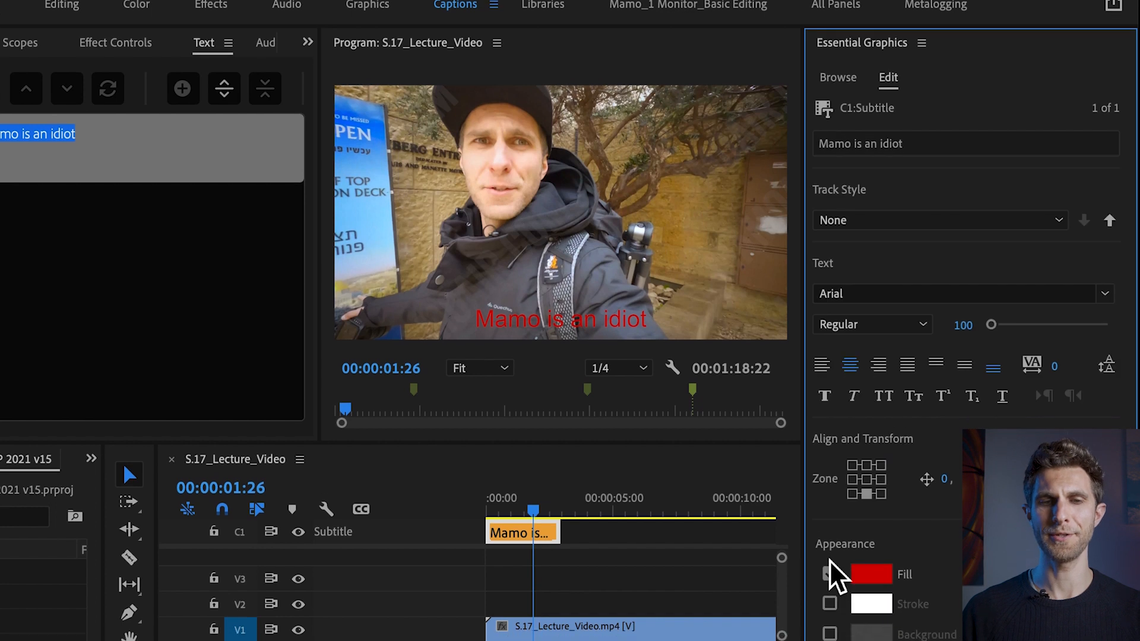
click(829, 525)
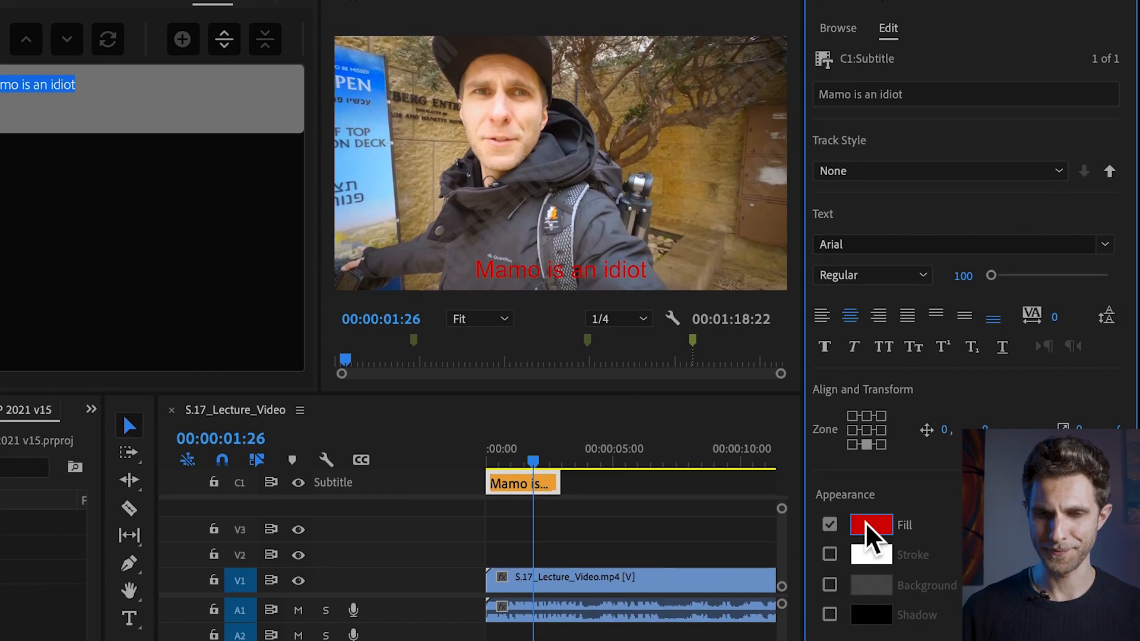
click(829, 585)
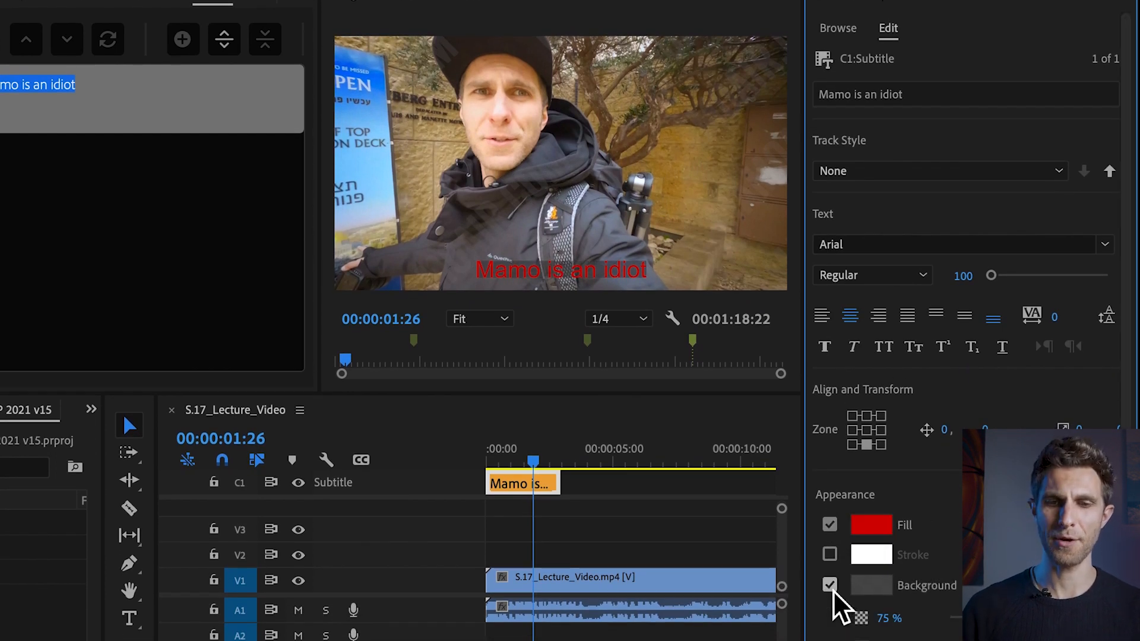
click(829, 554)
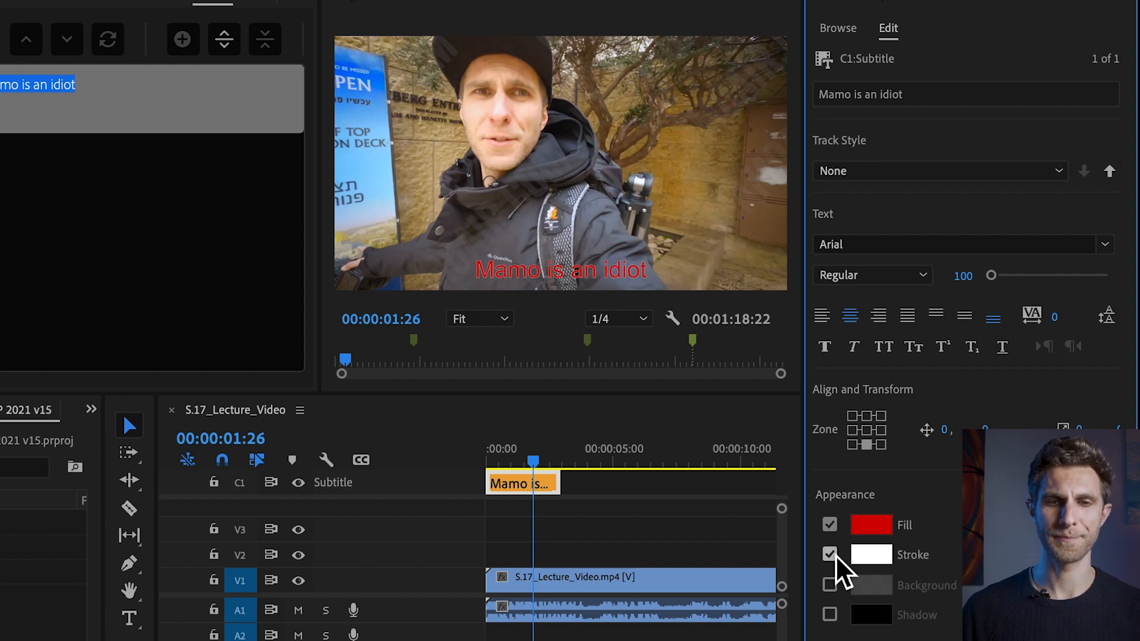
click(829, 553)
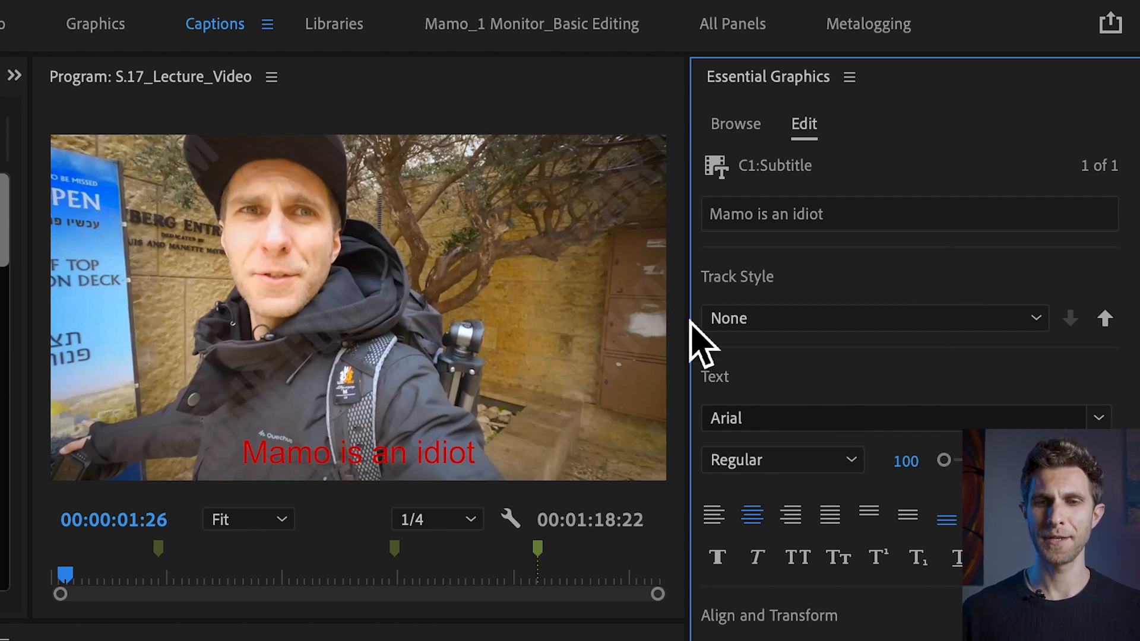
mouse_move(872, 375)
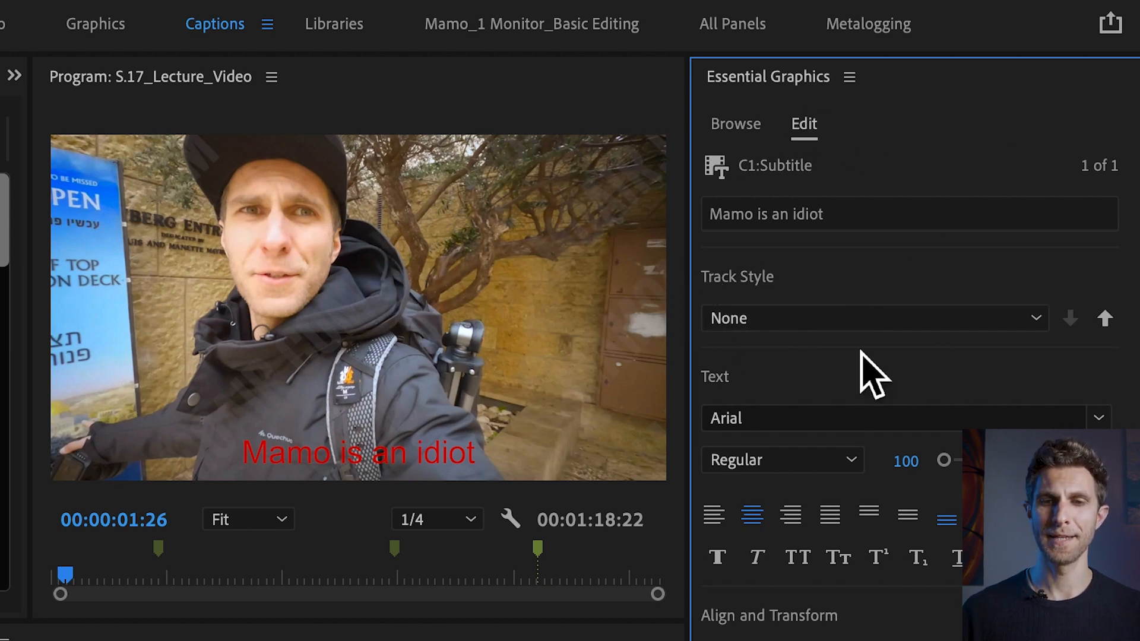
Create a track style from the red Arial caption named 'Mamo is an idiot'.
click(872, 318)
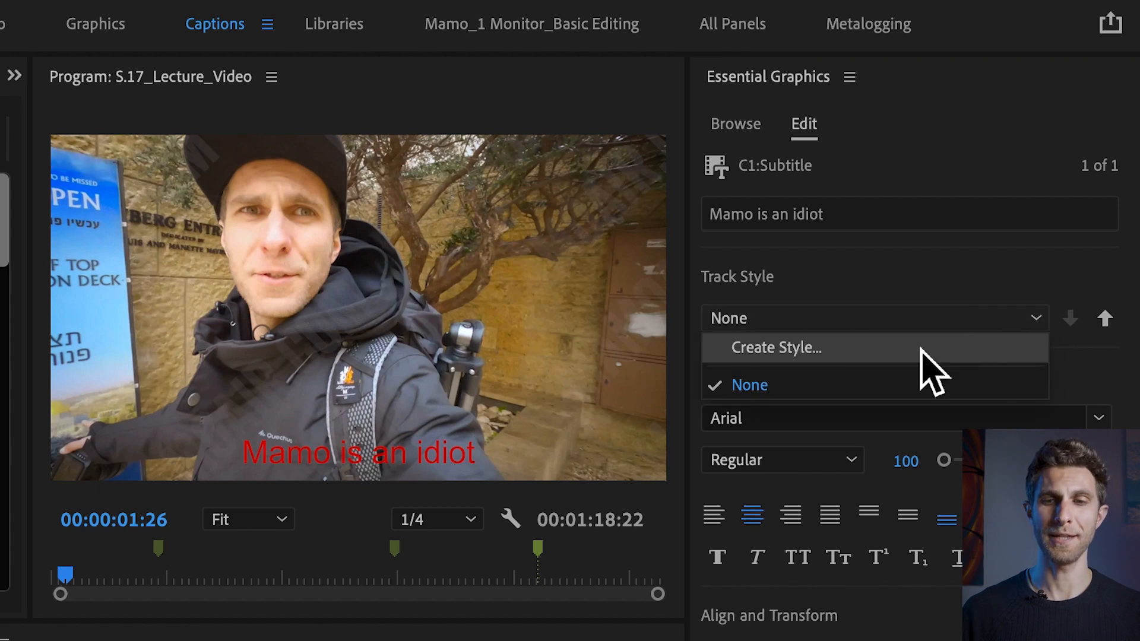
click(776, 347)
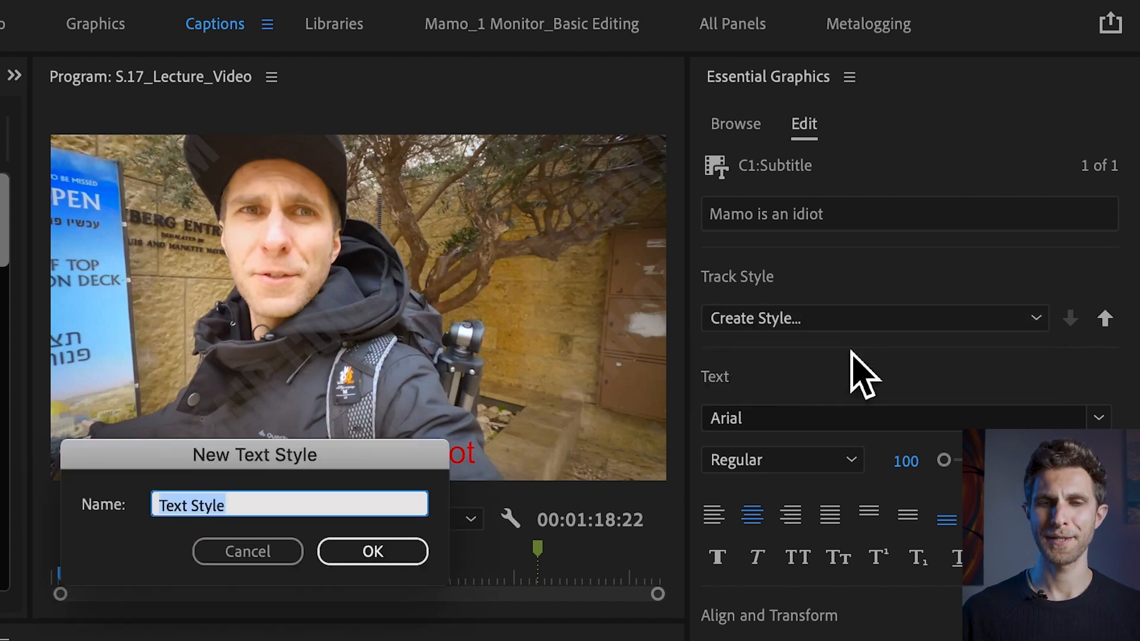
text(M)
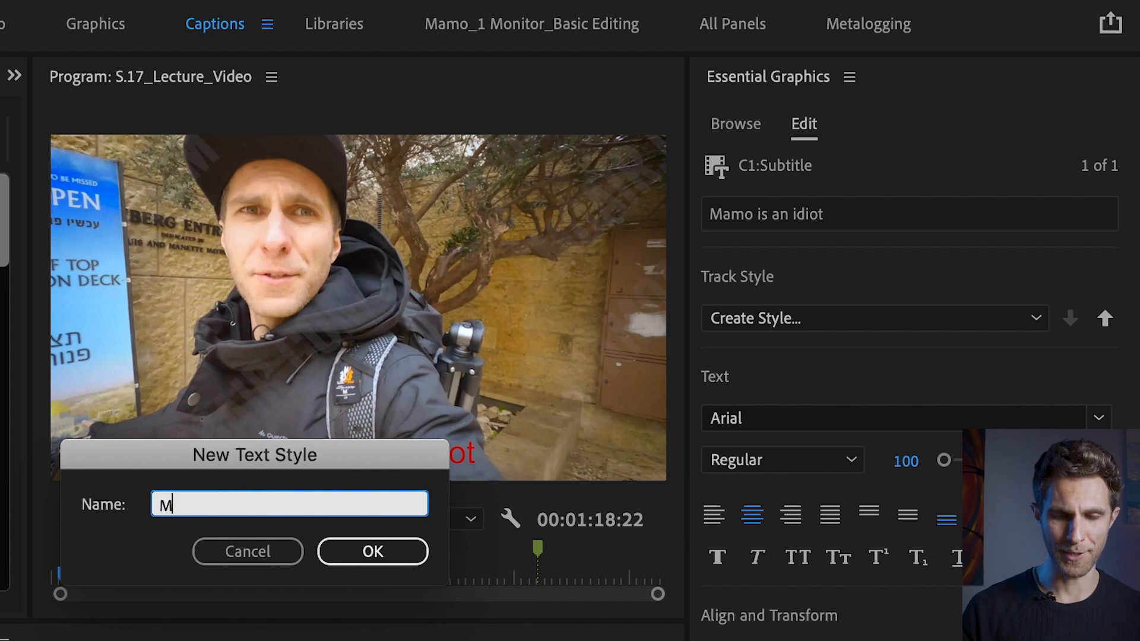
text(Mamo is an idio)
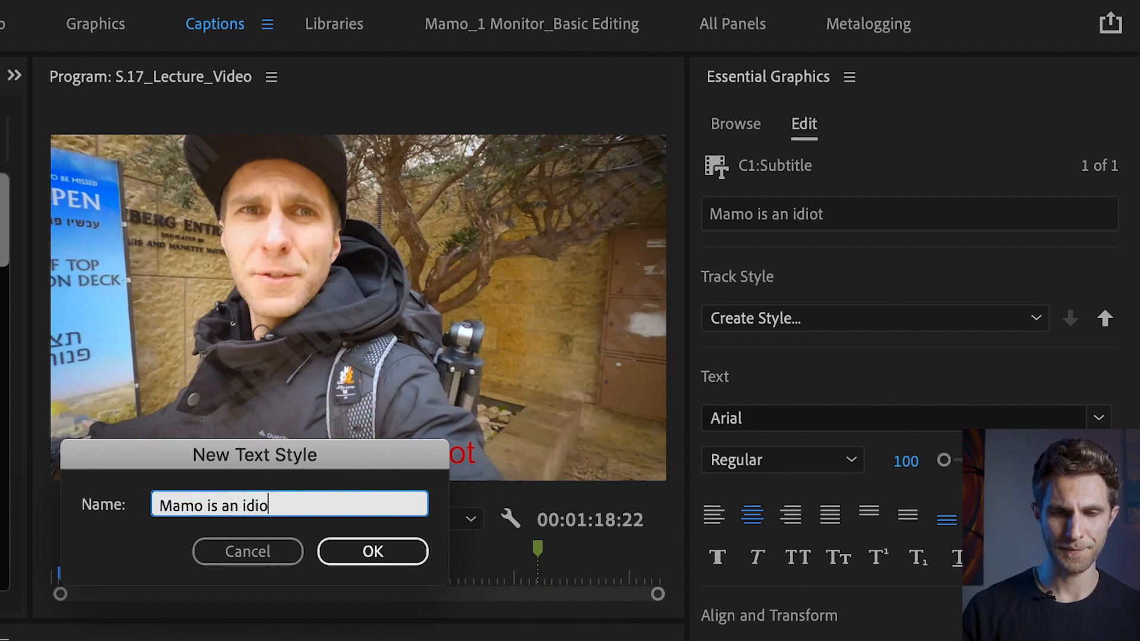
text(t)
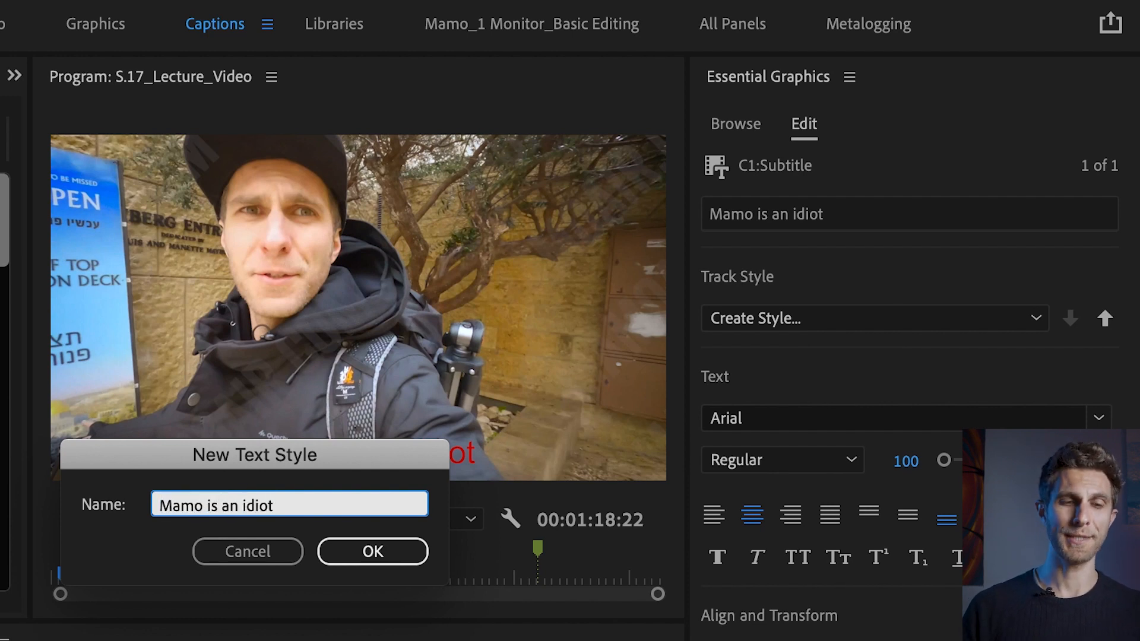
click(288, 504)
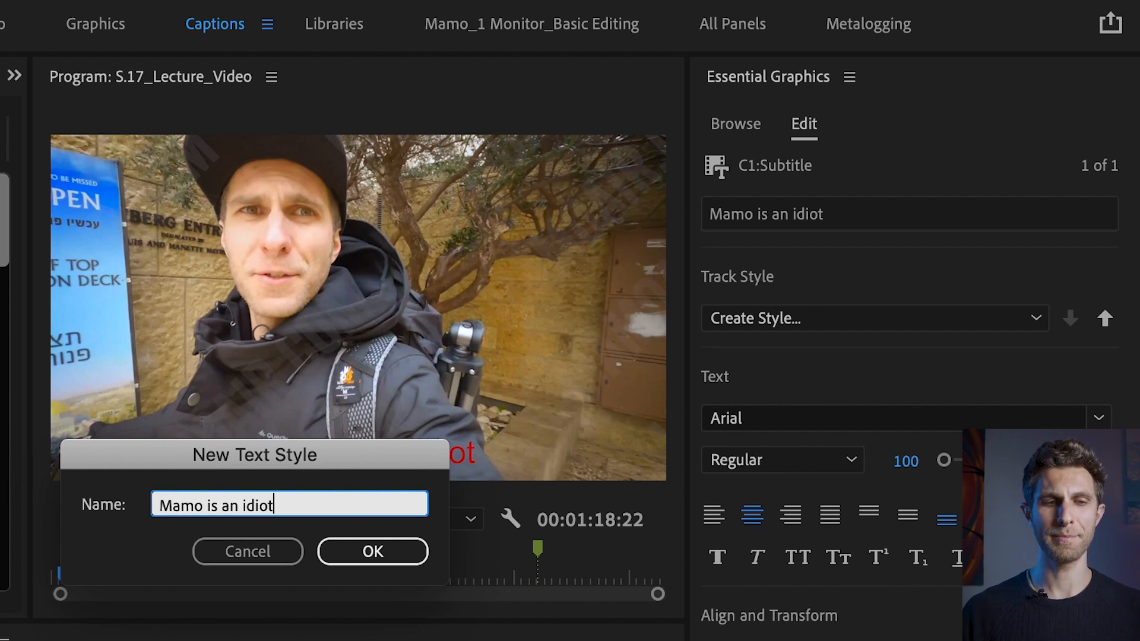
click(372, 551)
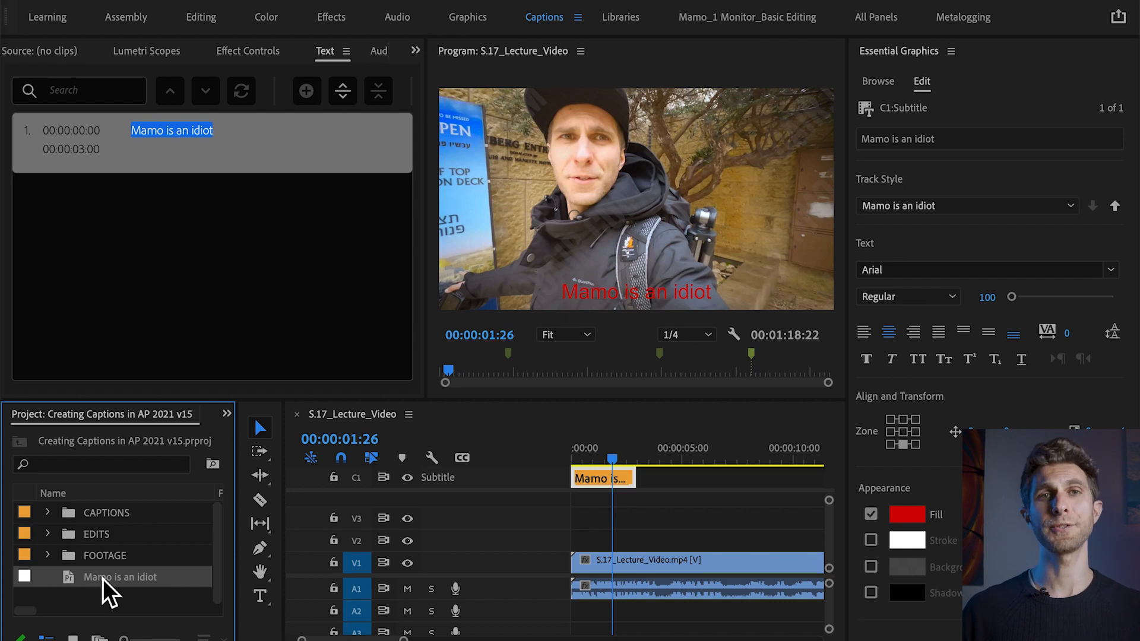
mouse_move(120, 576)
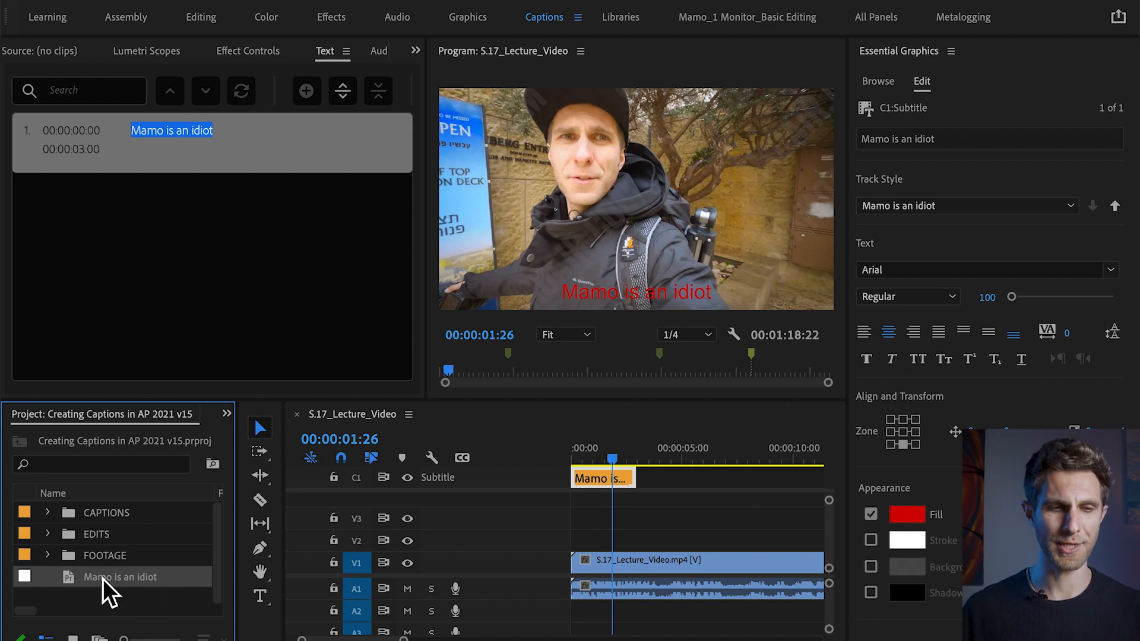
Export the 'Mamo is an idiot' text style as a .prtextstyle file to FOOTAGE.
right_click(121, 576)
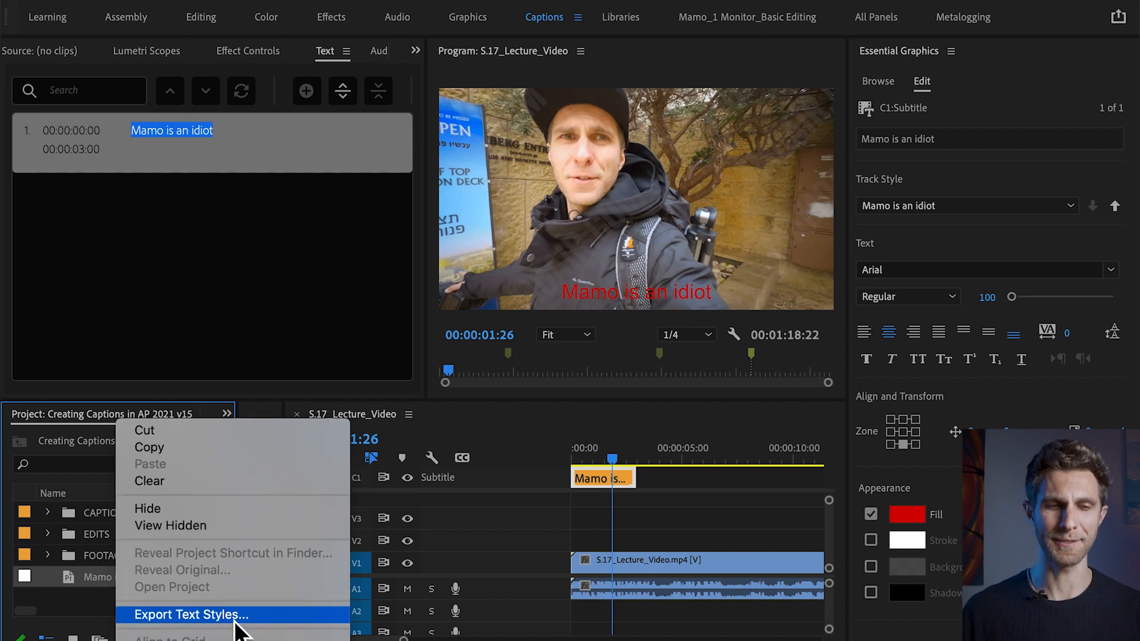
click(190, 614)
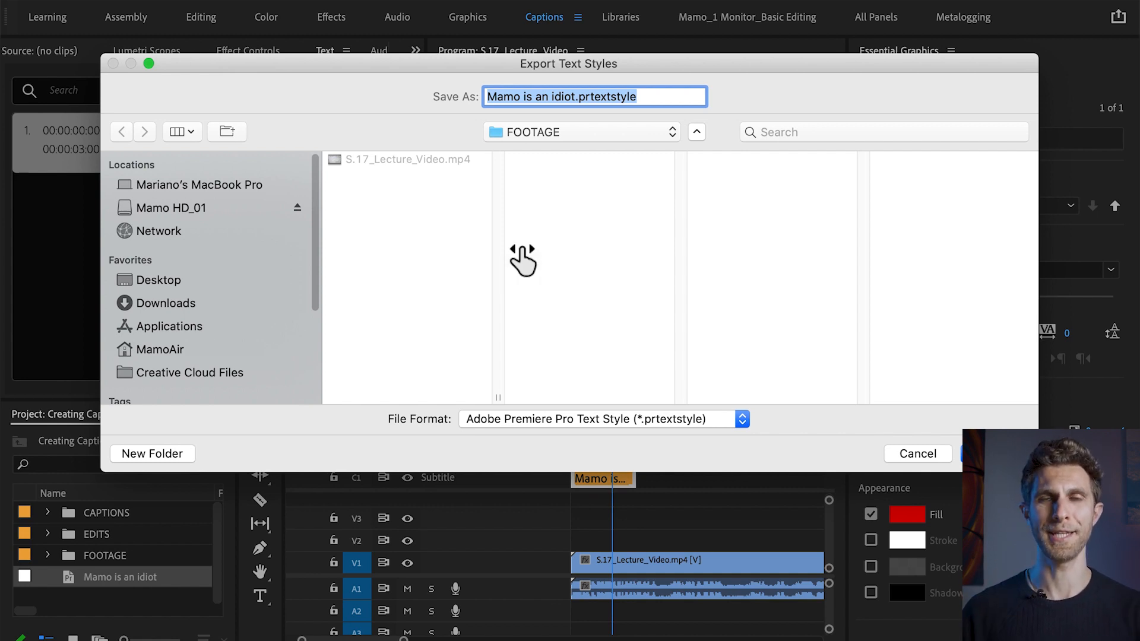
click(917, 453)
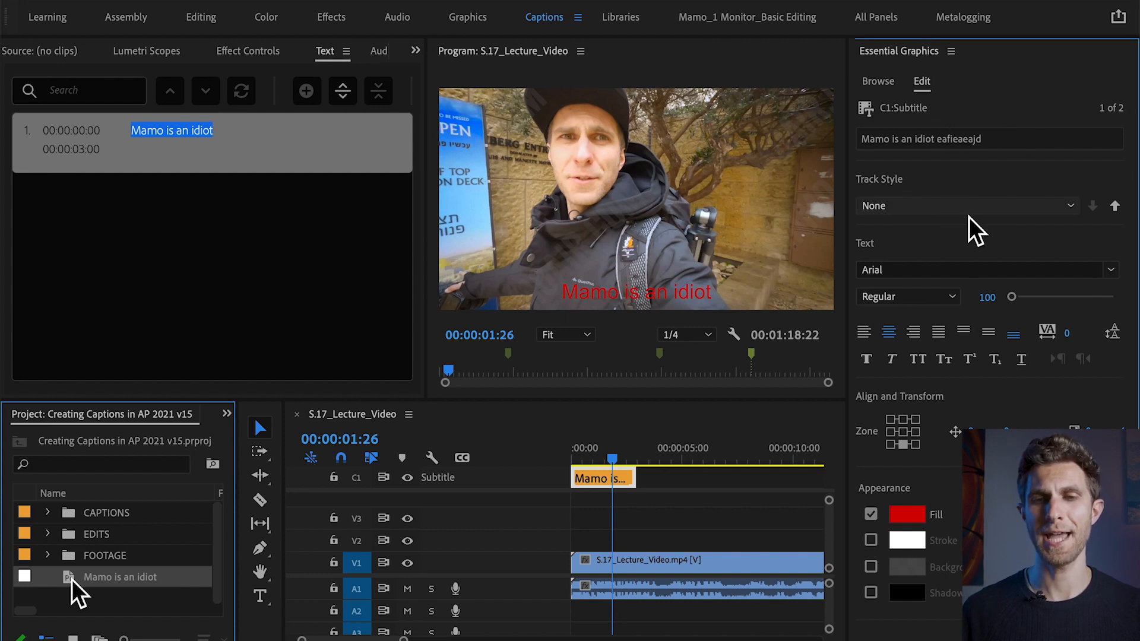
Leave the first caption's Track Style set to None.
click(965, 205)
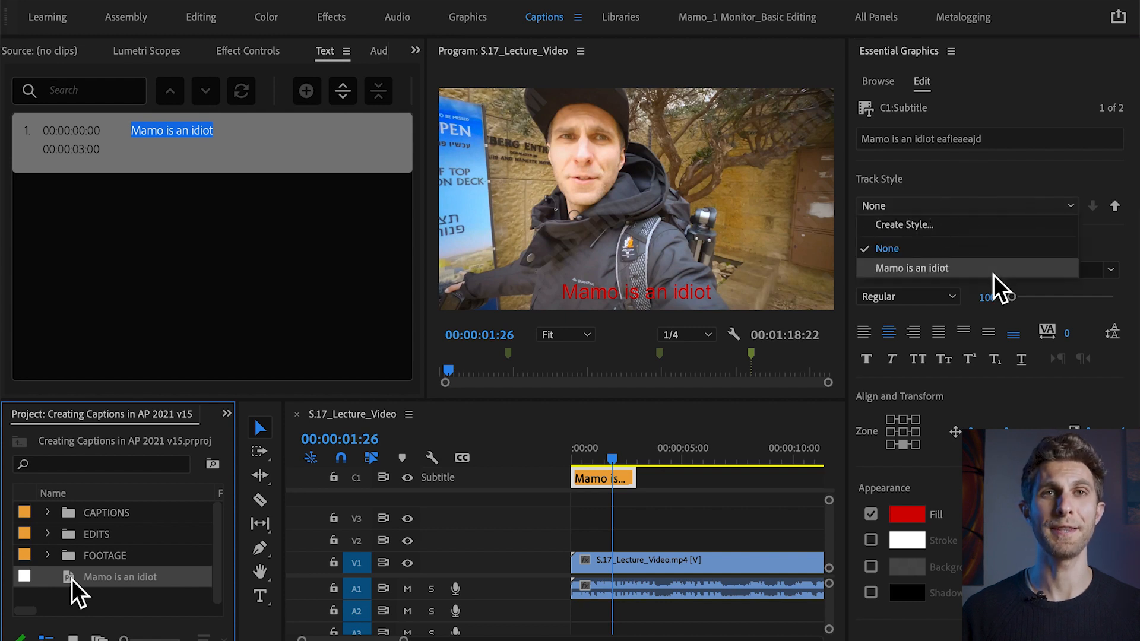
click(910, 268)
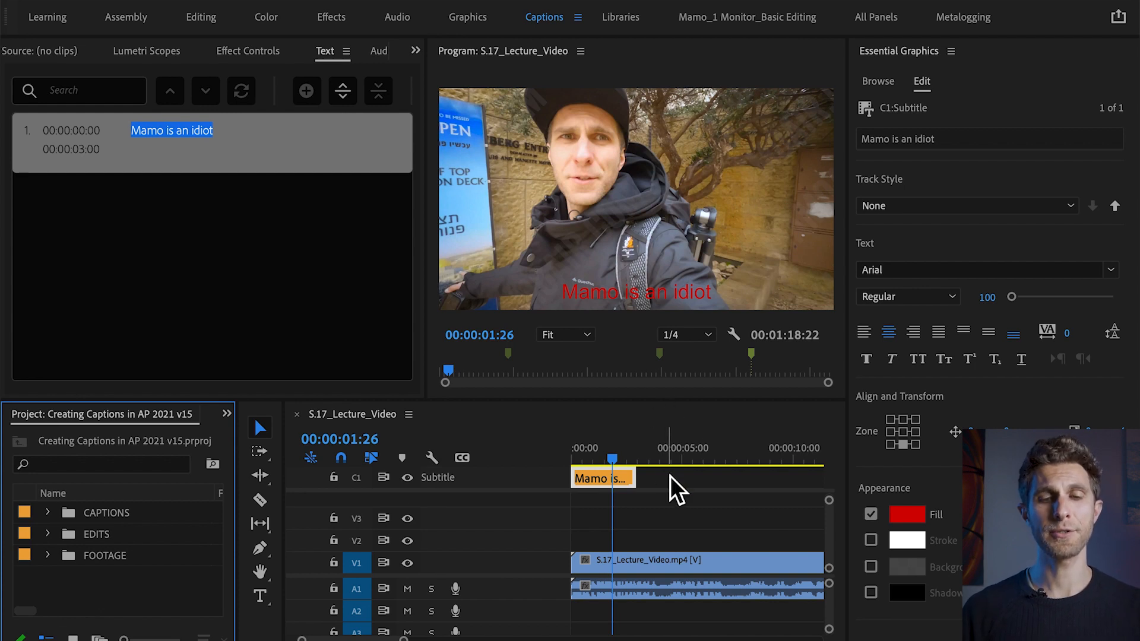
Deselect the caption and move the playhead to 00:00:03:04.
click(602, 479)
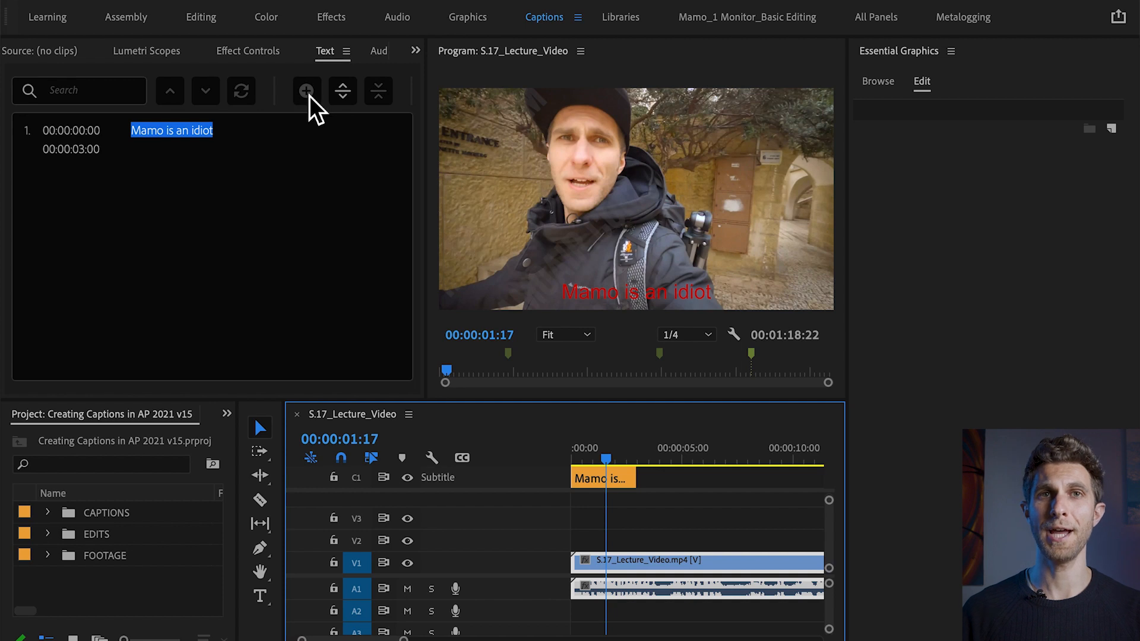
click(621, 447)
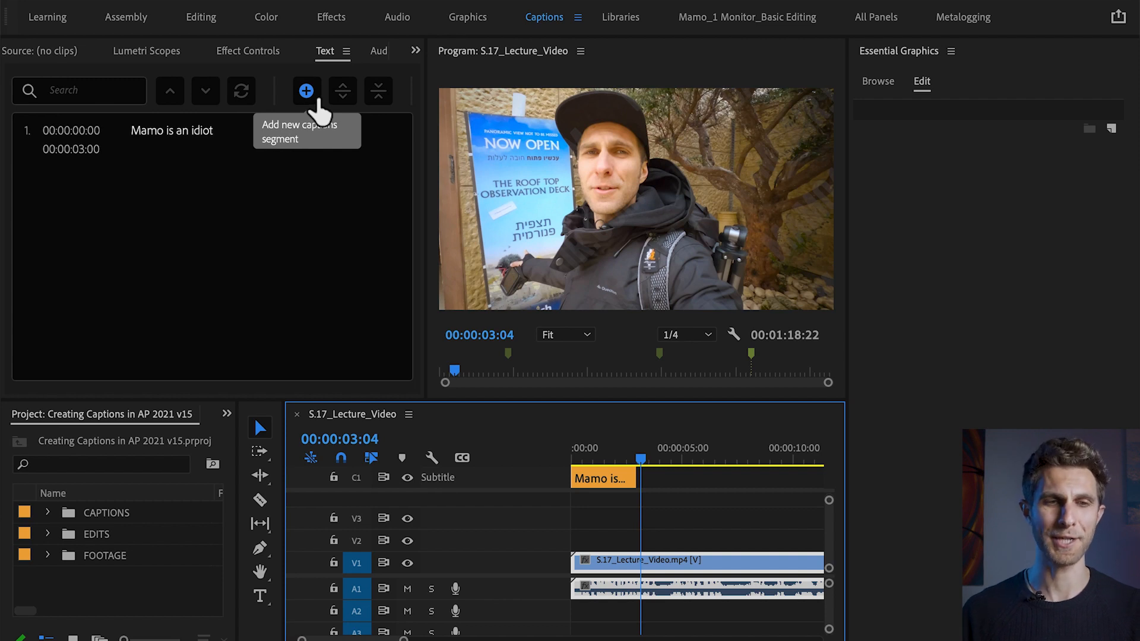
Add captions "You are right" at 00:00:03:04 and "Dakdakdaska" at 00:00:06:17.
click(305, 91)
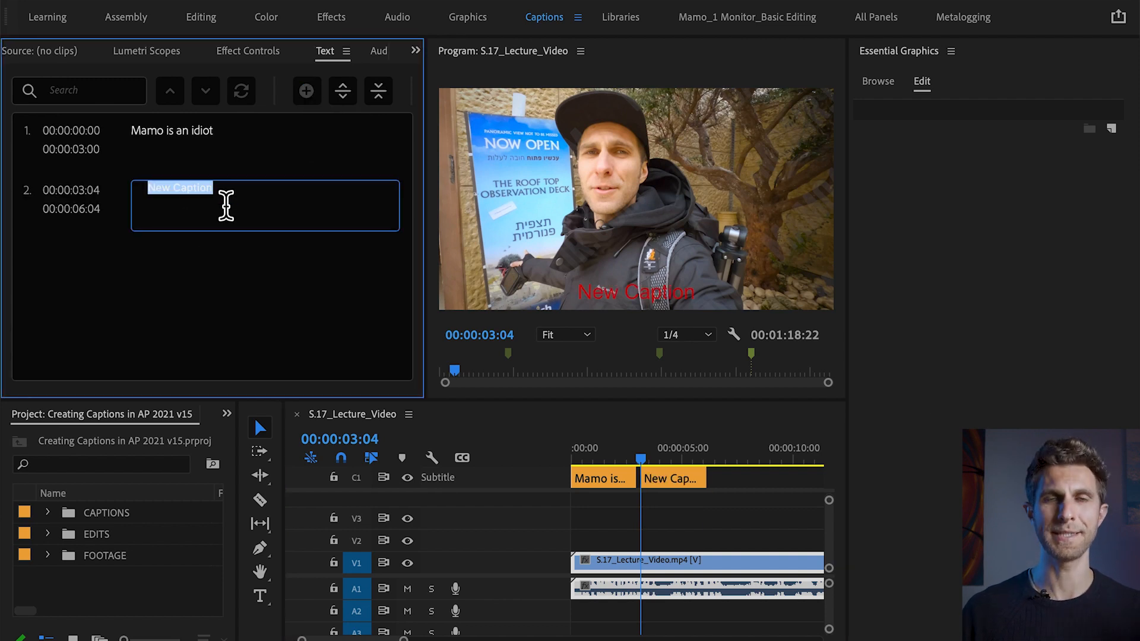
text(Y)
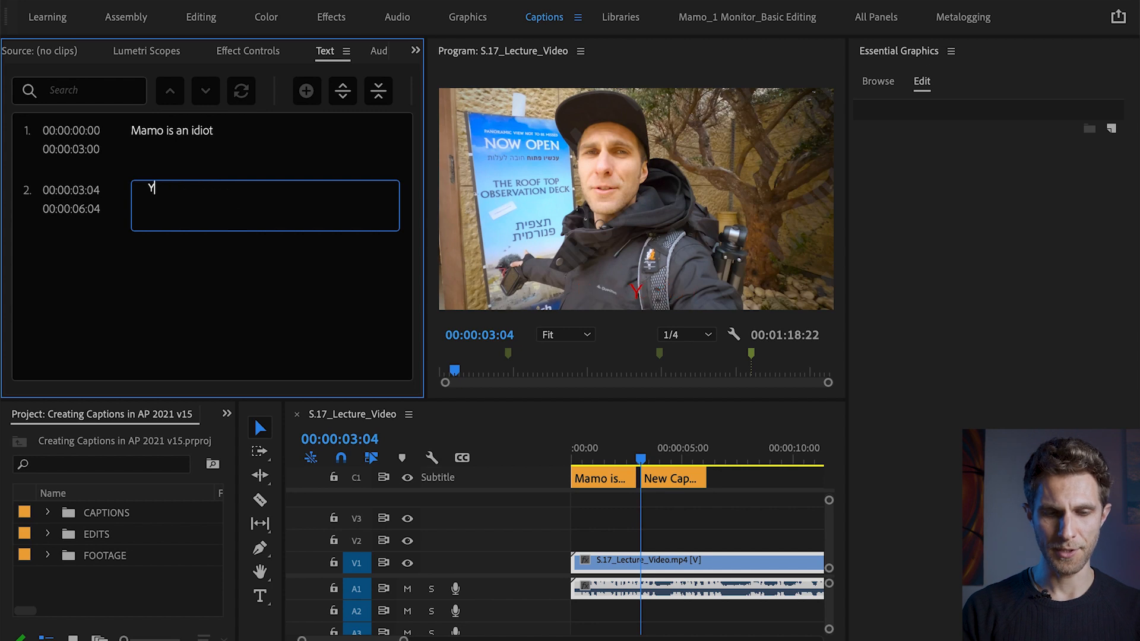
text(ou are right)
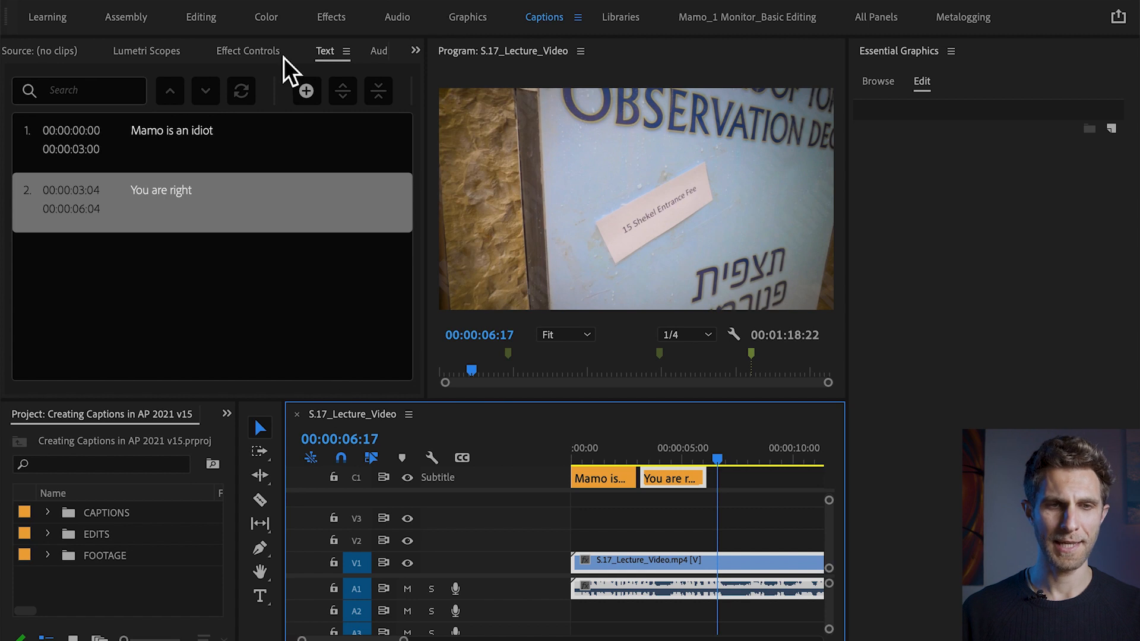
click(306, 91)
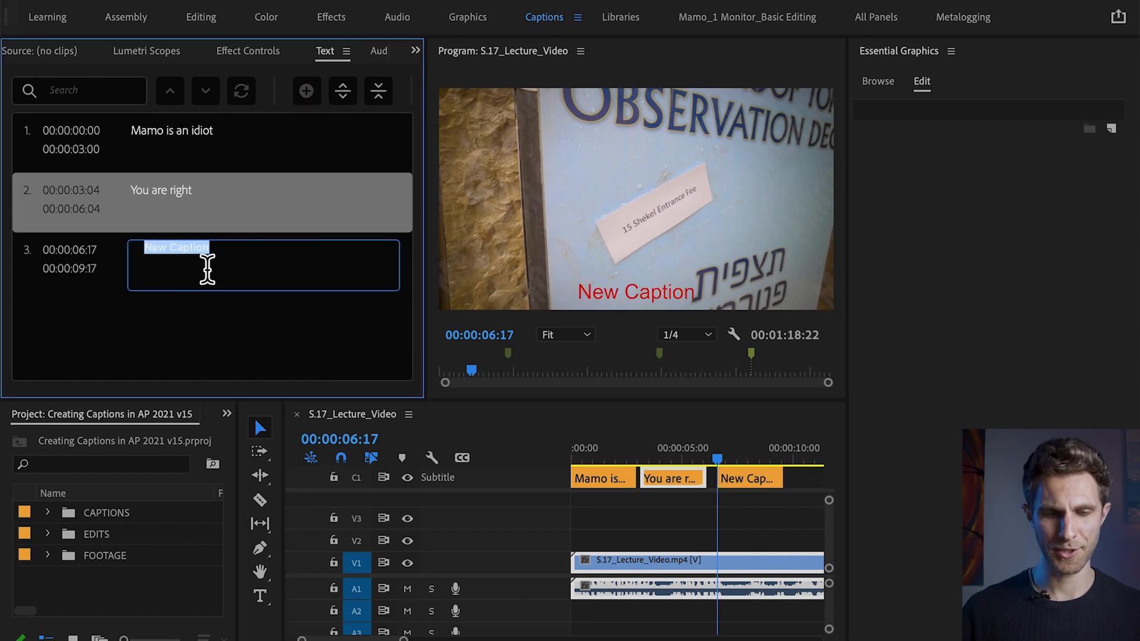
text(Dakdakdaska)
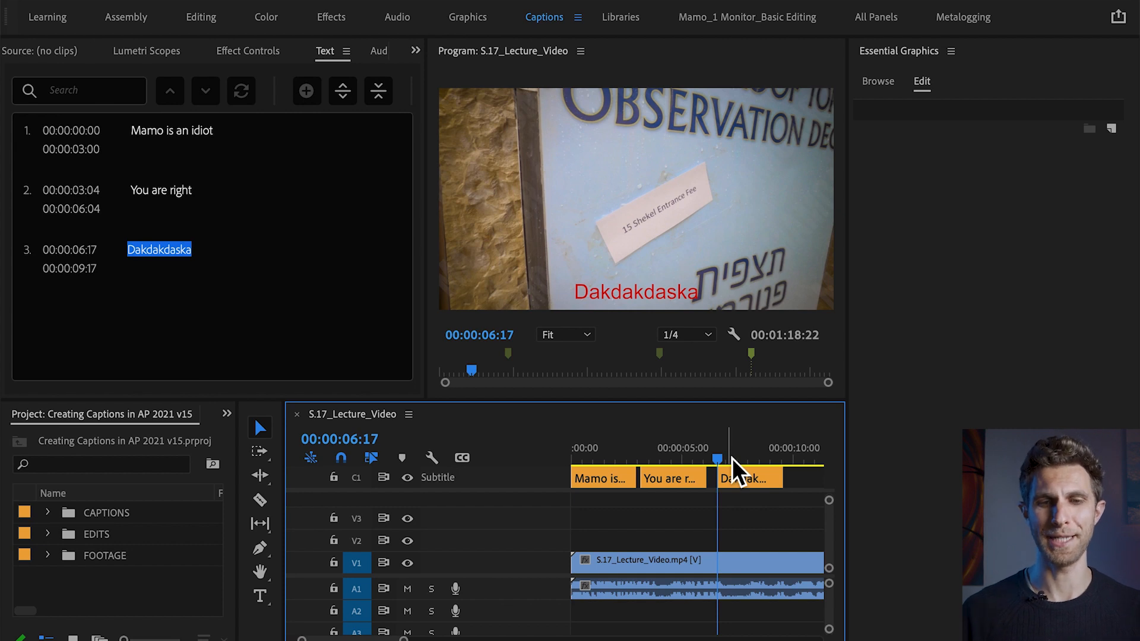
Select the "You are right" caption, then the "Dakdakdaska" caption for removal.
click(211, 258)
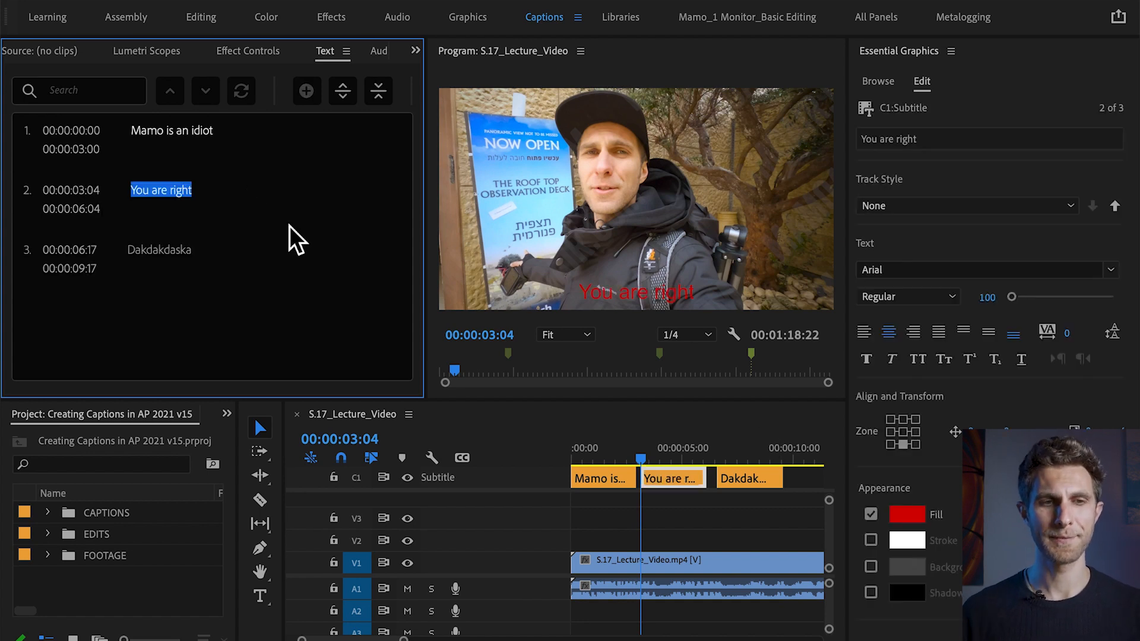
click(747, 477)
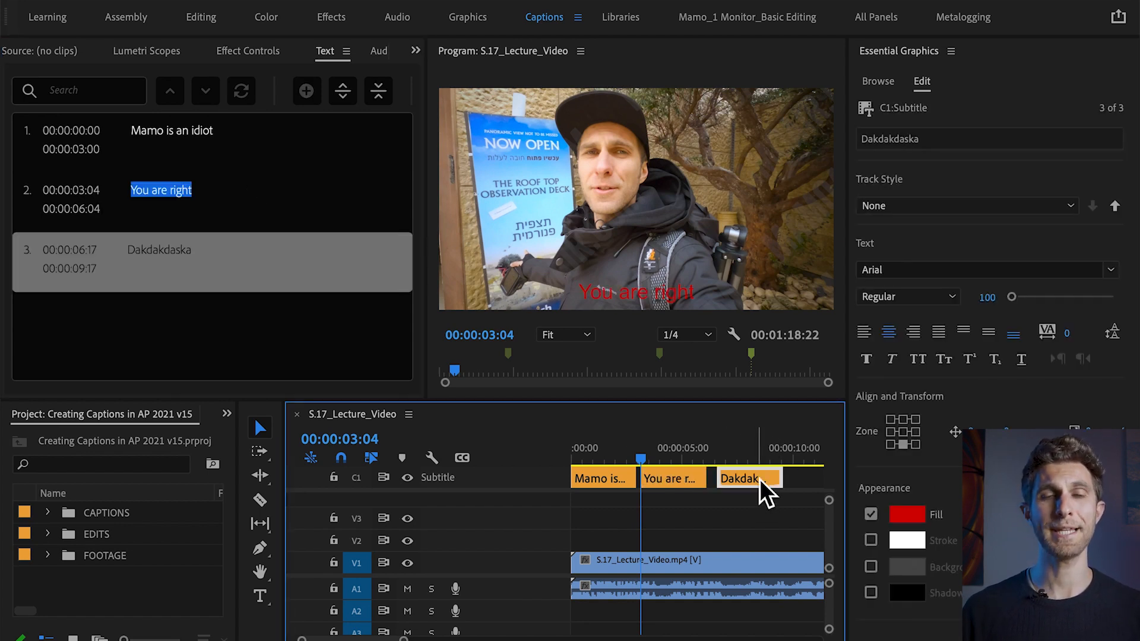
mouse_move(748, 478)
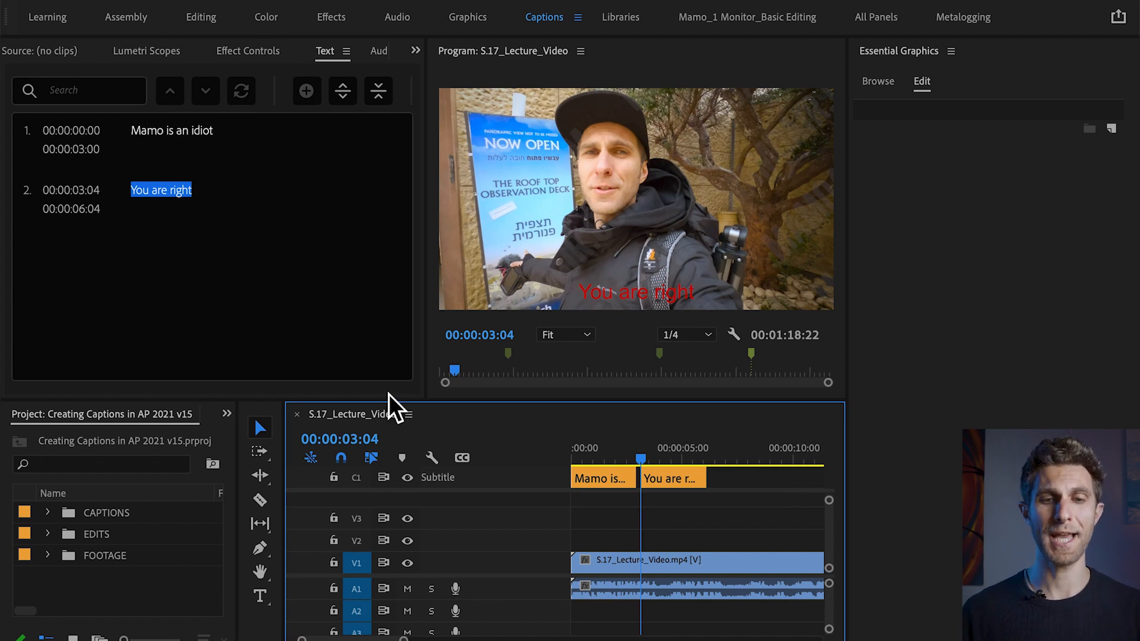
mouse_move(730, 494)
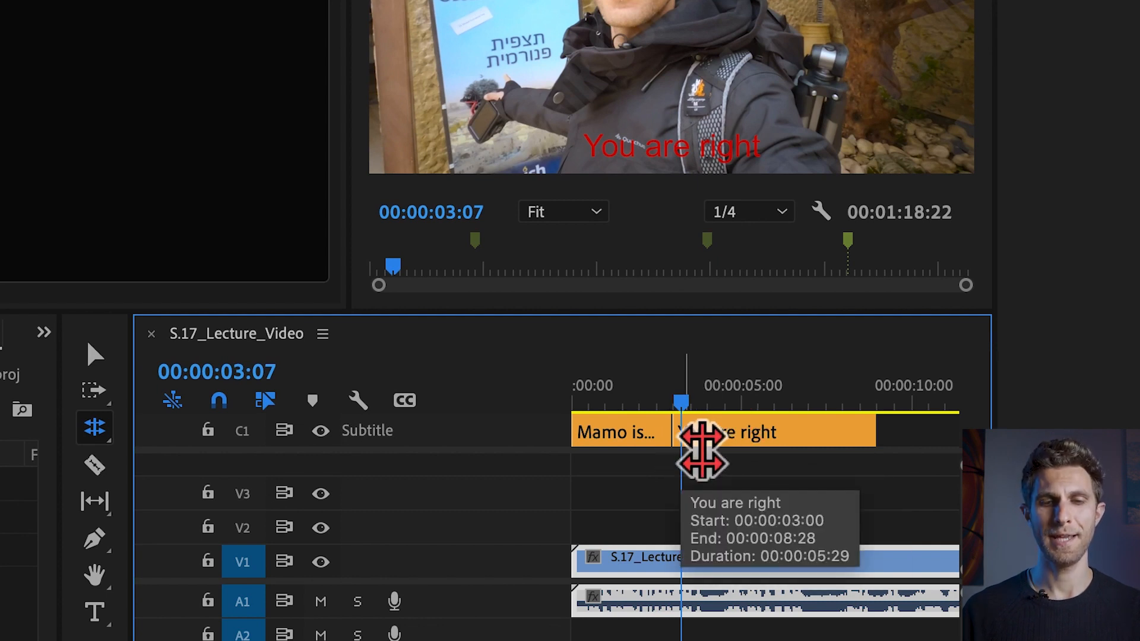
Roll the "You are right" caption's edge so it ends at 00:00:08:28.
drag(701, 447, 755, 457)
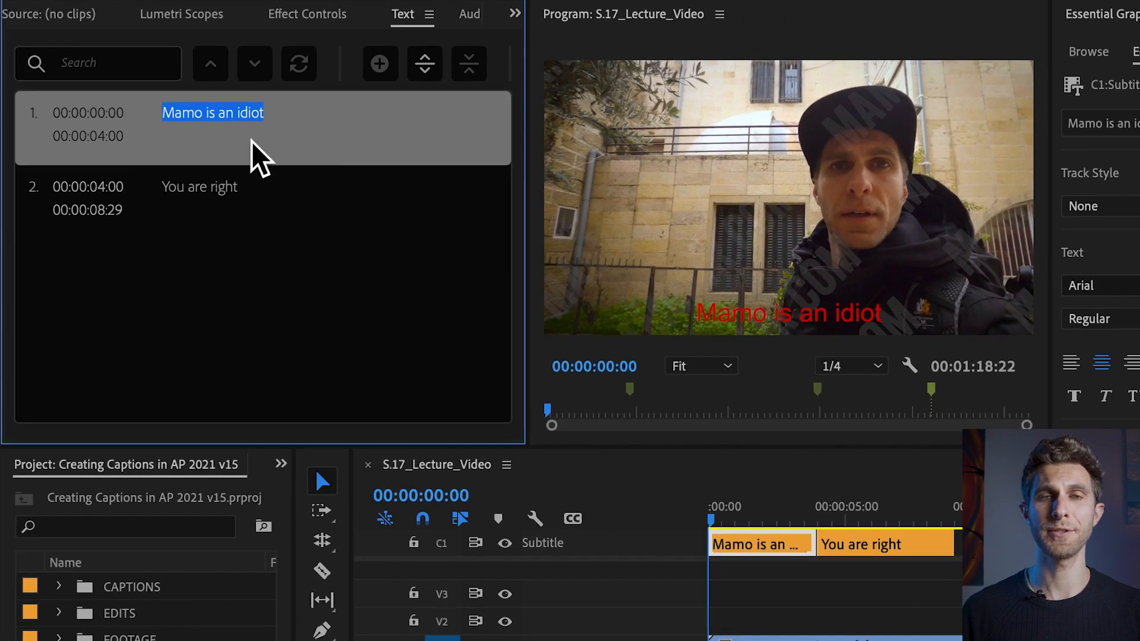
mouse_move(269, 178)
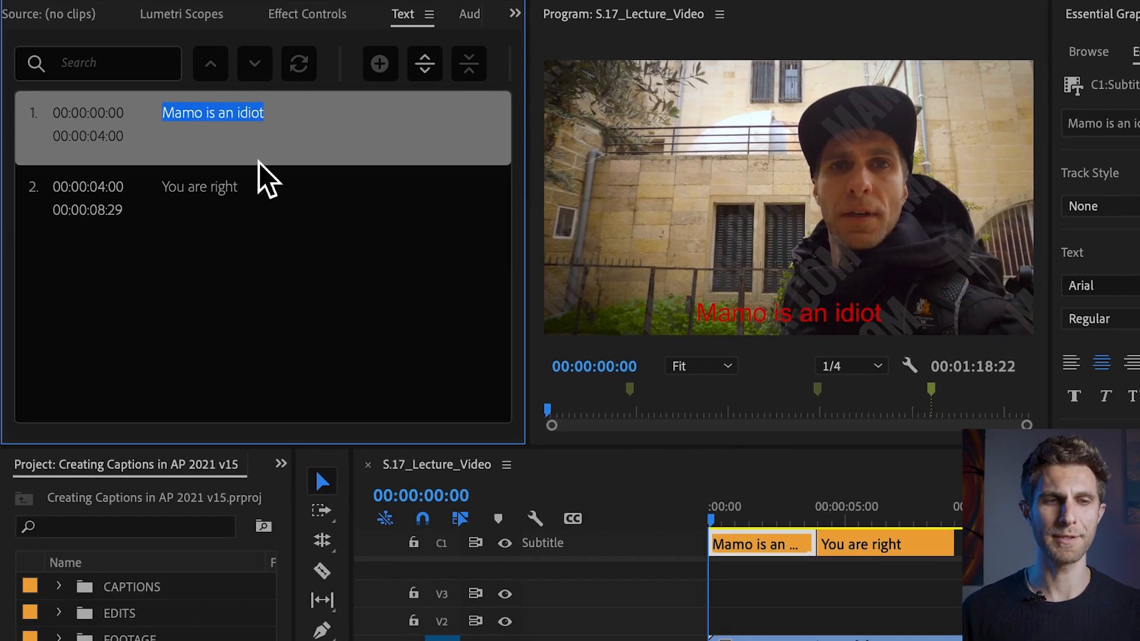
mouse_move(233, 141)
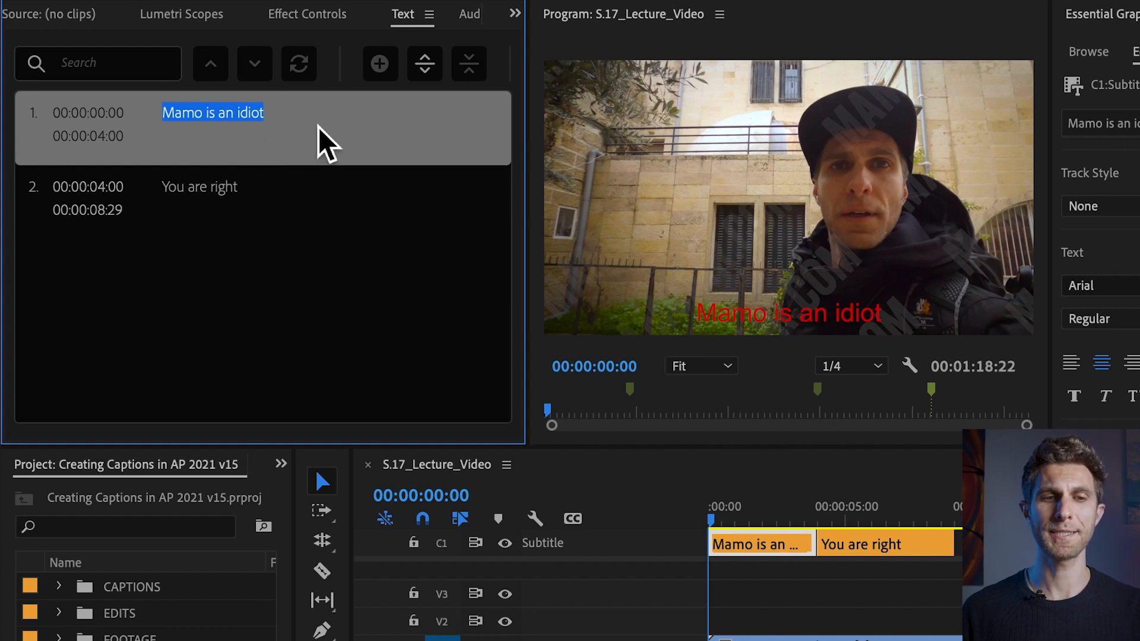
mouse_move(424, 64)
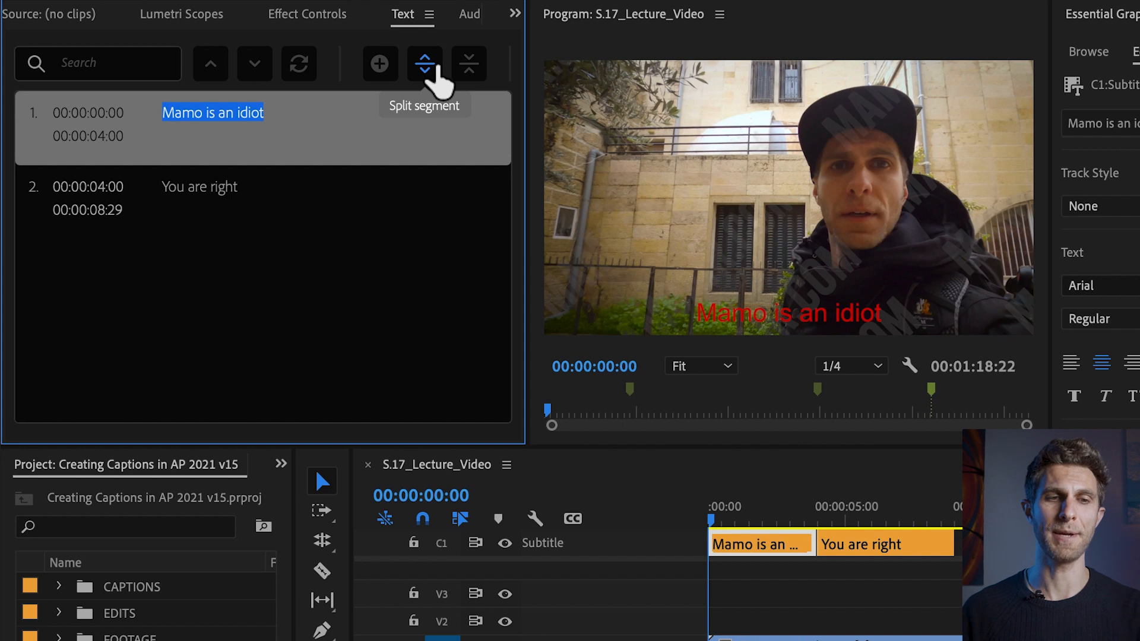
Split the first caption and retype the 00:00:02:00–00:00:04:00 half as "eafieaeajd".
click(425, 63)
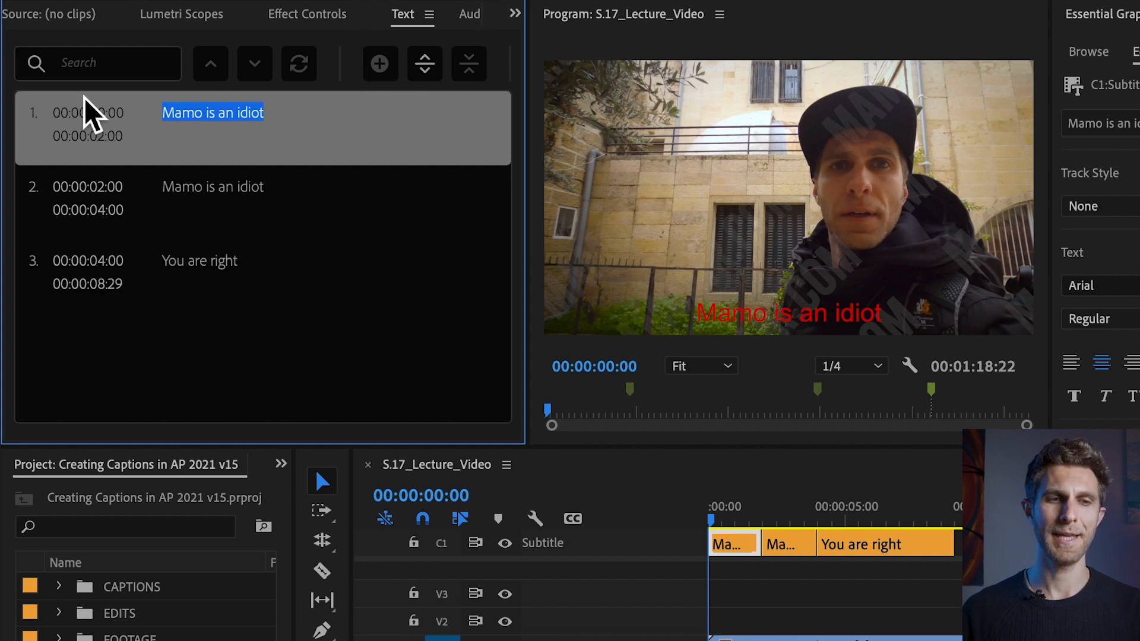
mouse_move(293, 231)
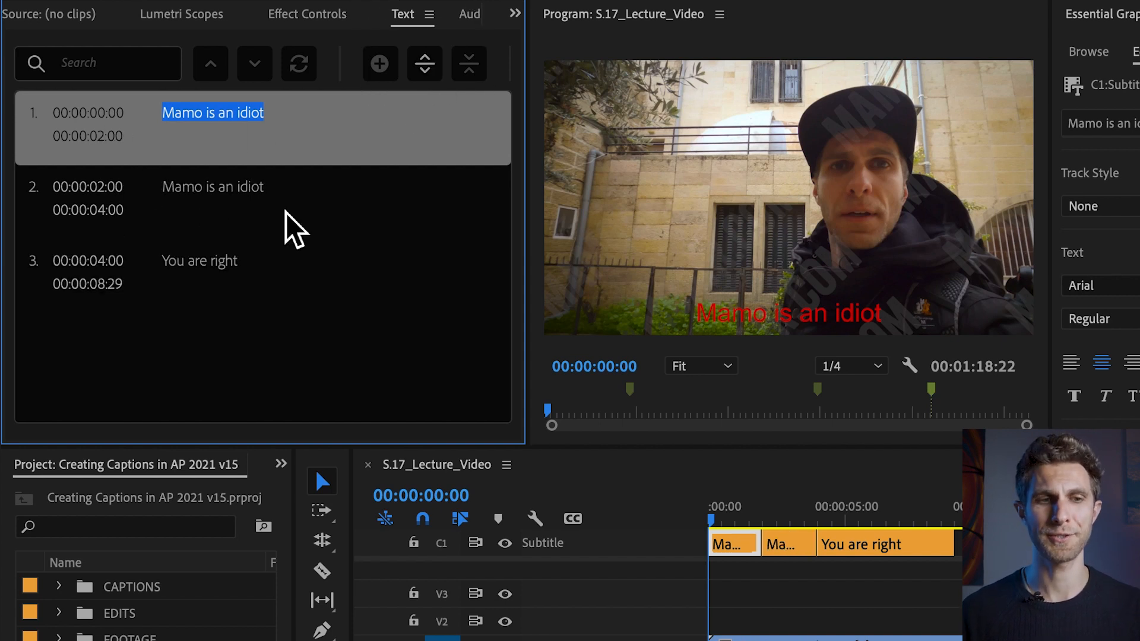
mouse_move(243, 207)
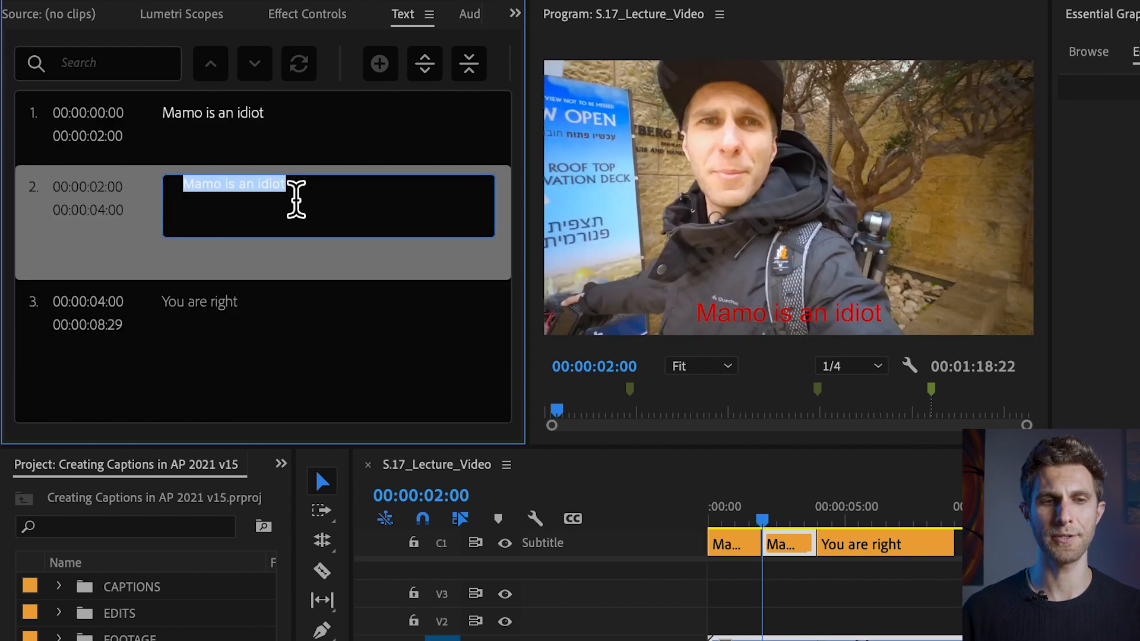
text(eafieaeajd)
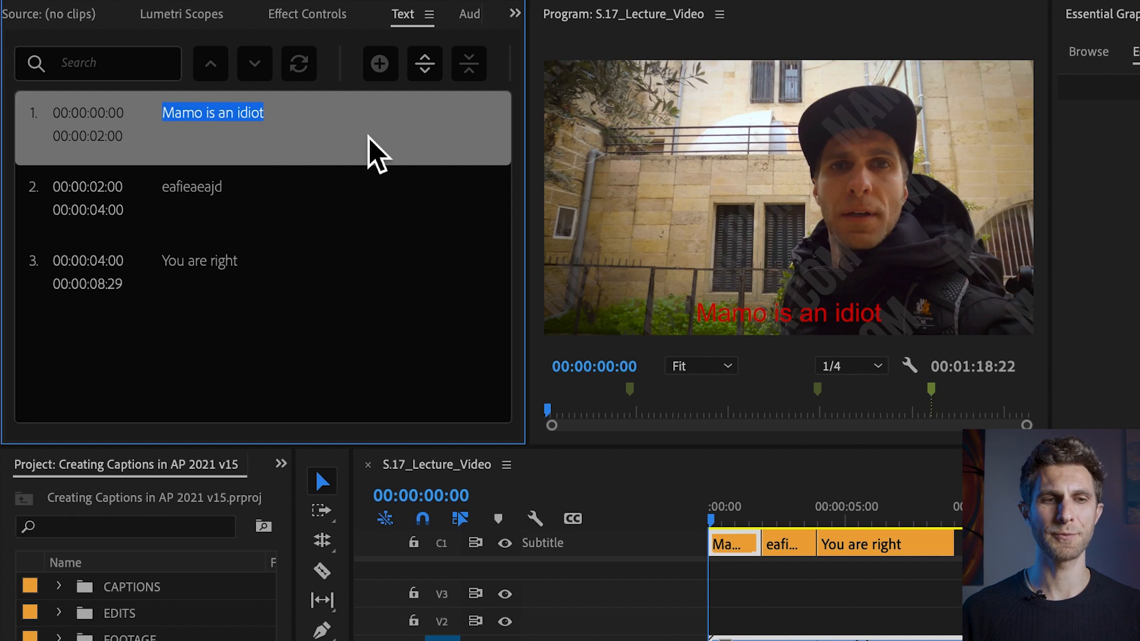
mouse_move(343, 229)
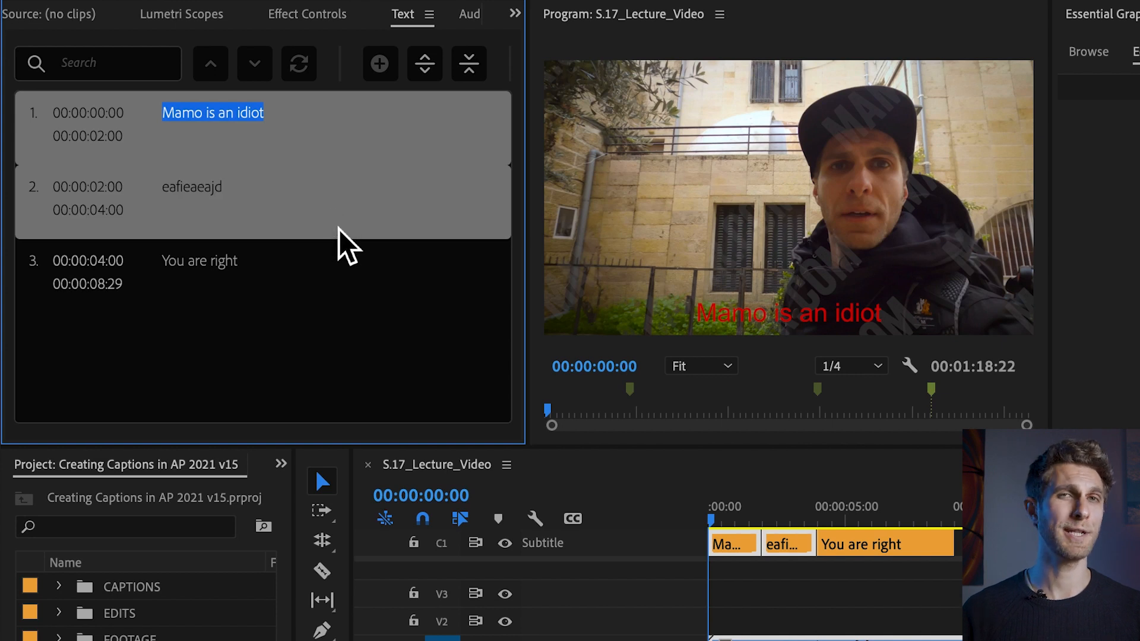
mouse_move(469, 64)
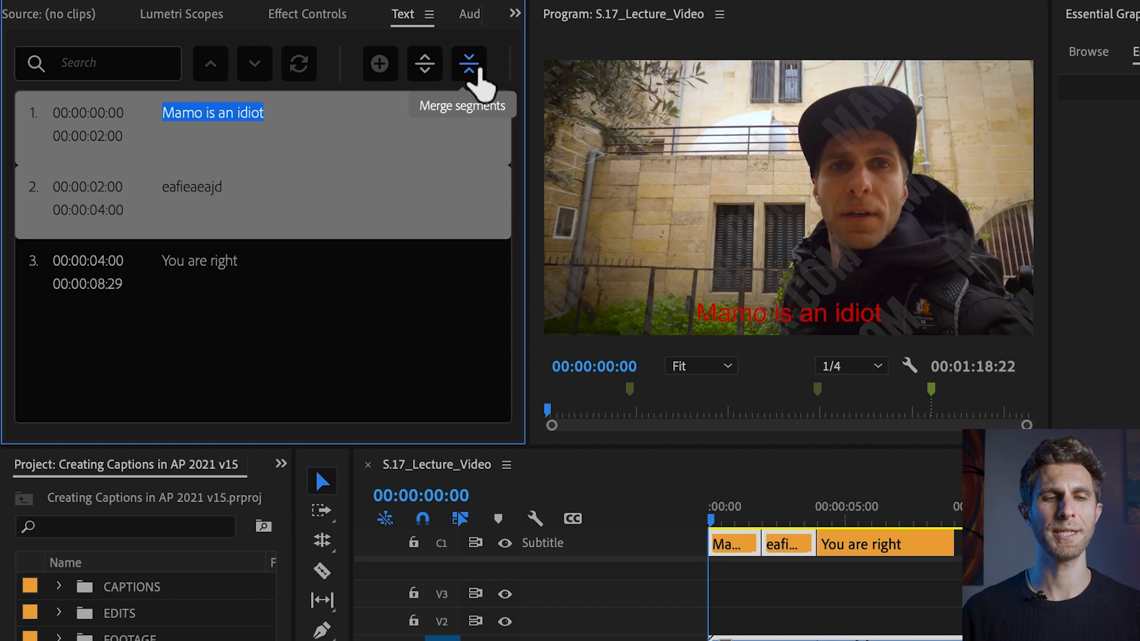
Merge the first two captions into "Mamo is an idiot eafieaeajd" (00:00:00:00–00:00:04:00).
click(468, 63)
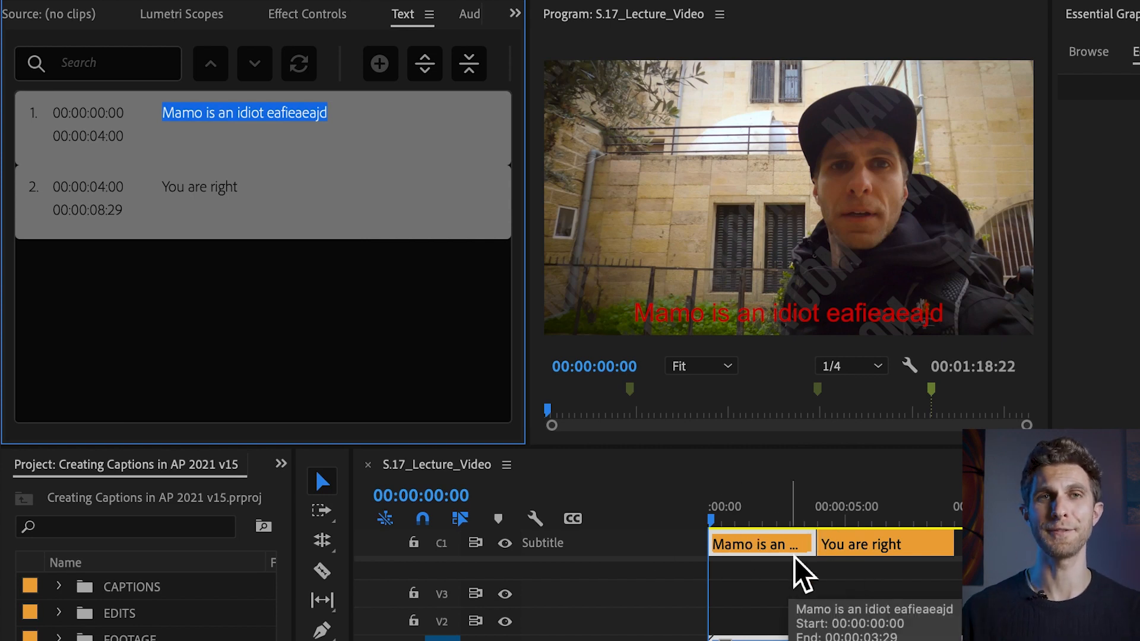
mouse_move(262, 276)
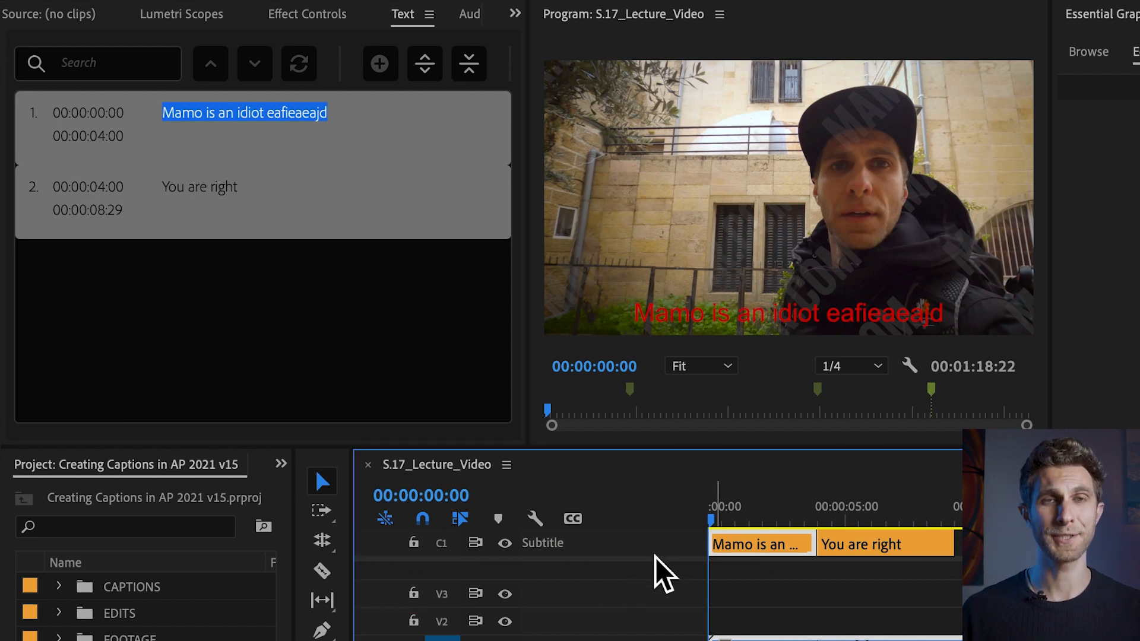
mouse_move(636, 556)
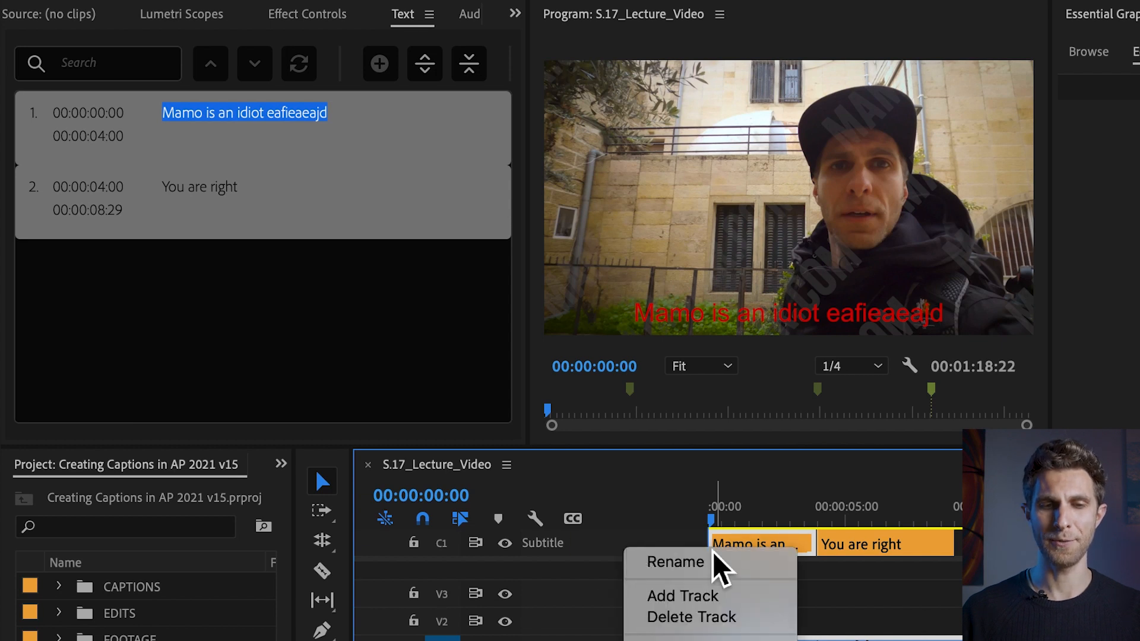
mouse_move(767, 610)
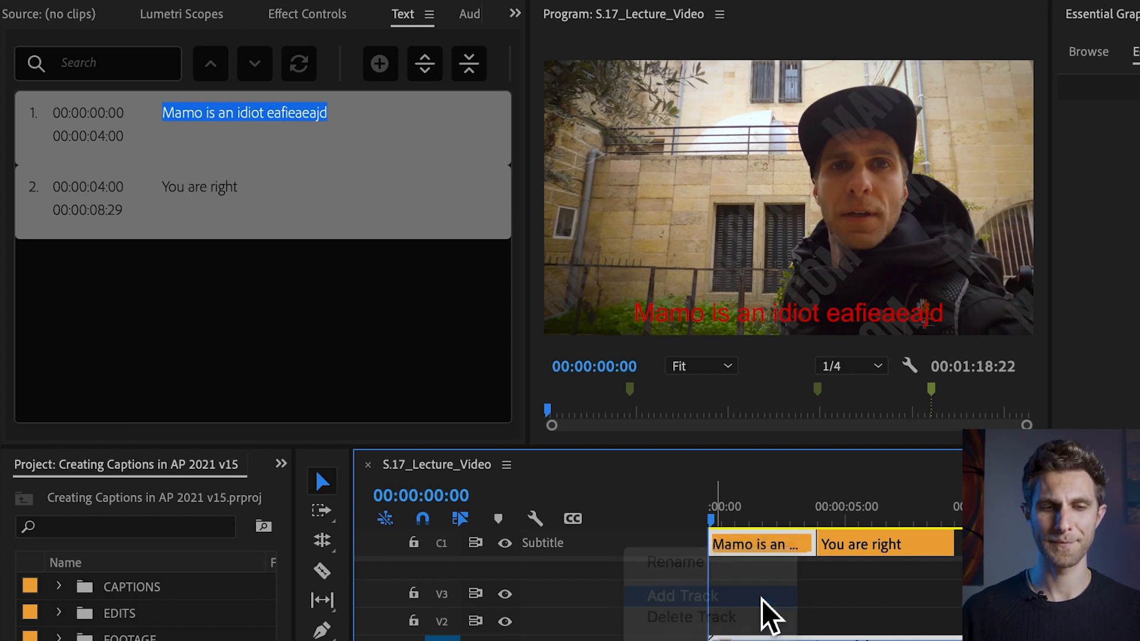
Add a new caption track with Subtitle format and no style.
click(682, 596)
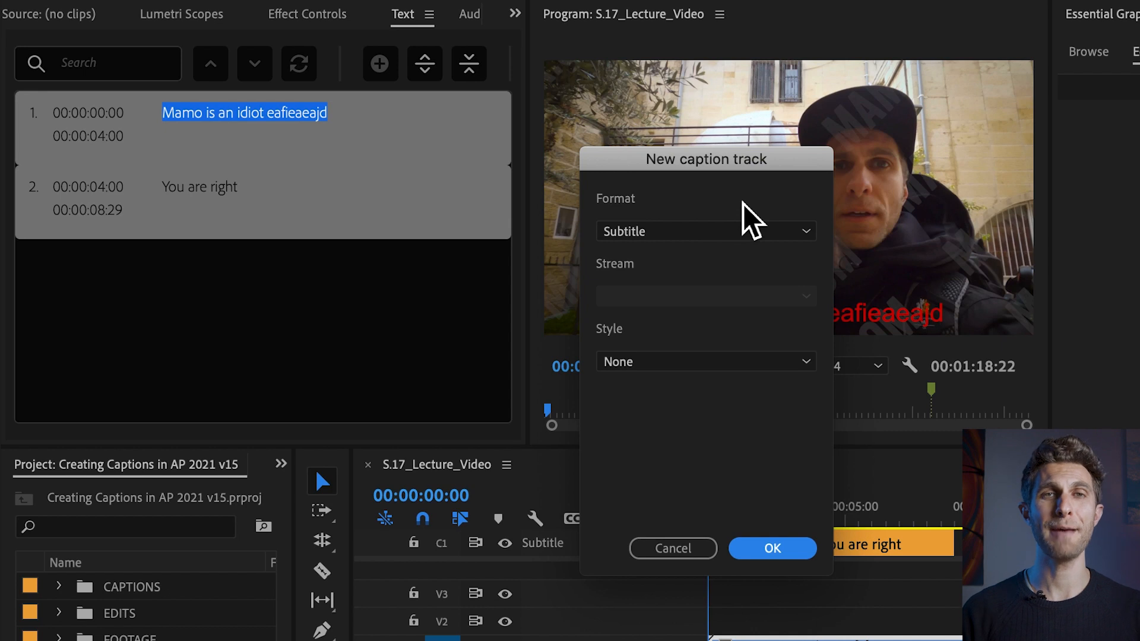
click(702, 231)
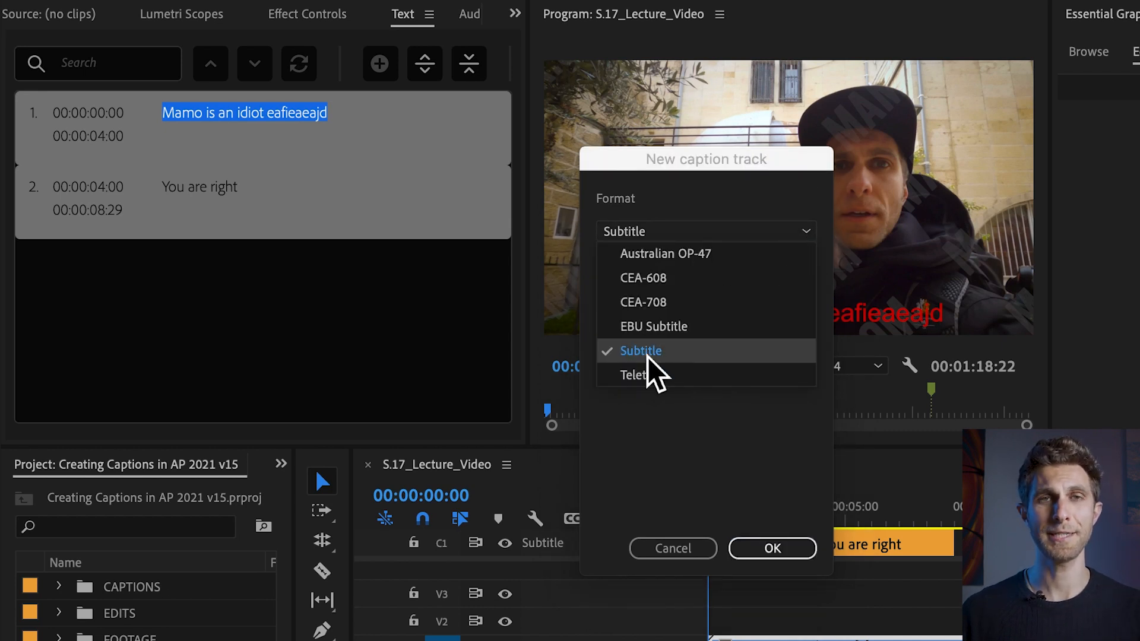
click(640, 350)
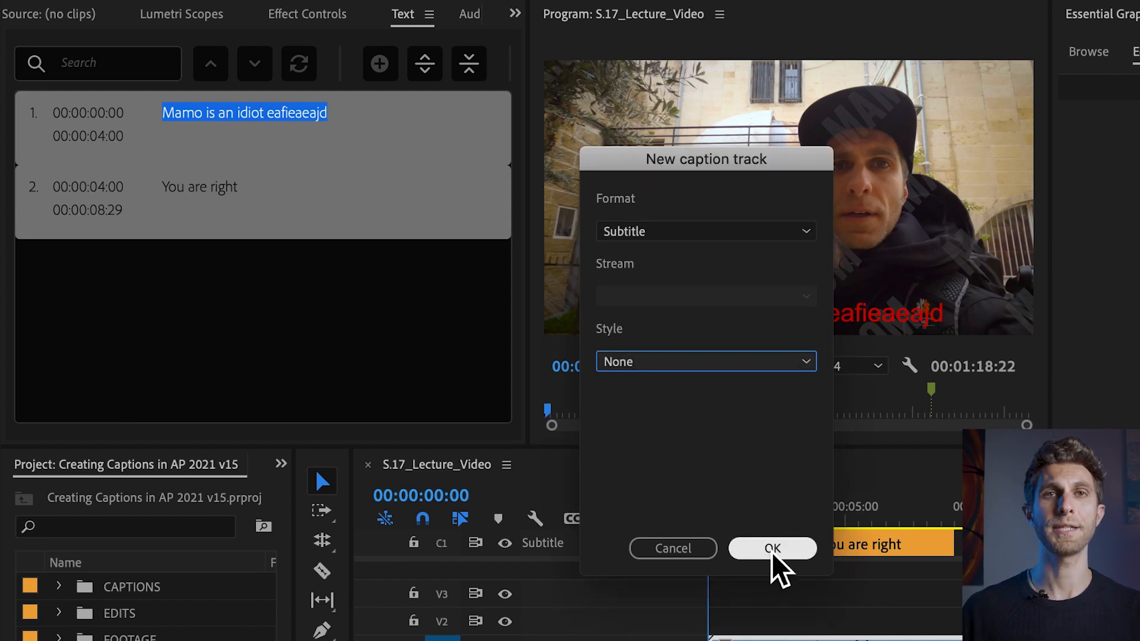
click(771, 547)
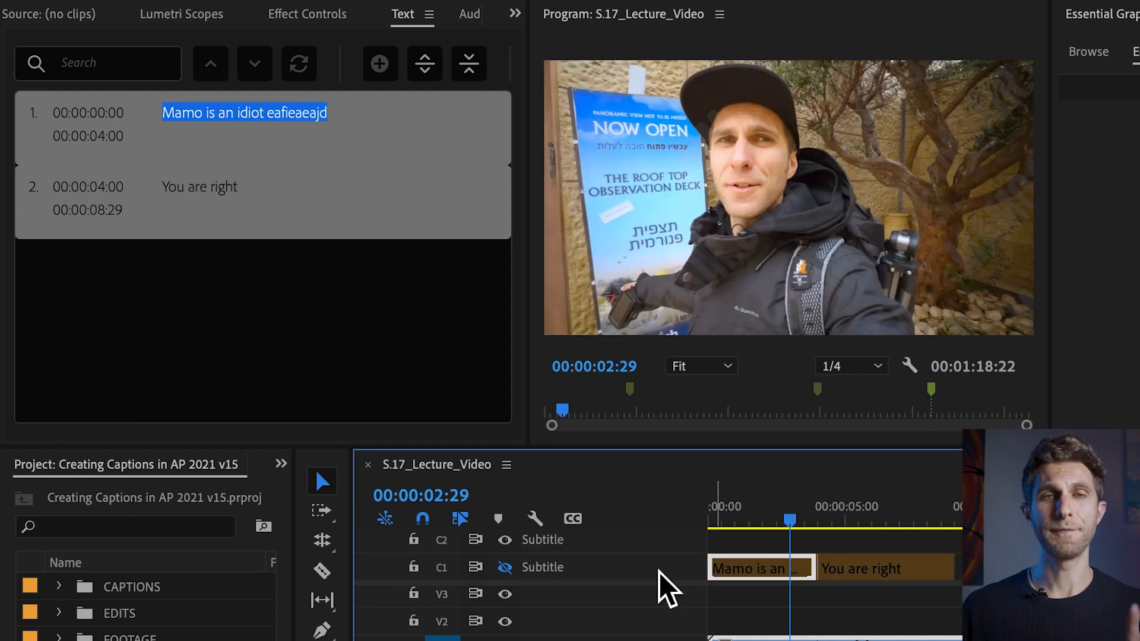
mouse_move(777, 563)
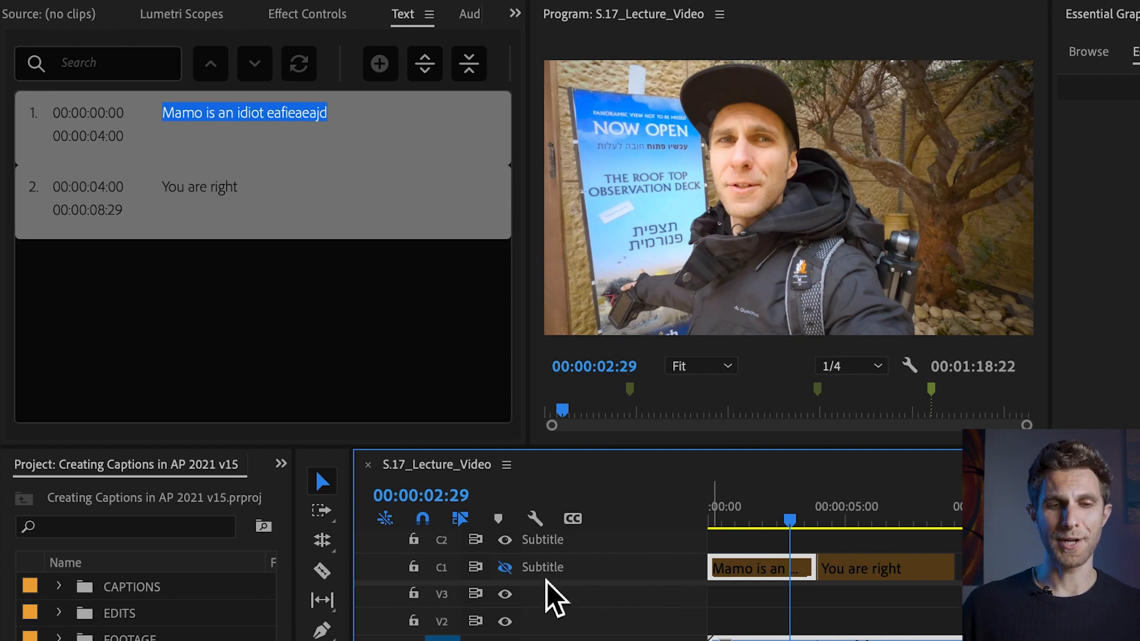
Toggle track C1's output back on, hiding the empty C2 track.
click(504, 567)
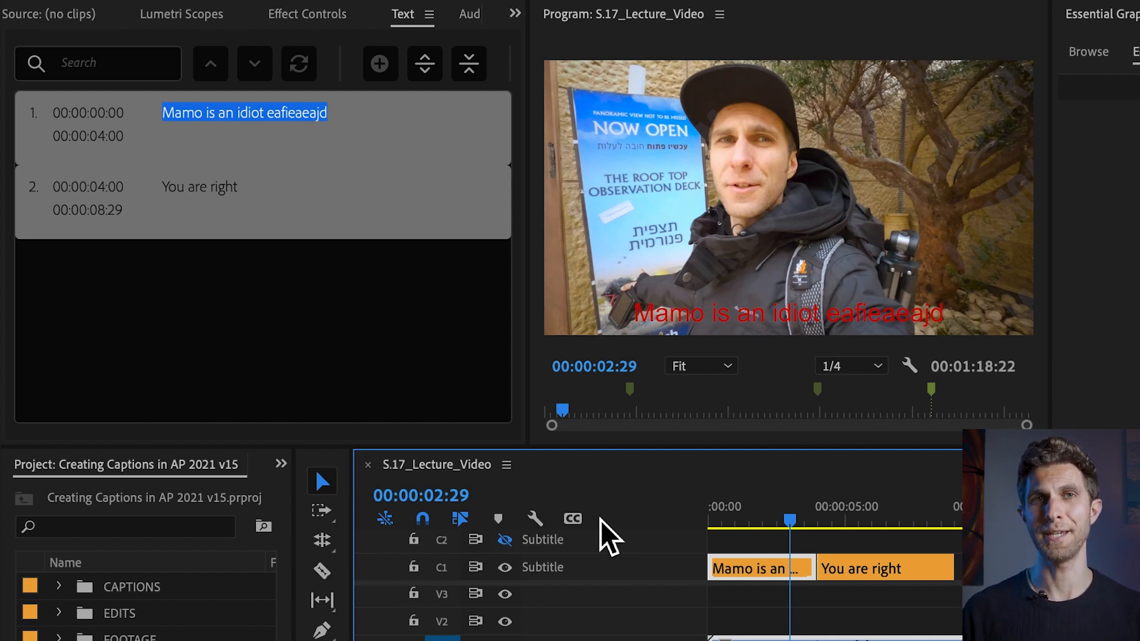
mouse_move(661, 564)
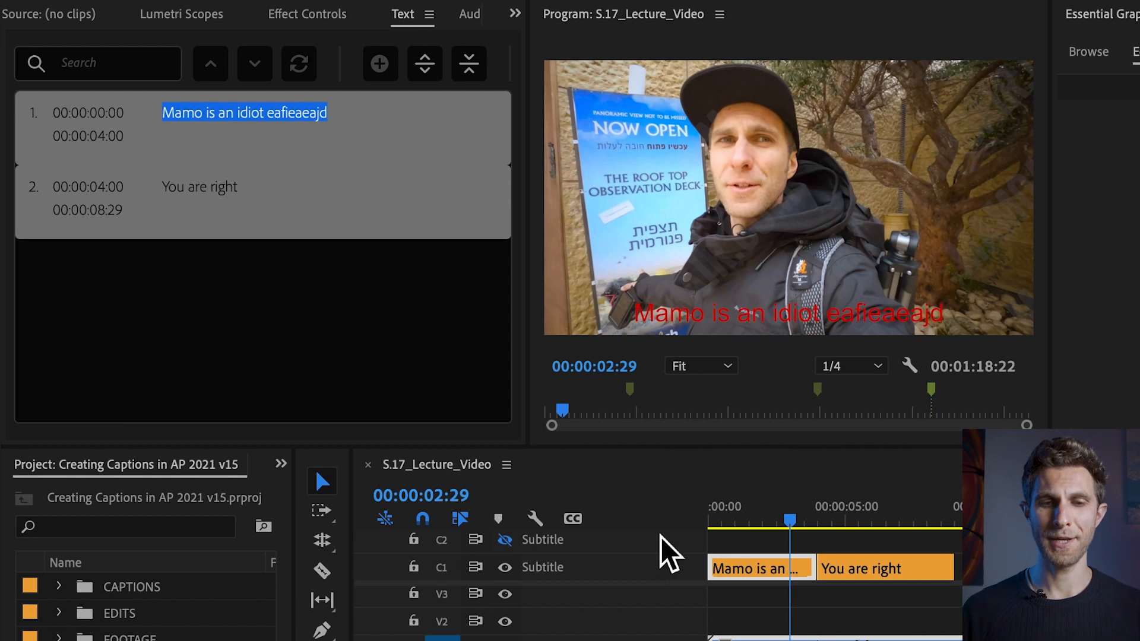
Select both captions on track C1 for copying onto track C2.
click(760, 567)
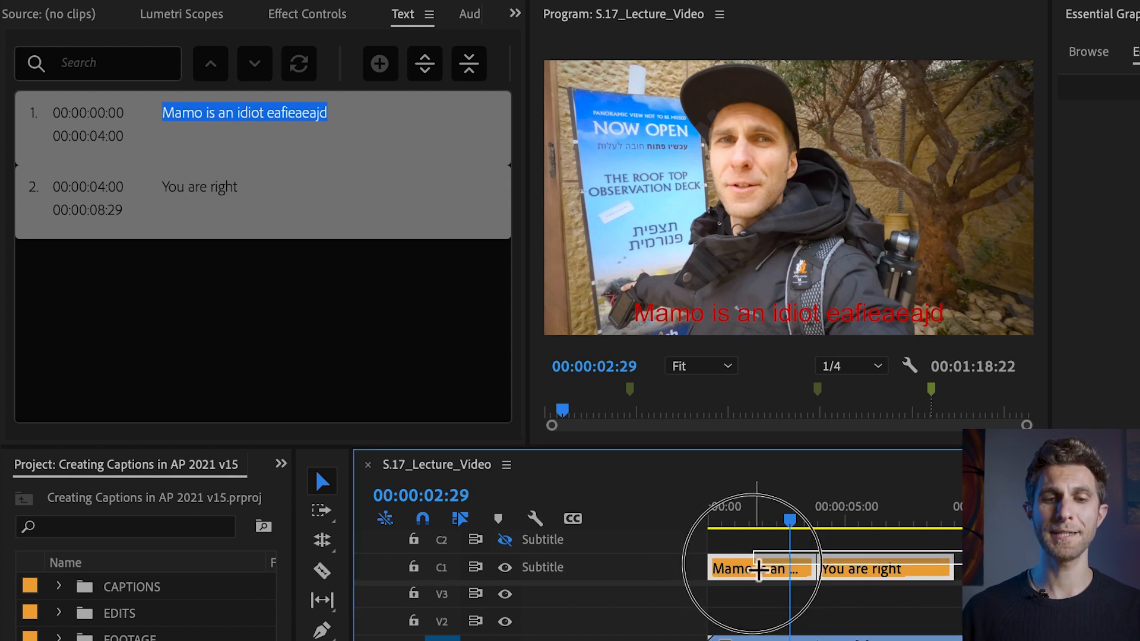
click(758, 568)
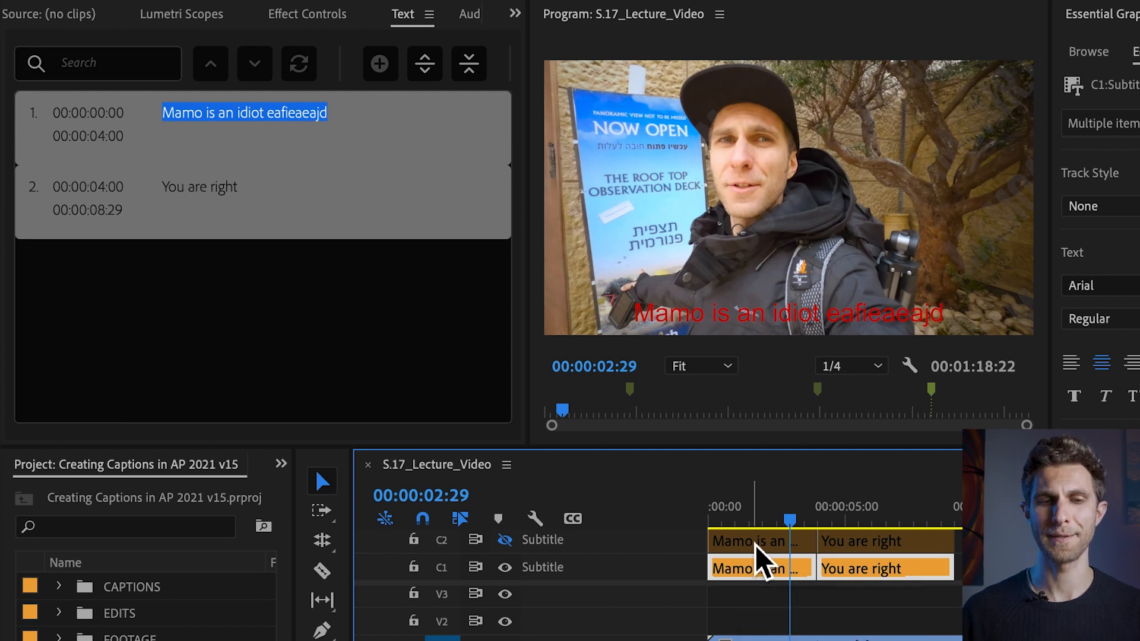
mouse_move(778, 494)
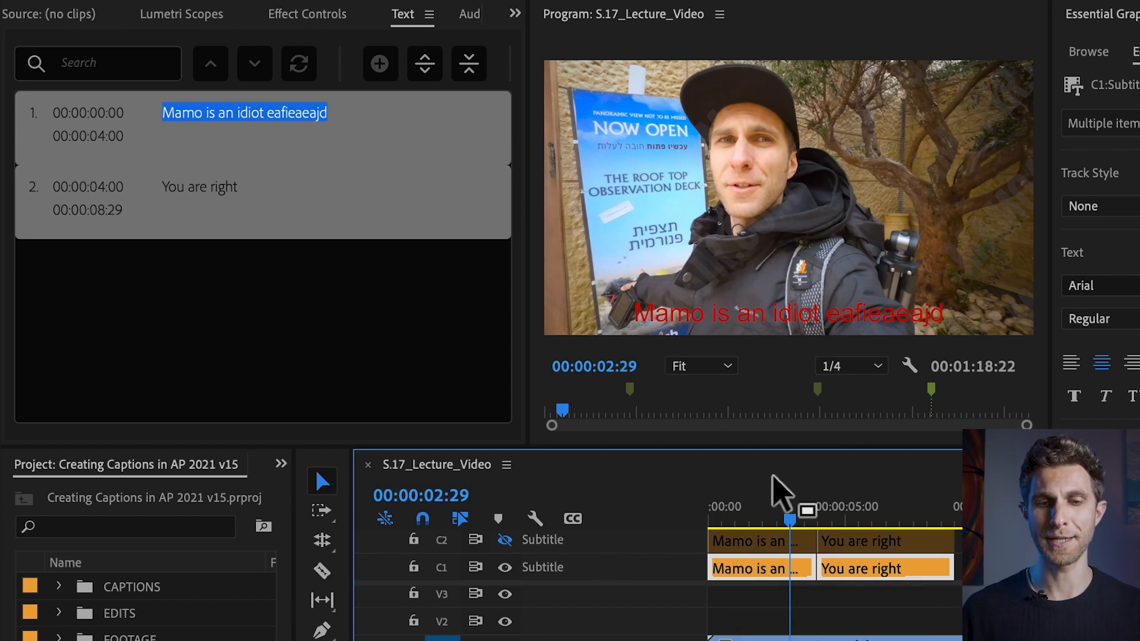
mouse_move(534, 567)
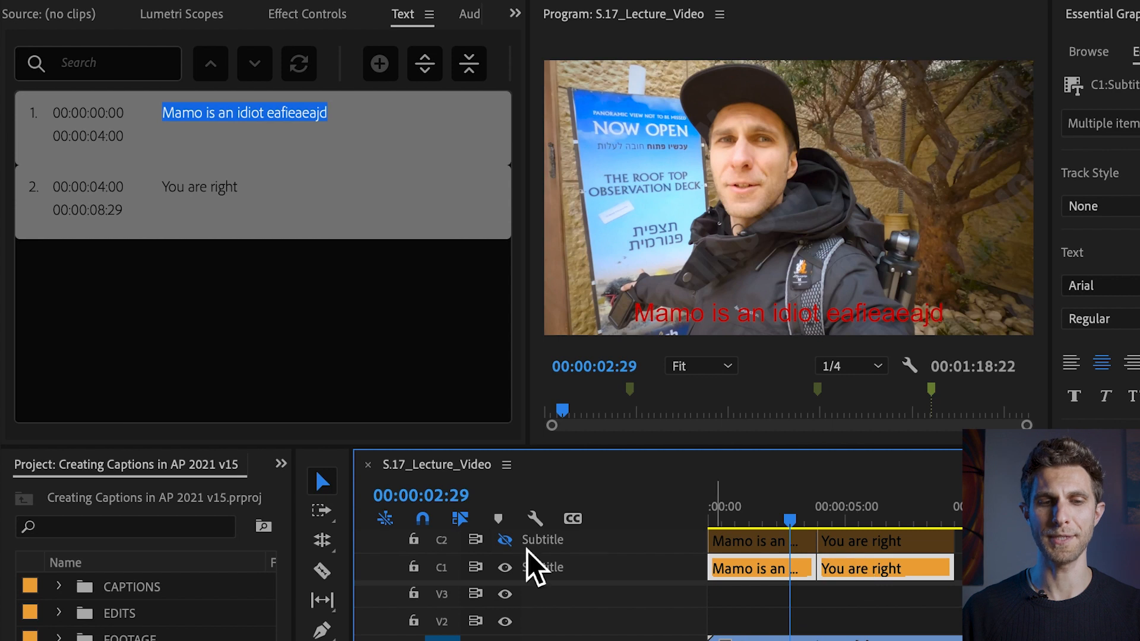
mouse_move(504, 539)
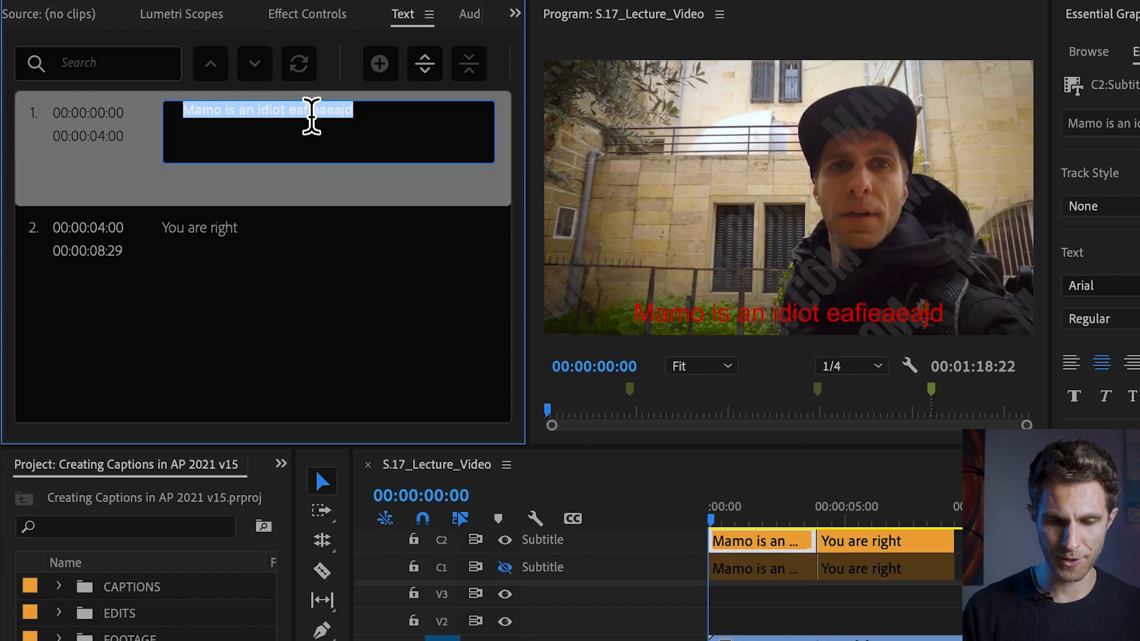
Retype C2's first caption as "I am cool".
text(I am)
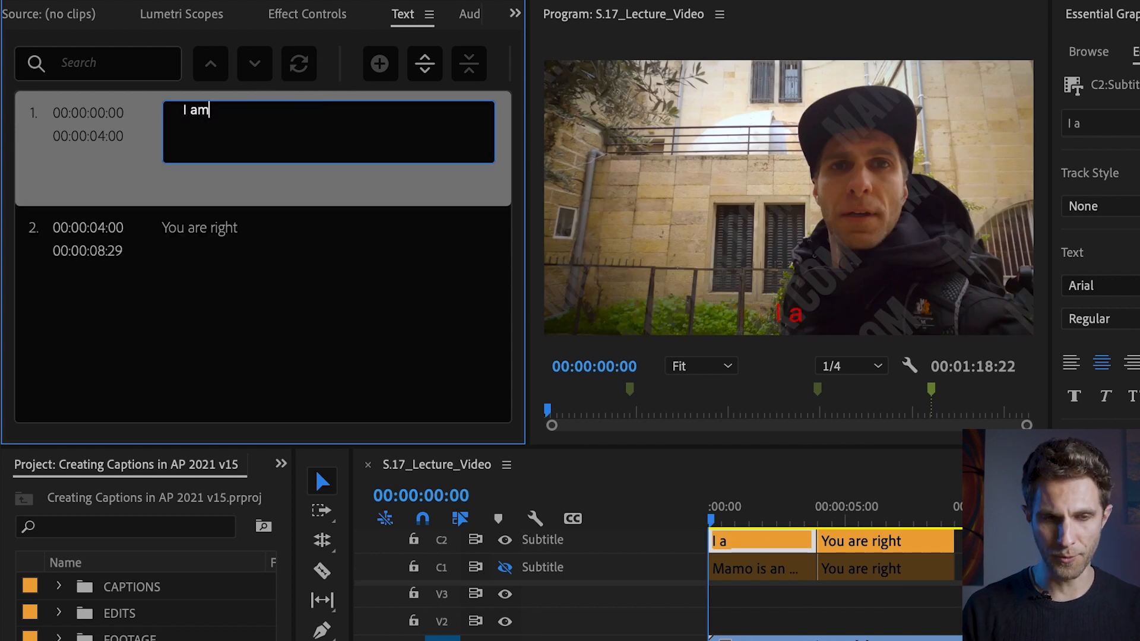
text(cool)
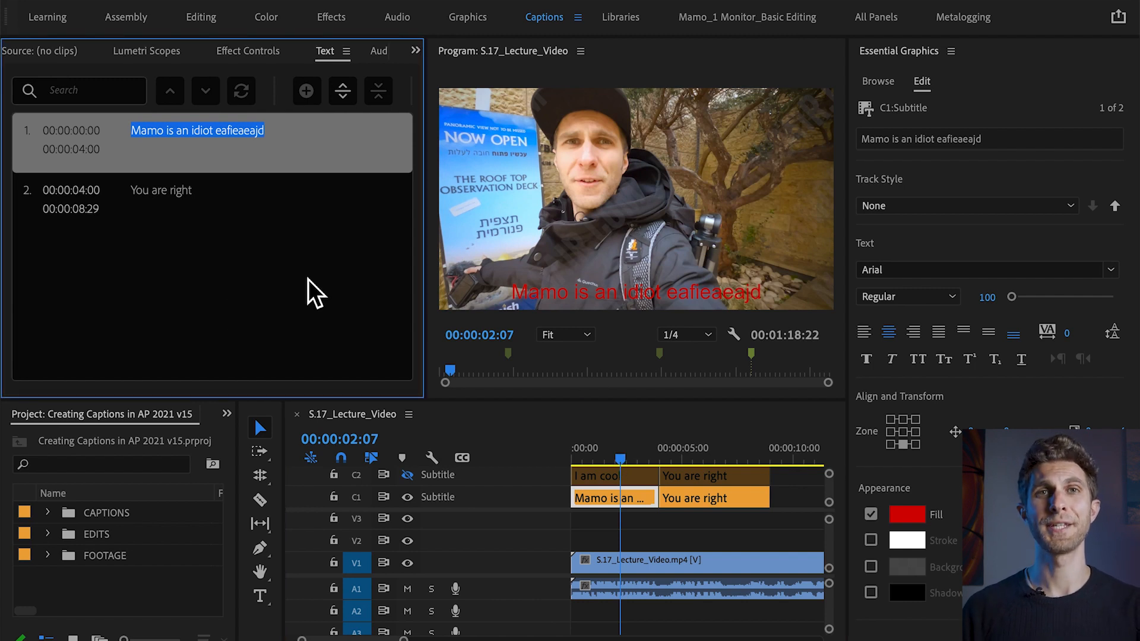
Jump to the "You are right" caption and open the track's more-options menu.
click(160, 189)
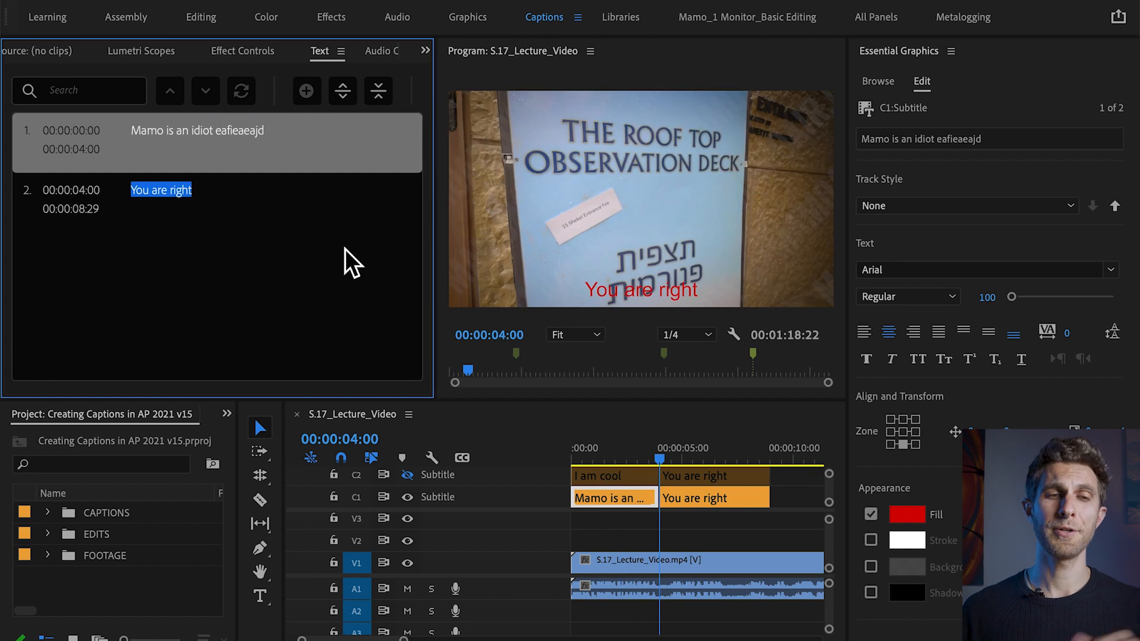
mouse_move(430, 127)
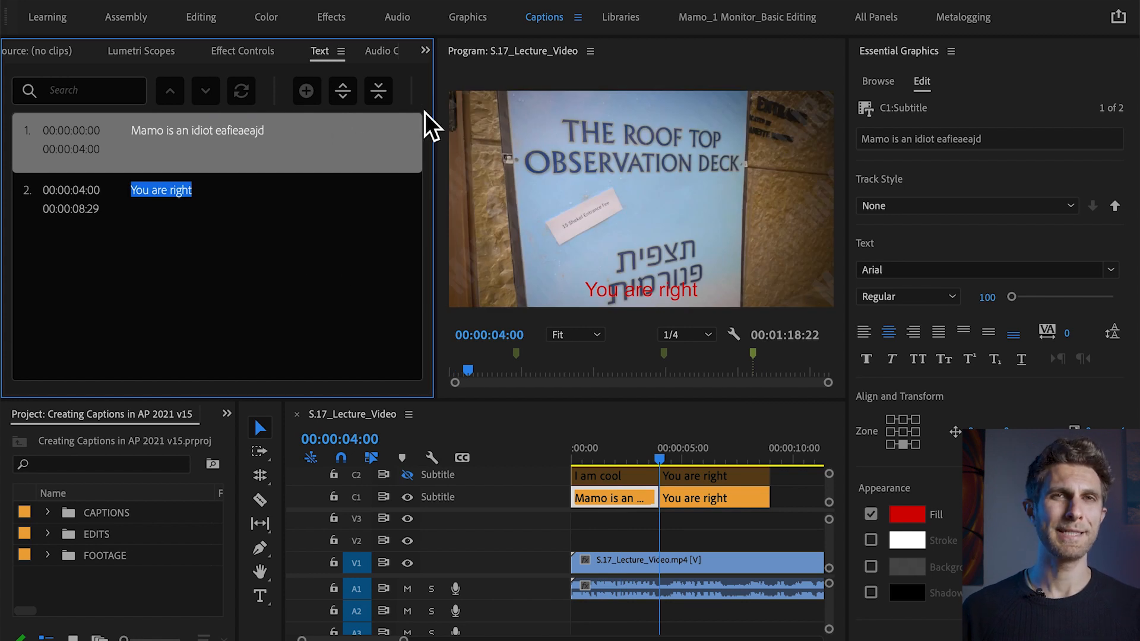
mouse_move(436, 94)
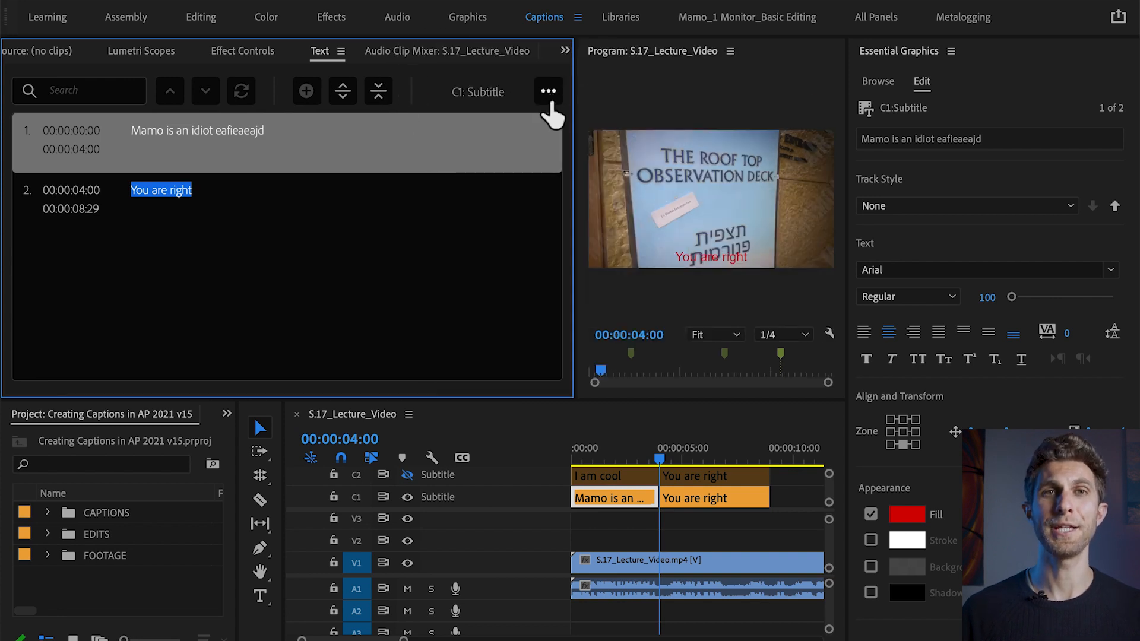
click(548, 91)
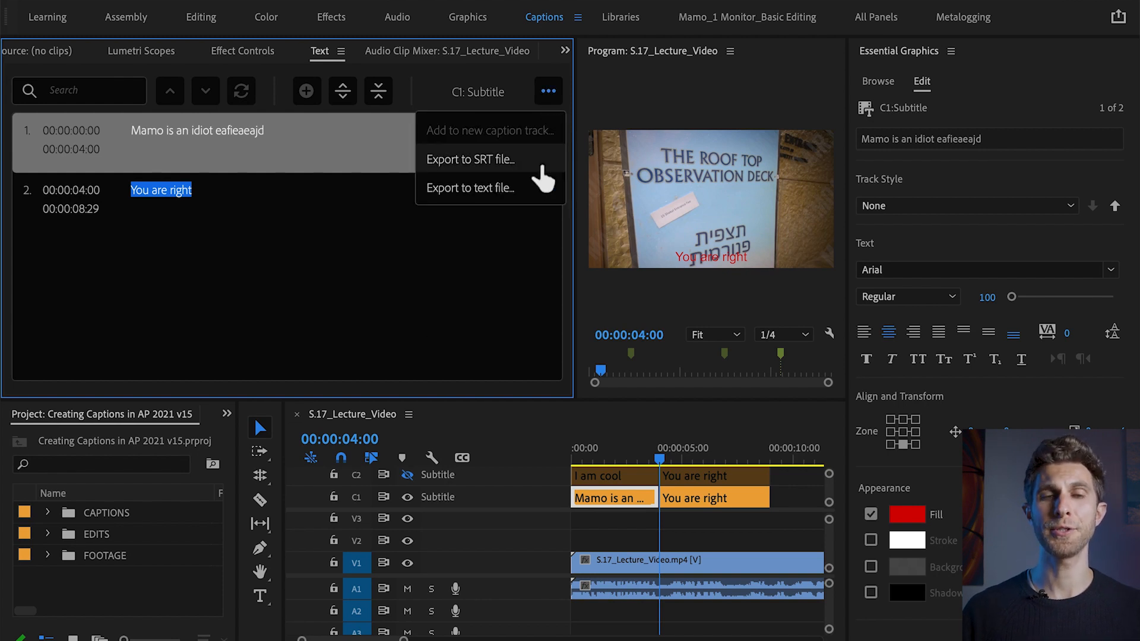
mouse_move(484, 201)
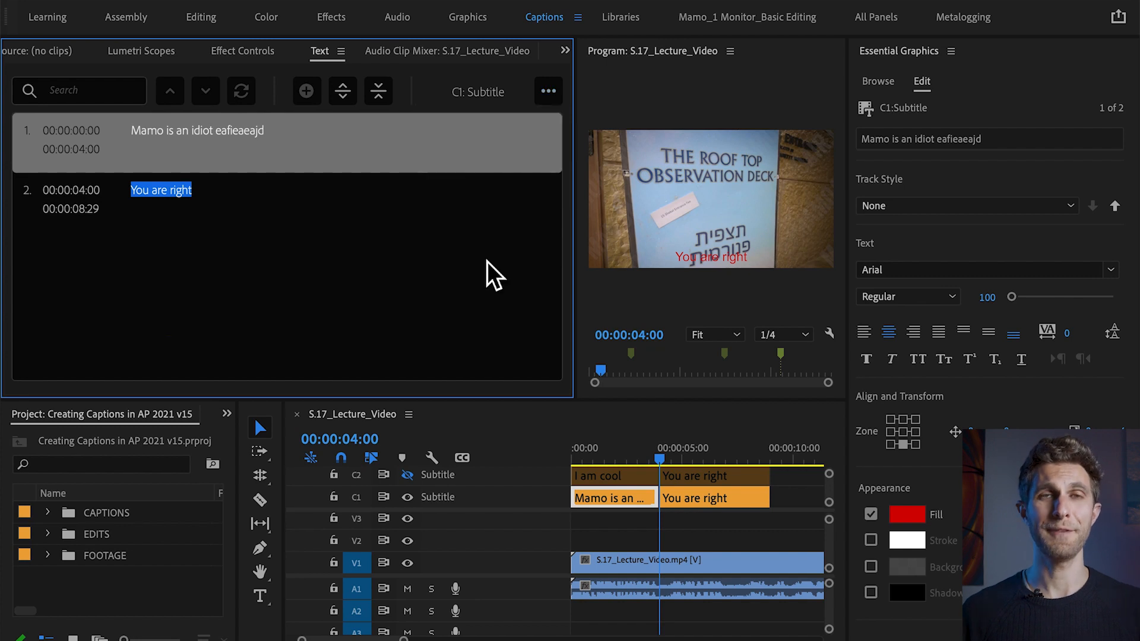
mouse_move(578, 385)
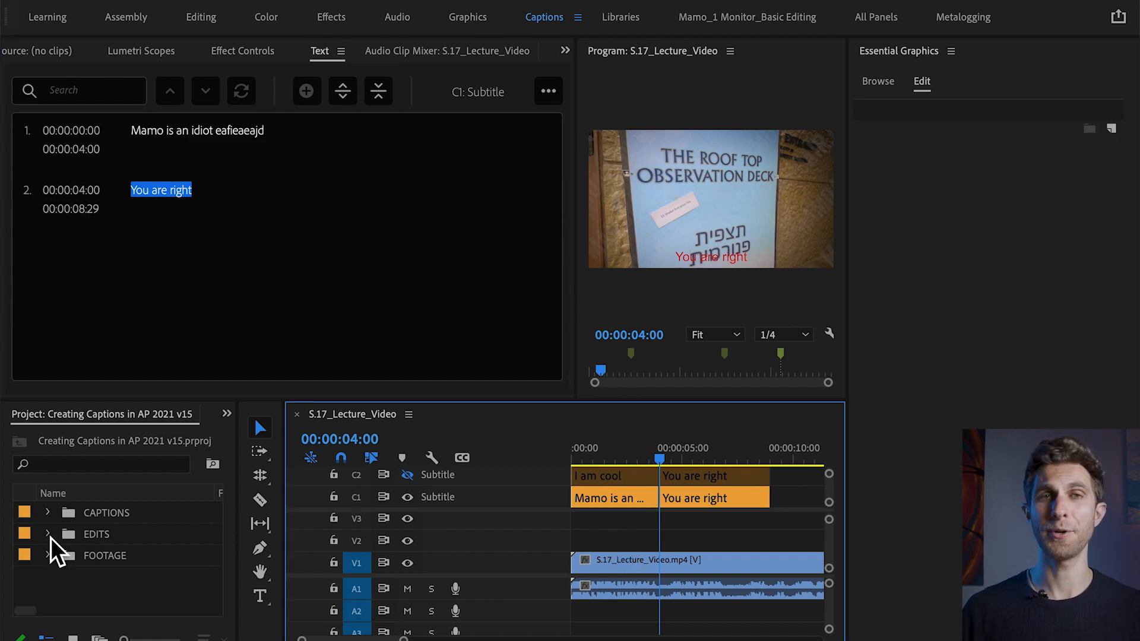
Select the S.17_Lecture_Video.mp4 sequence to bring up its export settings.
click(47, 534)
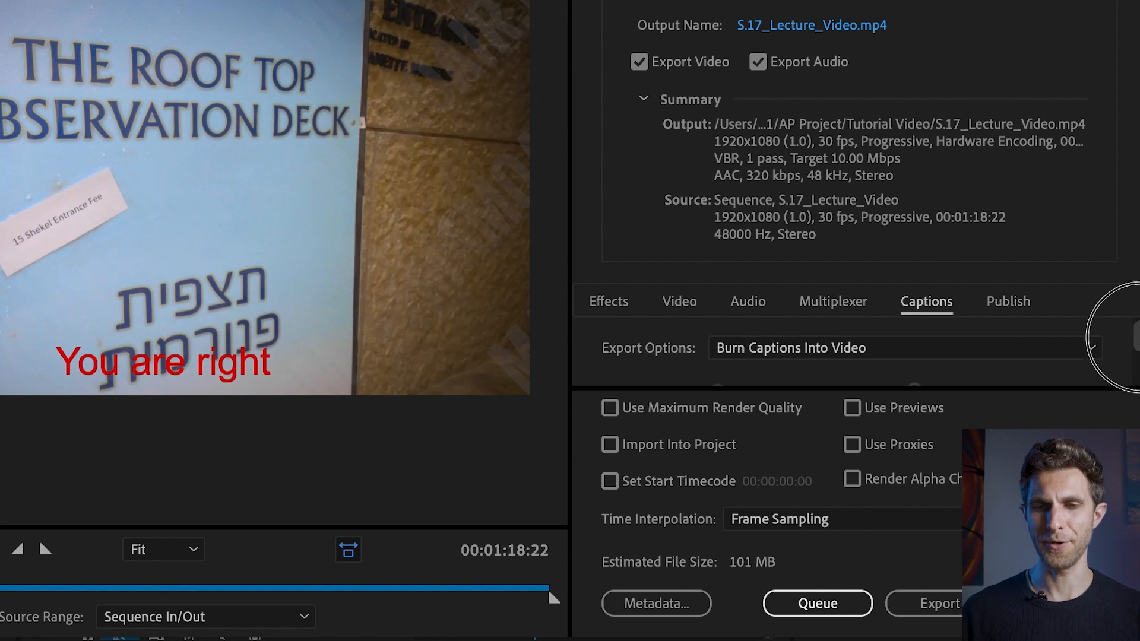
mouse_move(934, 272)
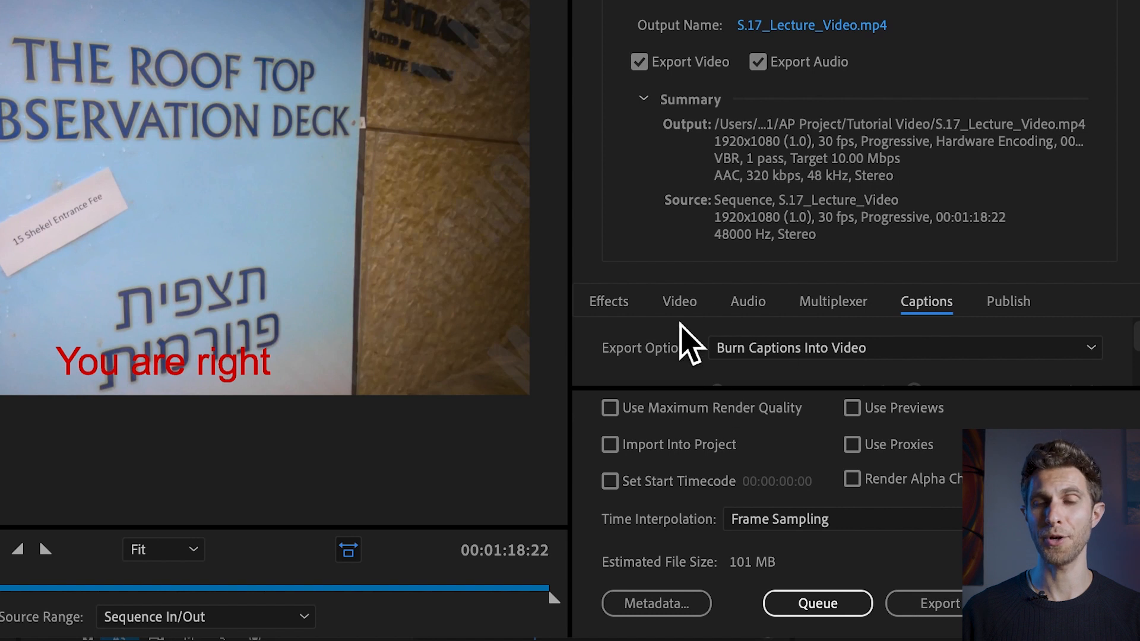
Reset the caption export option to None, then choose Burn Captions Into Video.
click(901, 347)
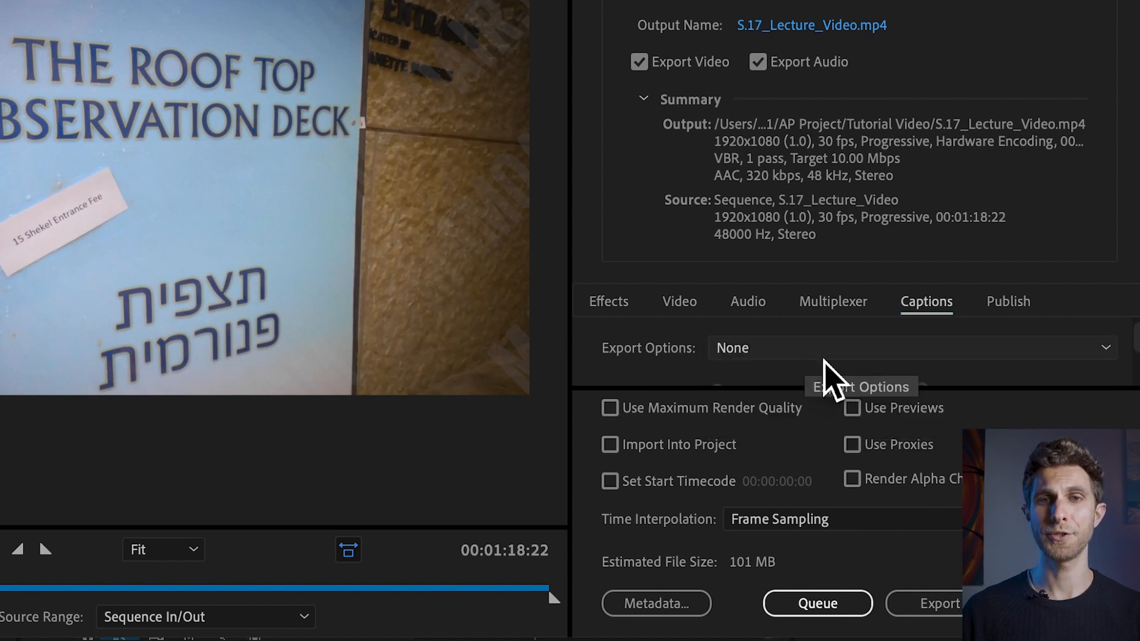
click(910, 347)
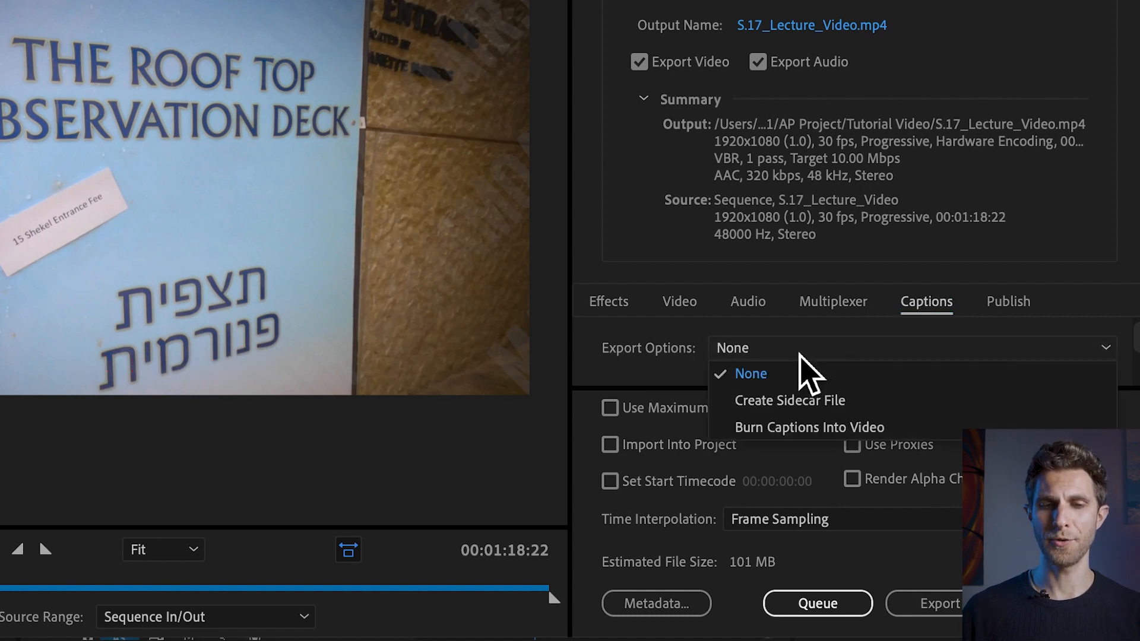
mouse_move(809, 427)
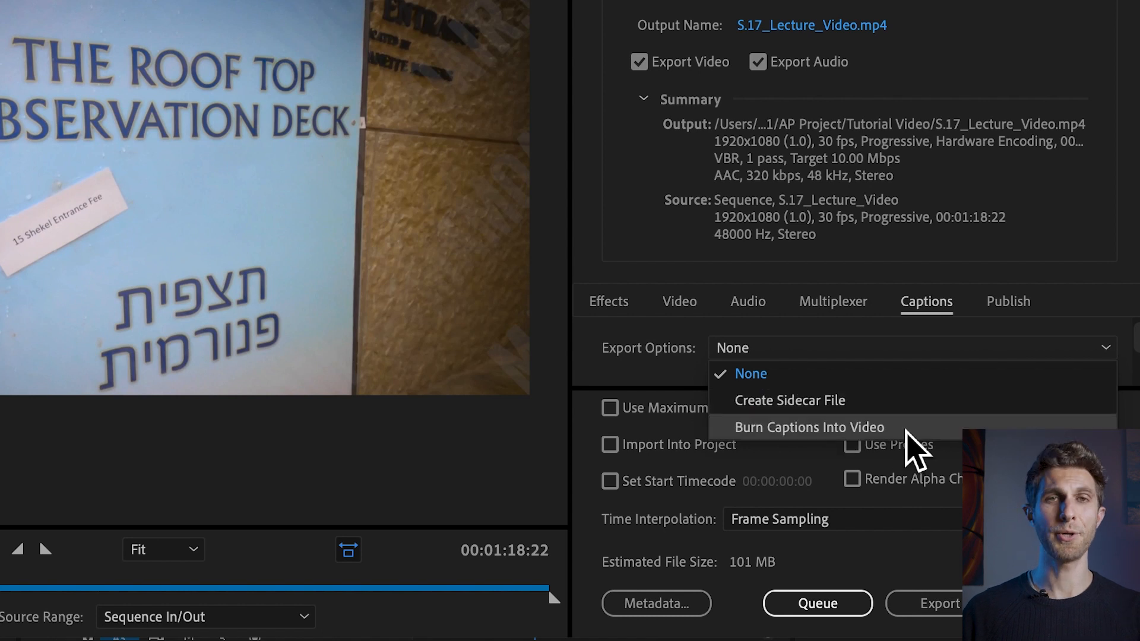
click(808, 427)
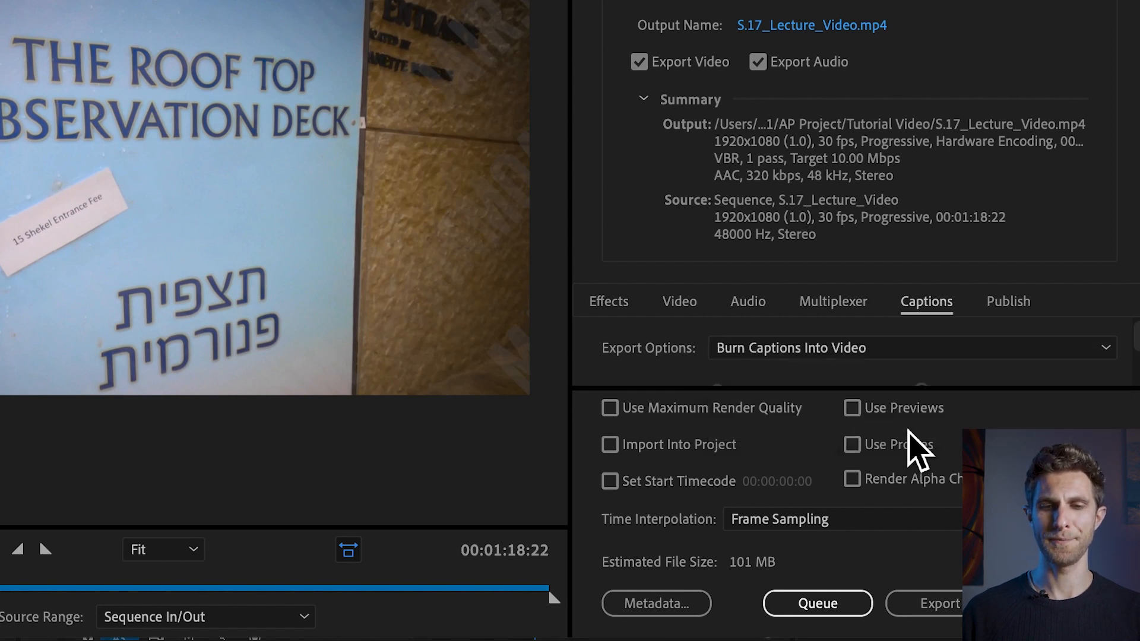